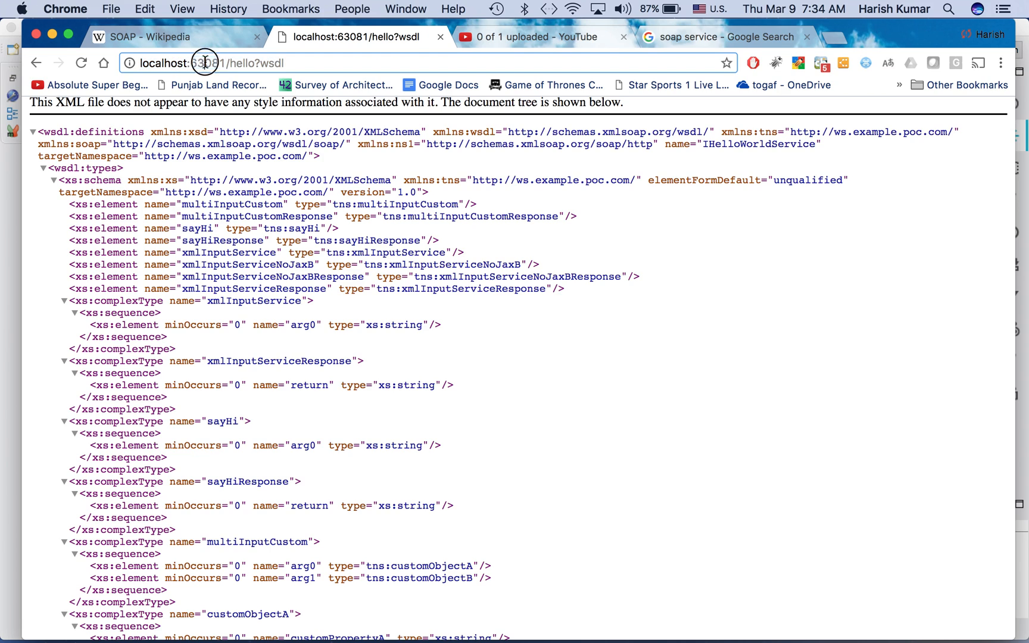
Step: Inspect the hello service WSDL at localhost:63081/hello?wsdl in Chrome, scrolling through its types
{"action": "double_click", "coordinate": [208, 63]}
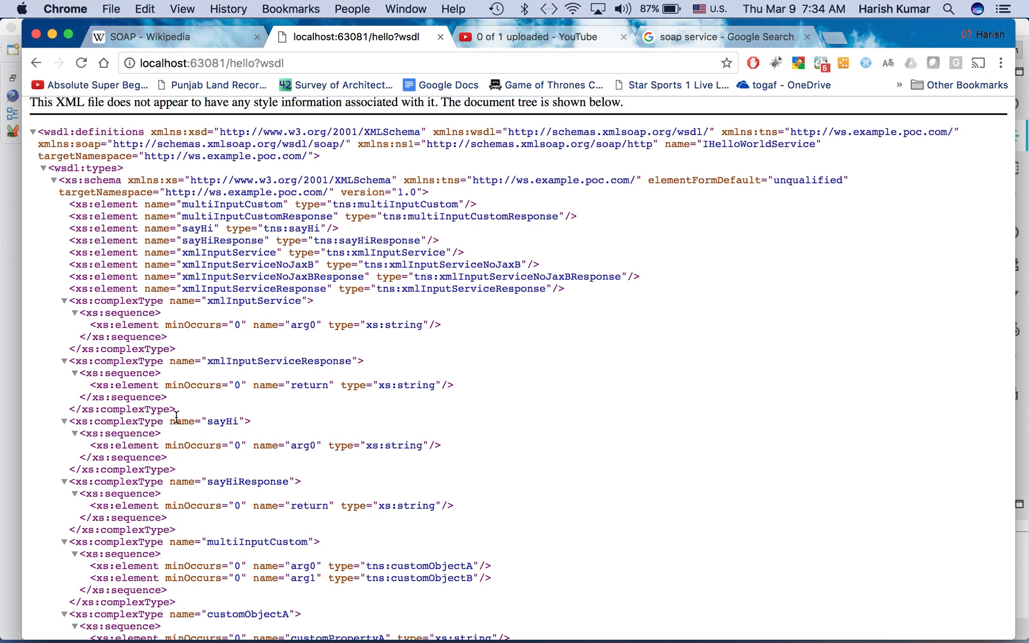
{"action": "scroll", "scroll_direction": "down", "scroll_amount": 3}
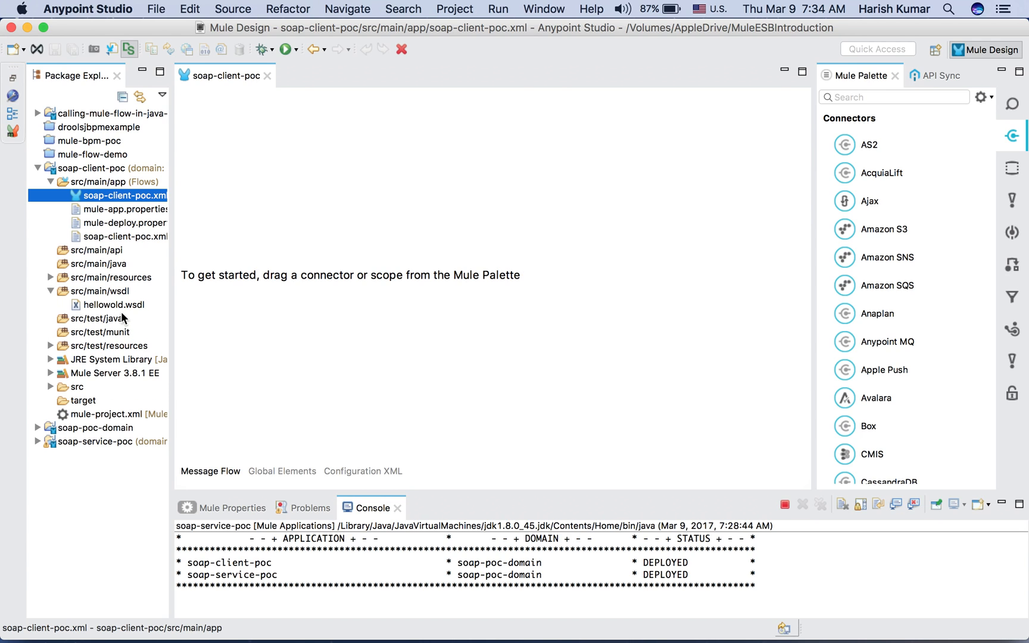
Step: Read and close the project's hellowold.wsdl, then filter the Mule Palette for HTTP
{"action": "left_click", "coordinate": [114, 305]}
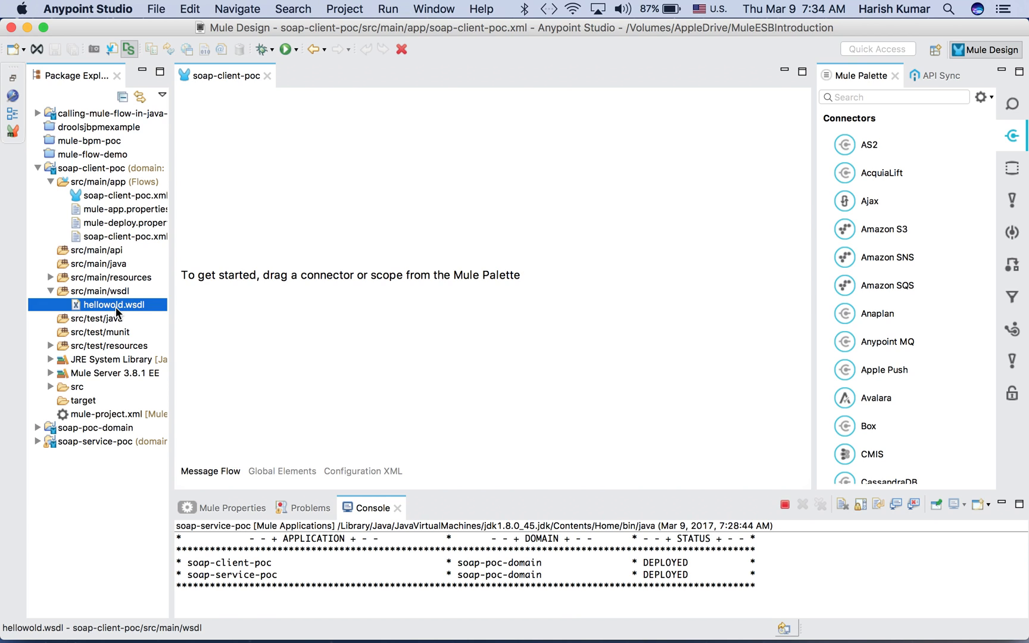
{"action": "double_click", "coordinate": [112, 305]}
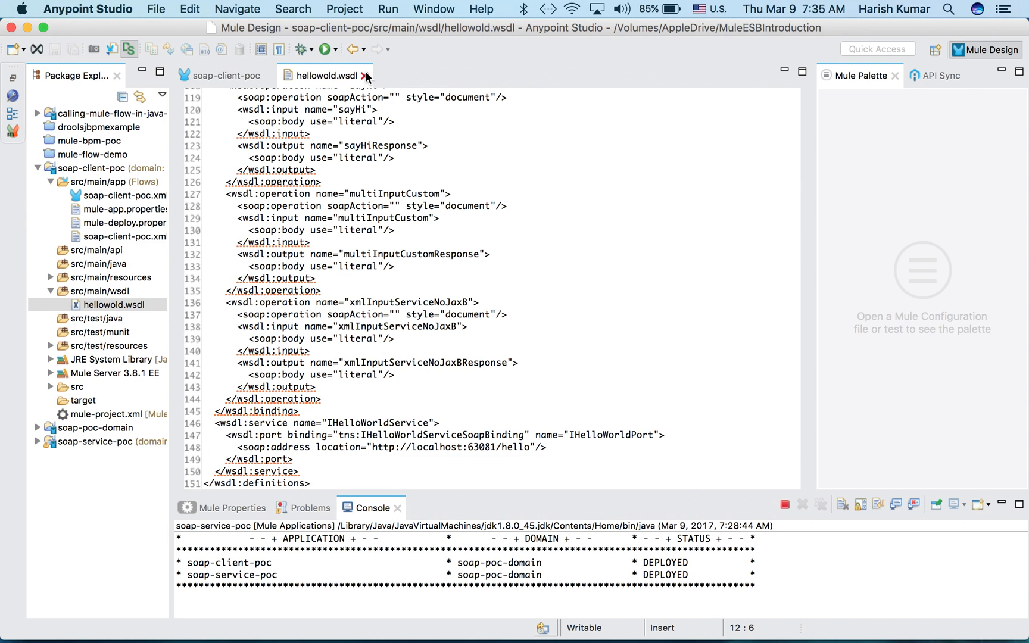
{"action": "left_click", "coordinate": [224, 75]}
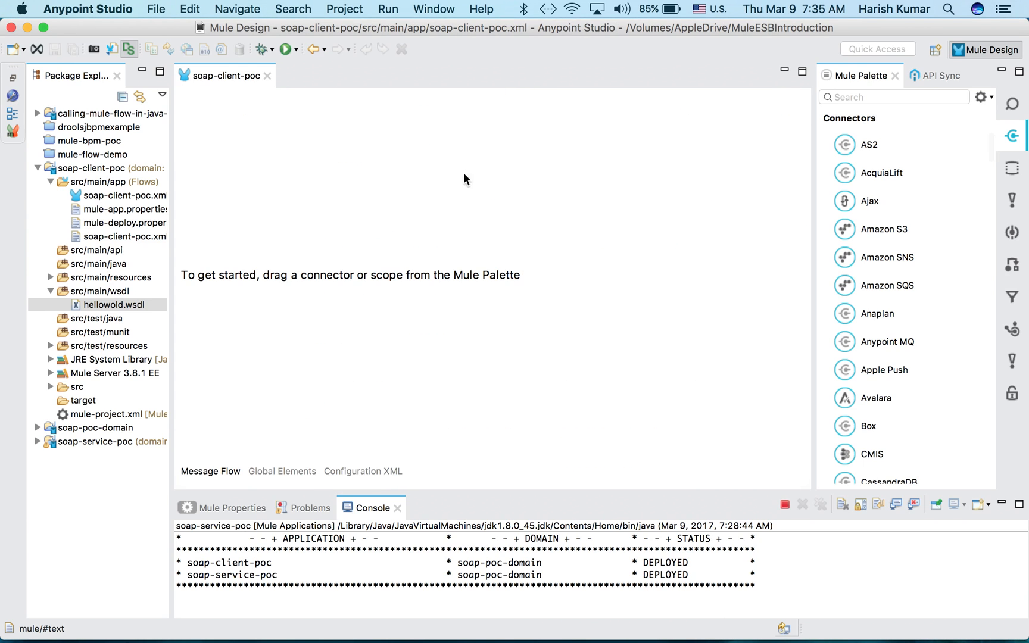
{"action": "mouse_move", "coordinate": [682, 443]}
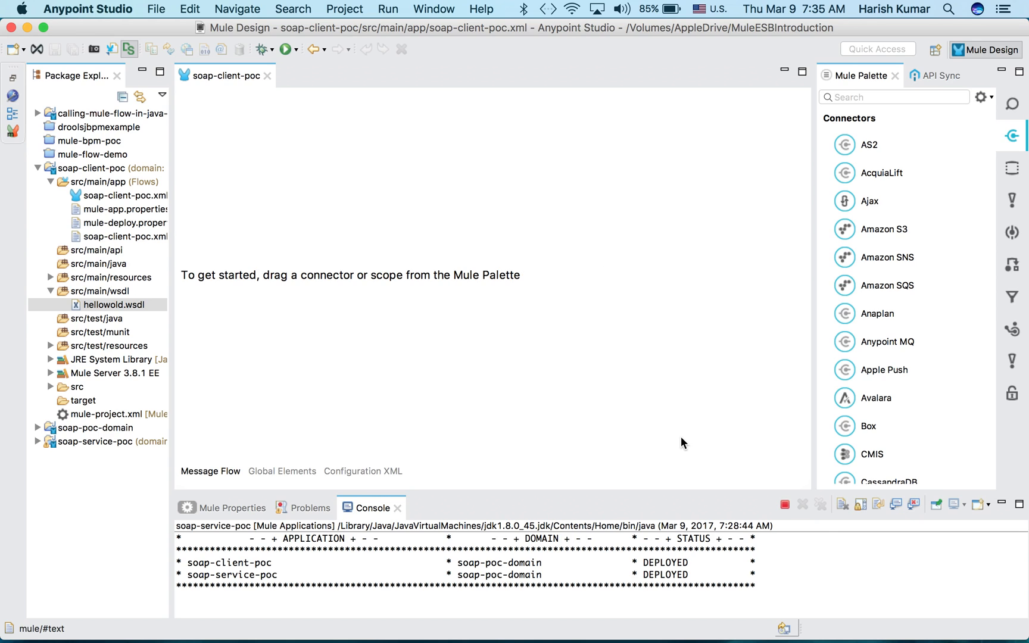
{"action": "mouse_move", "coordinate": [446, 289]}
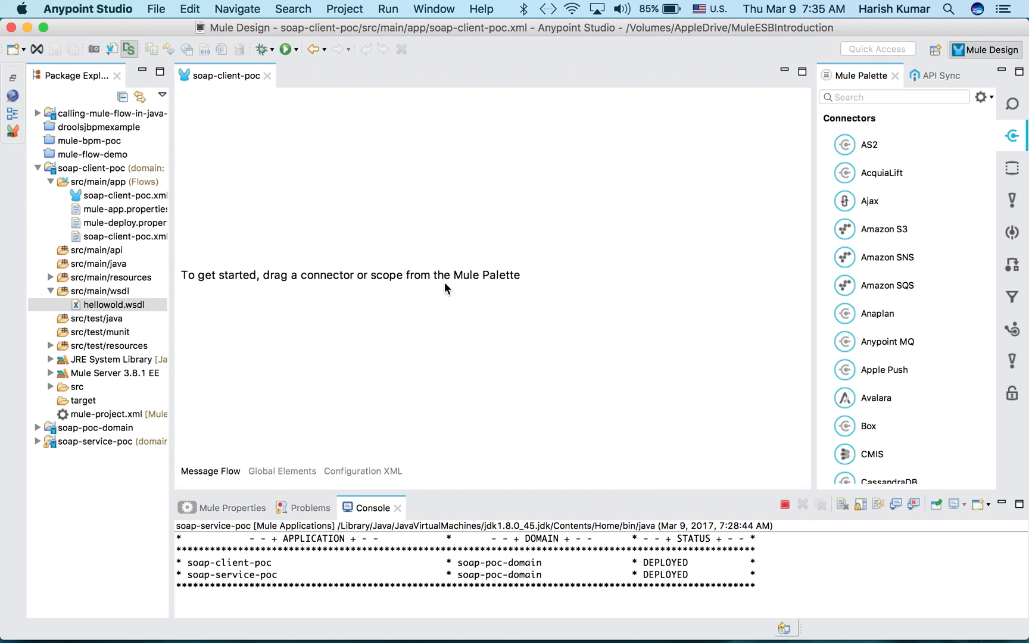
{"action": "left_click", "coordinate": [785, 504]}
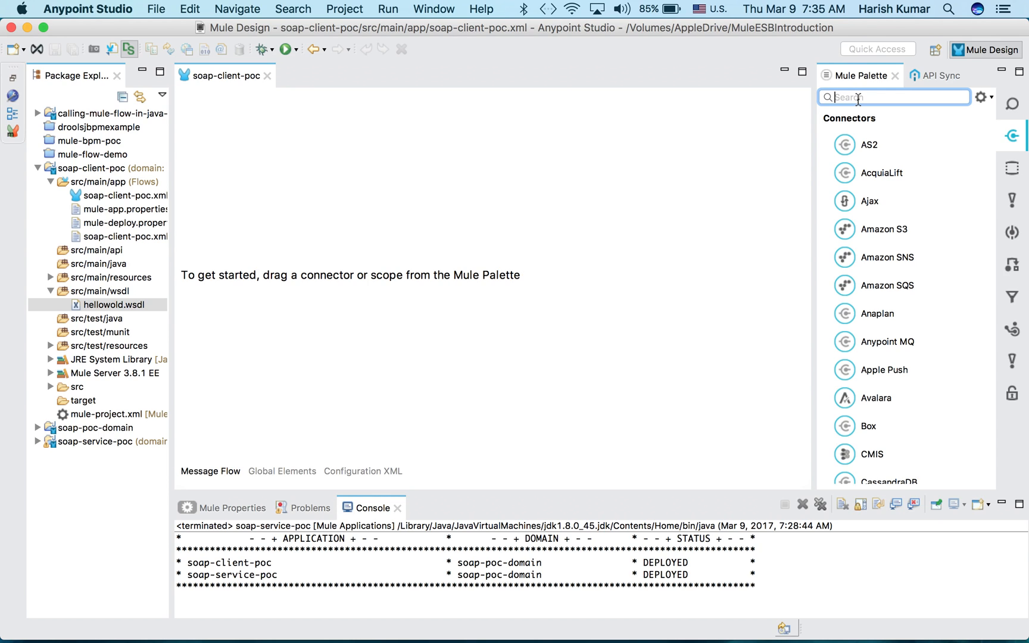
{"action": "type", "text": "htp"}
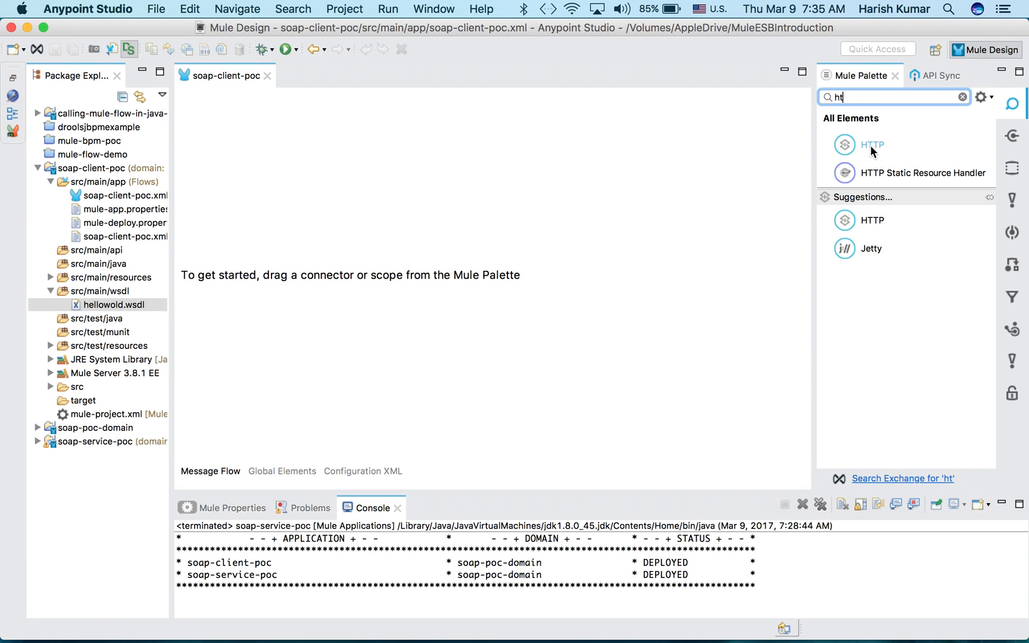
Step: Add an HTTP listener using a default HTTP_Listener_Configuration and path soapclient
{"action": "left_click_drag", "start_coordinate": [872, 144], "coordinate": [221, 244]}
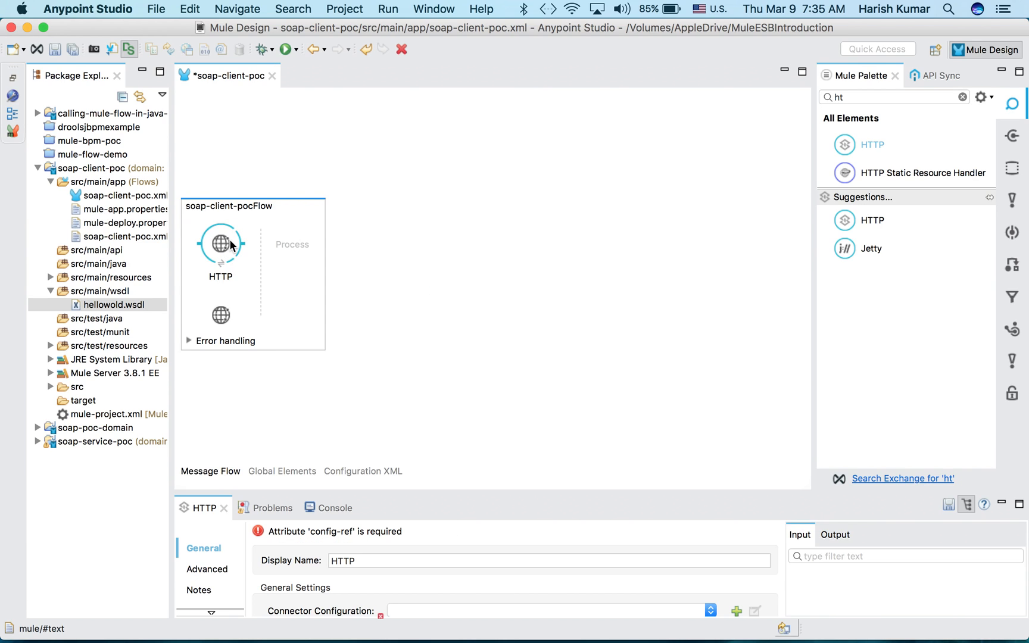
{"action": "left_click", "coordinate": [221, 244]}
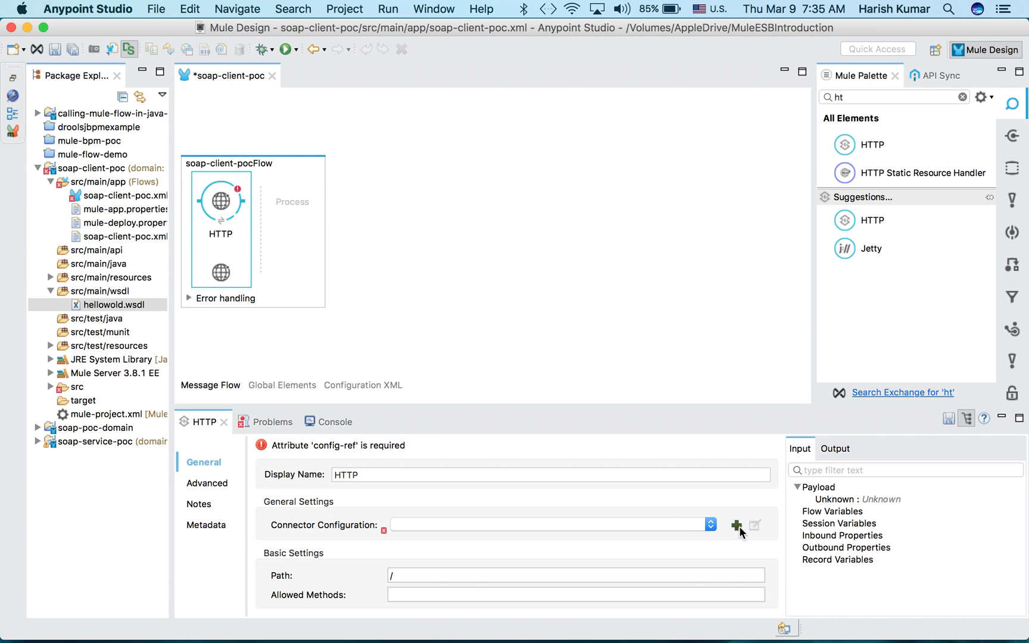
{"action": "left_click", "coordinate": [736, 526]}
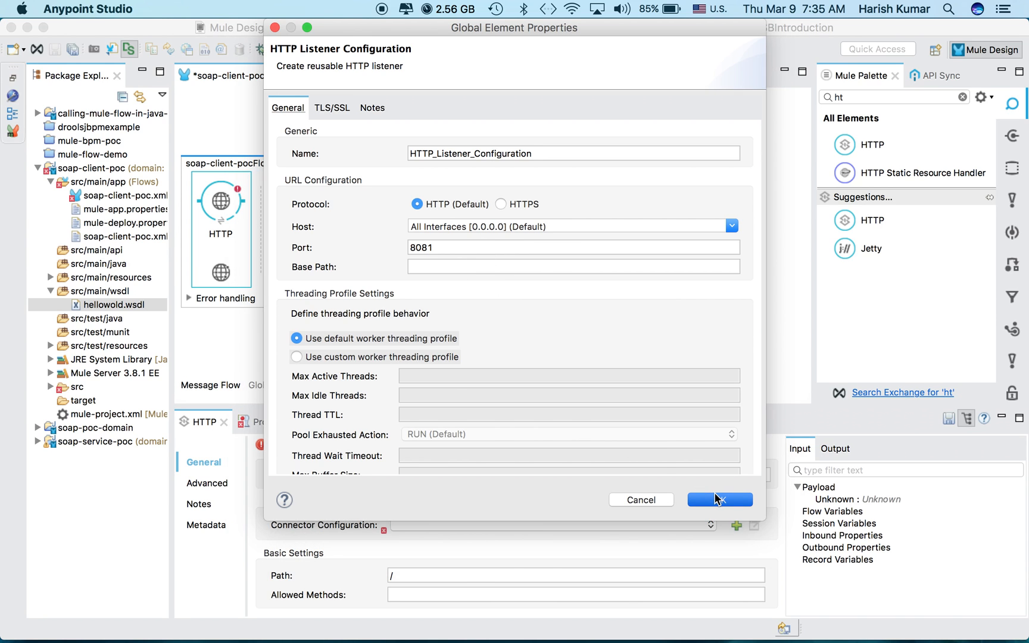
{"action": "left_click", "coordinate": [719, 500]}
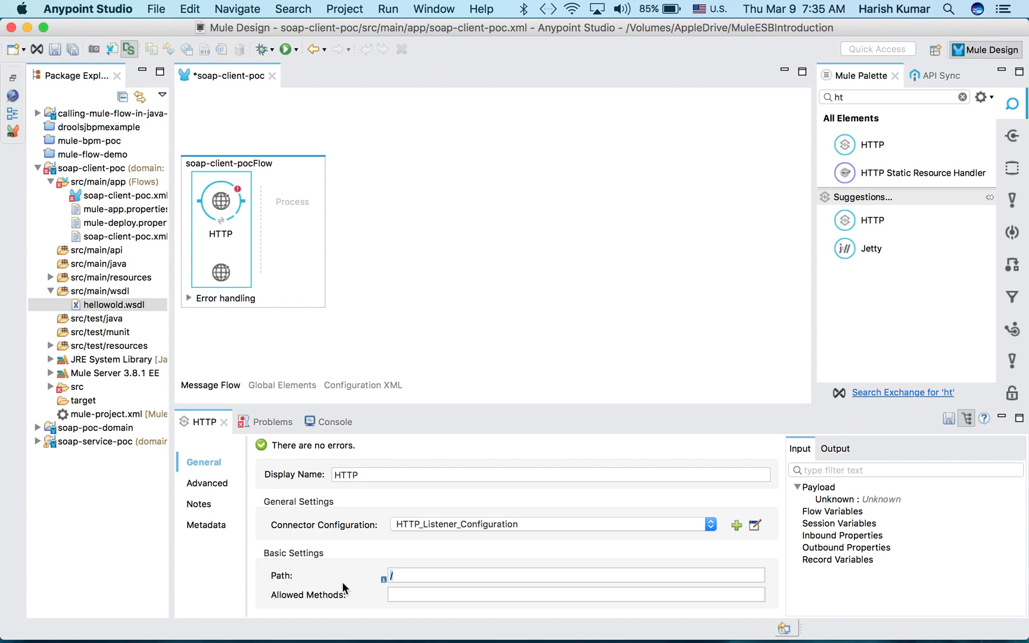
{"action": "type", "text": "soapclien"}
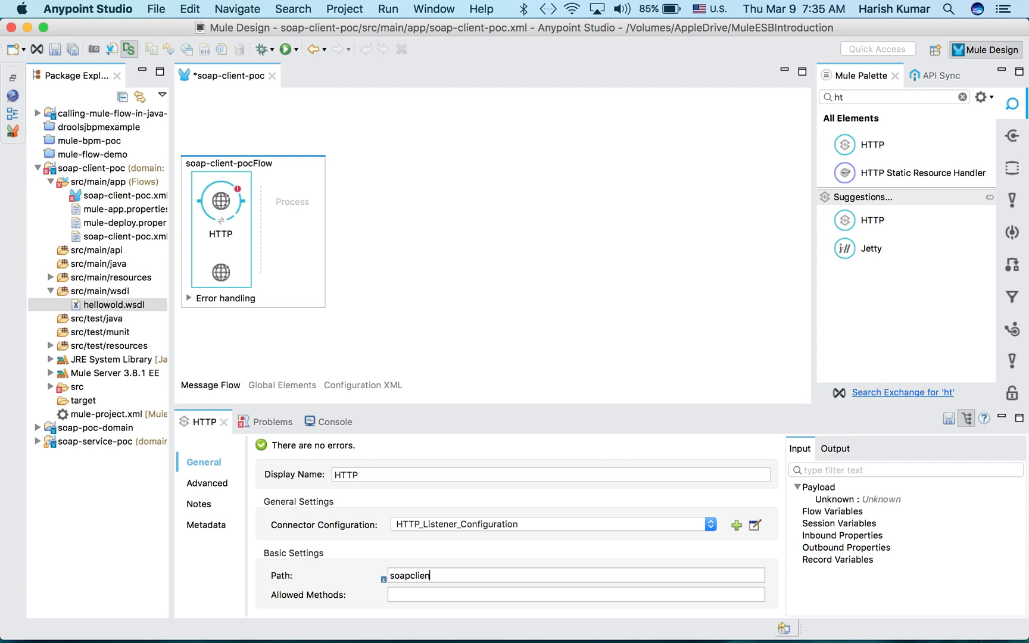
{"action": "type", "text": "t"}
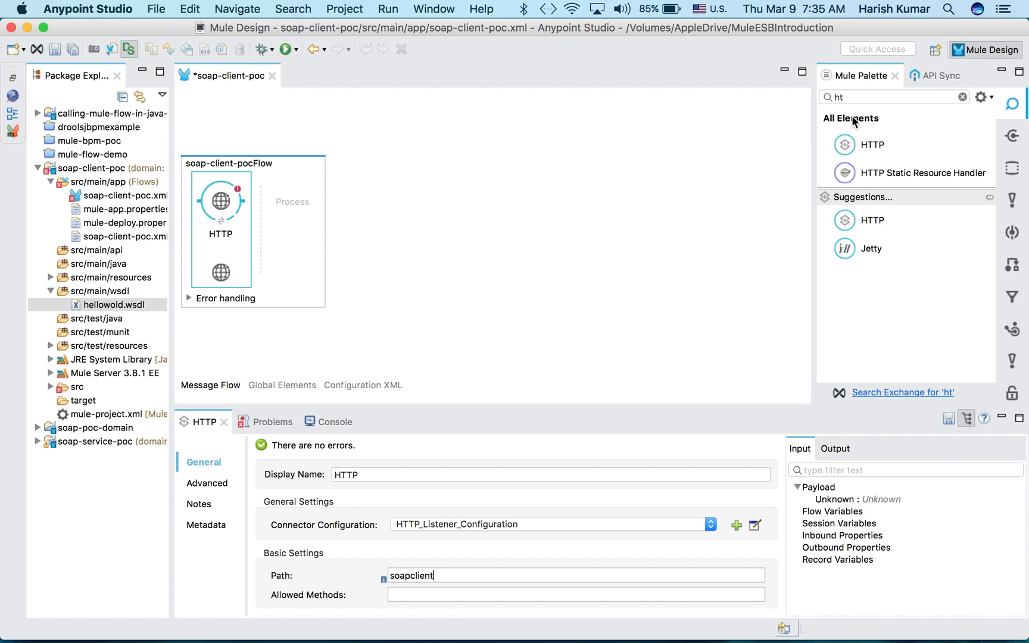
{"action": "left_click", "coordinate": [893, 98]}
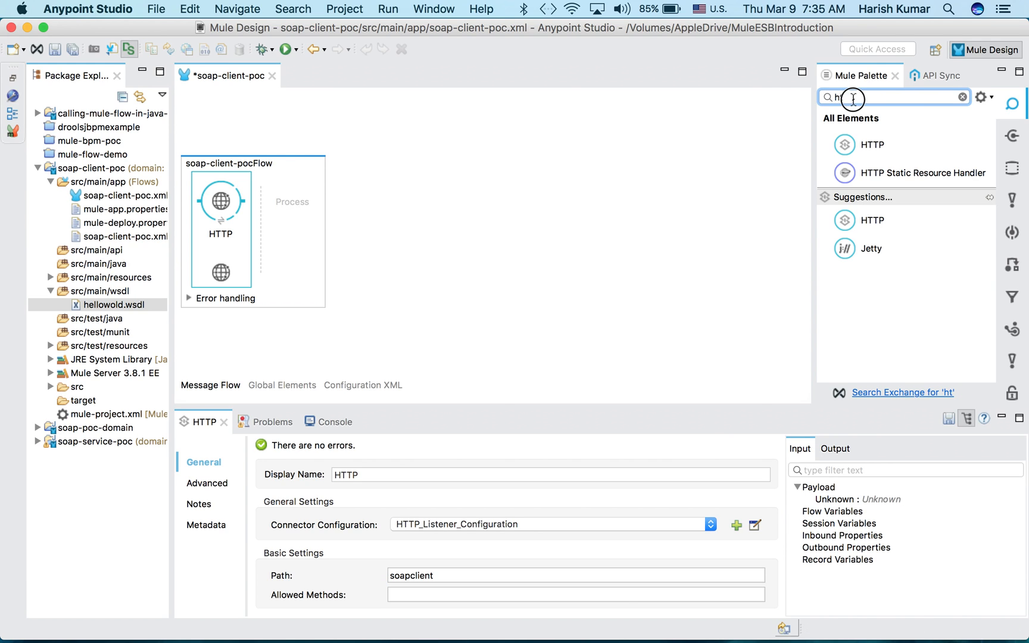
{"action": "type", "text": "web"}
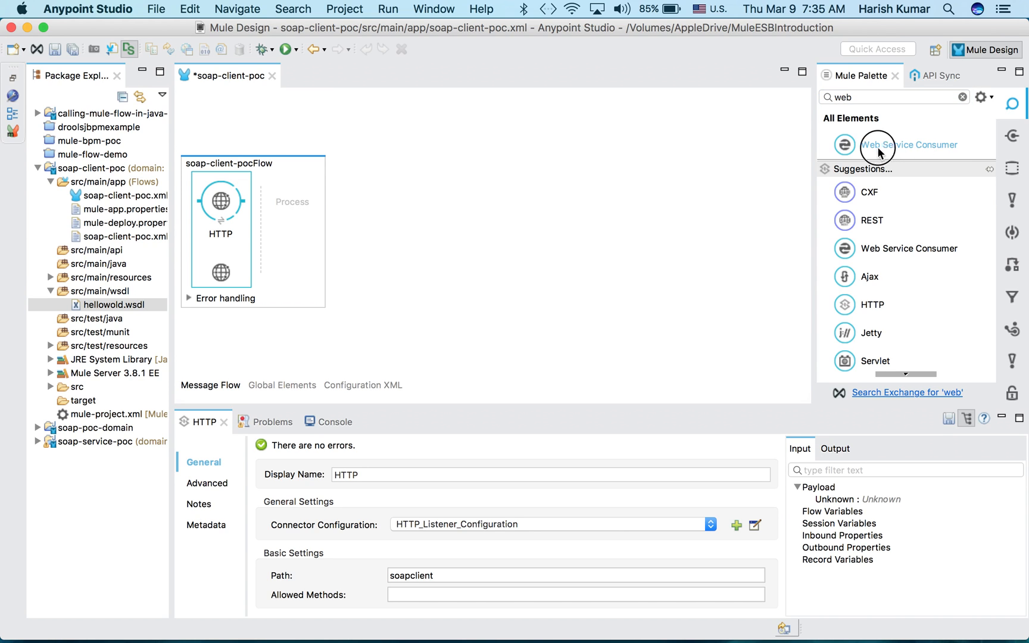
Step: Place a Web Service Consumer after the HTTP listener and start a new connector configuration
{"action": "left_click_drag", "start_coordinate": [877, 144], "coordinate": [314, 196]}
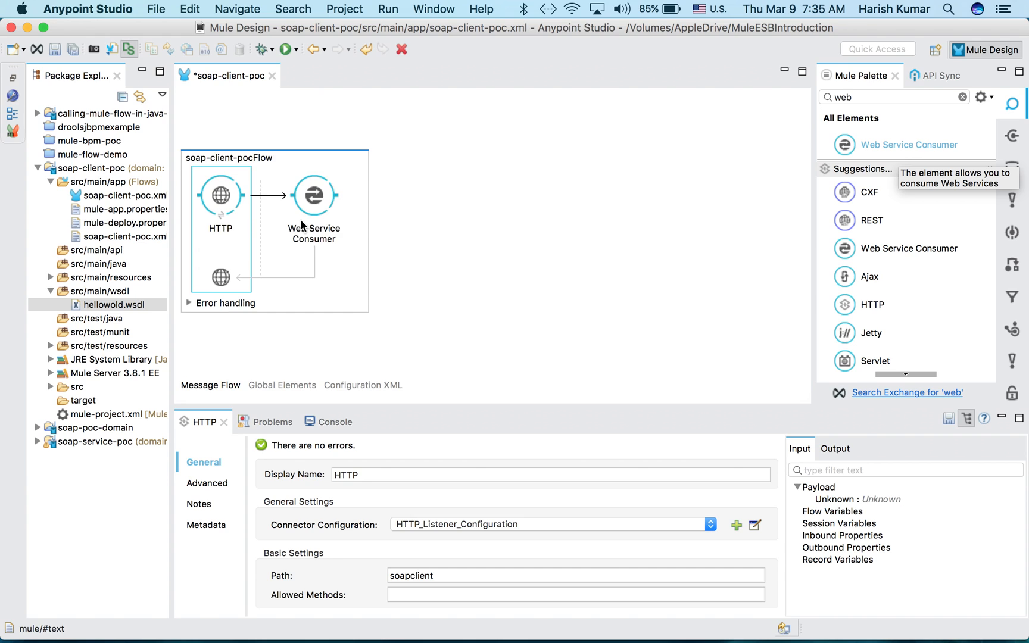
{"action": "left_click", "coordinate": [314, 195]}
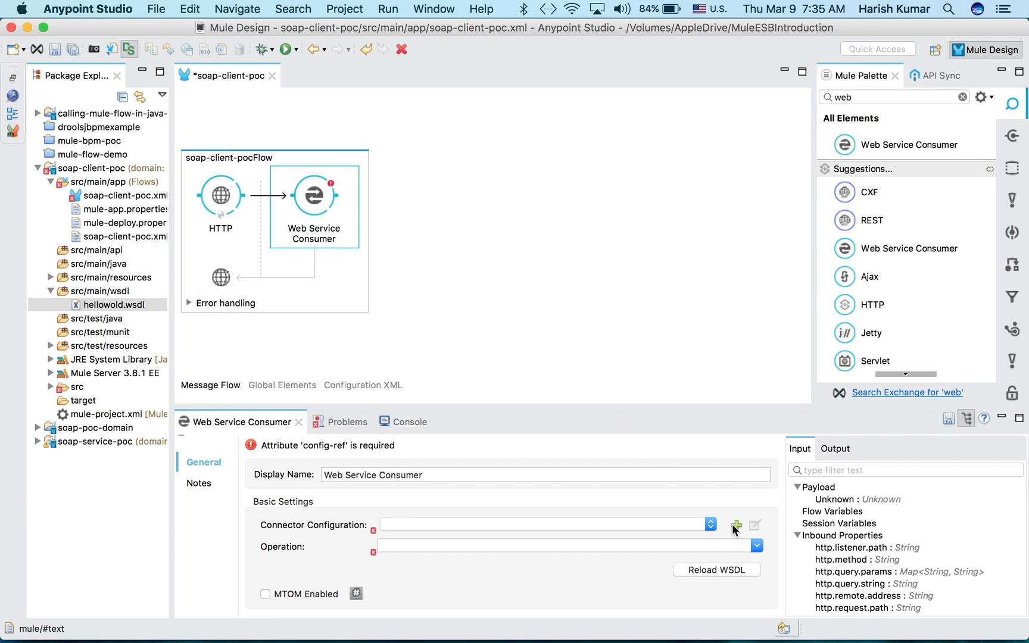
{"action": "left_click", "coordinate": [735, 525]}
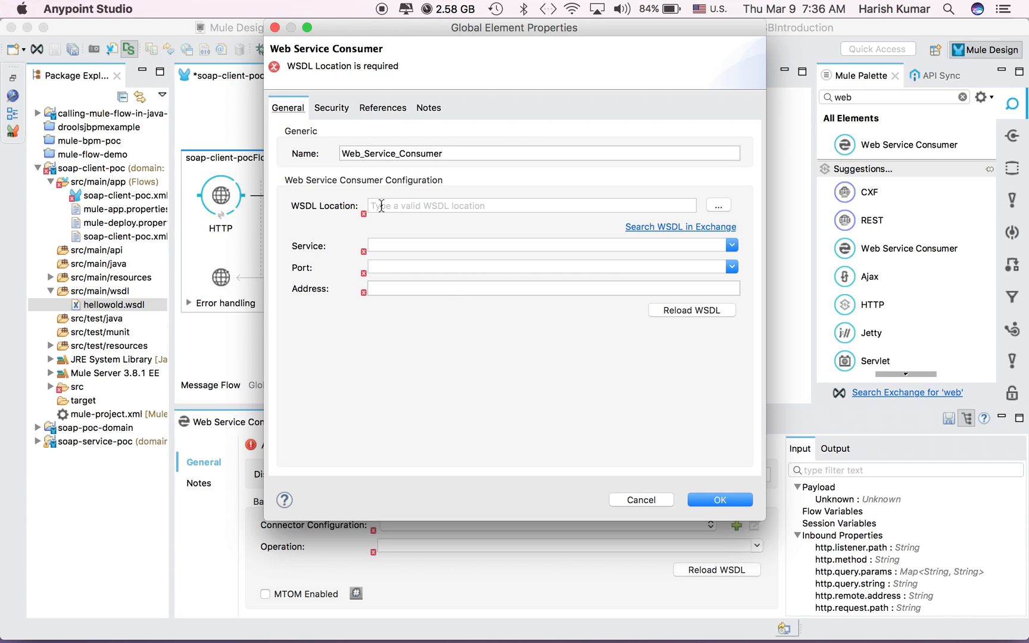
{"action": "mouse_move", "coordinate": [478, 205]}
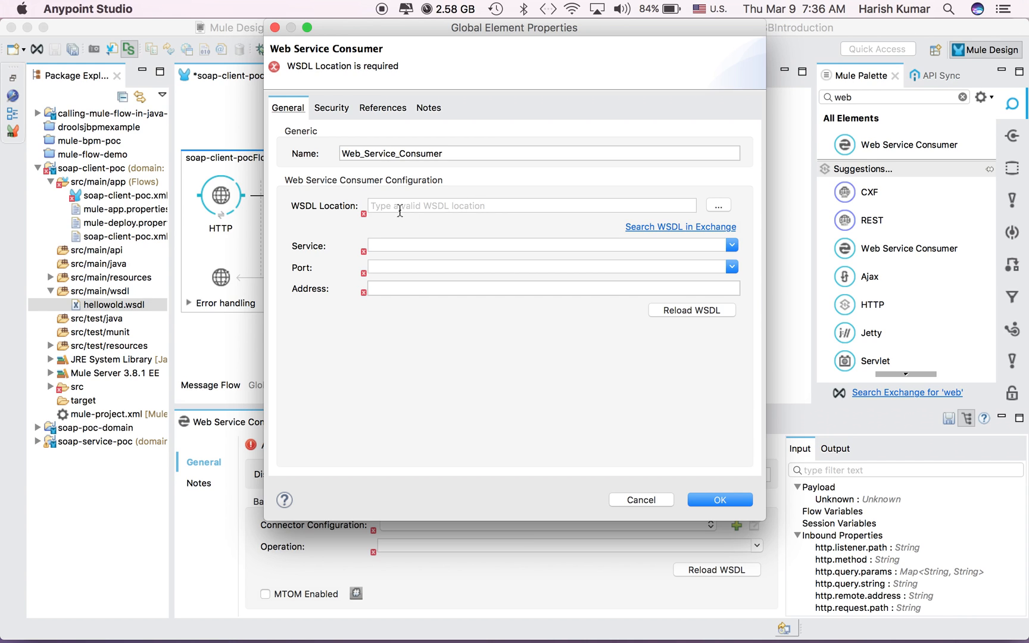
{"action": "mouse_move", "coordinate": [512, 205]}
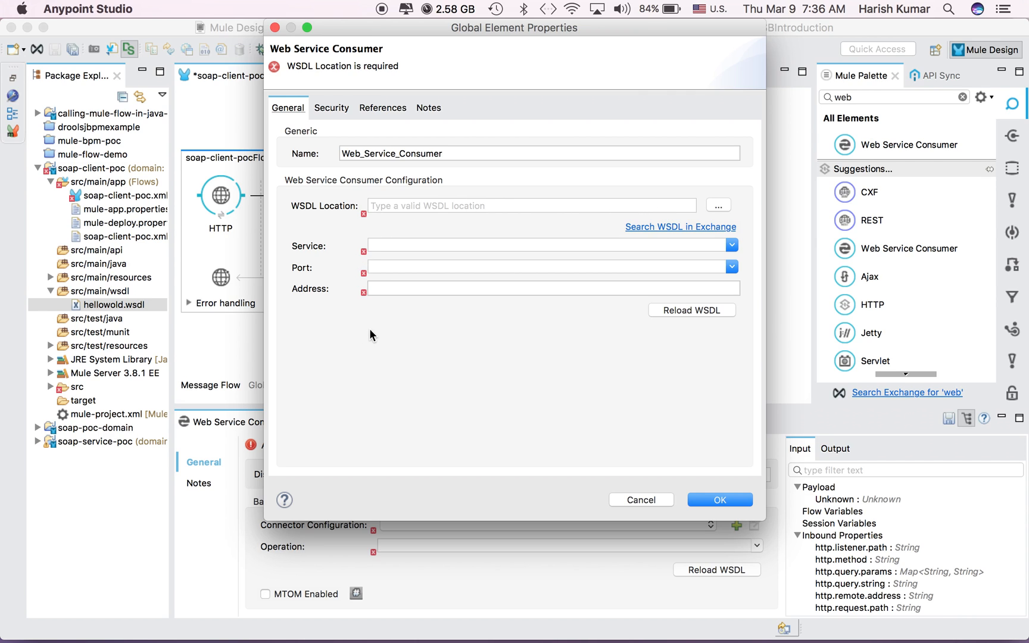
{"action": "left_click", "coordinate": [718, 206]}
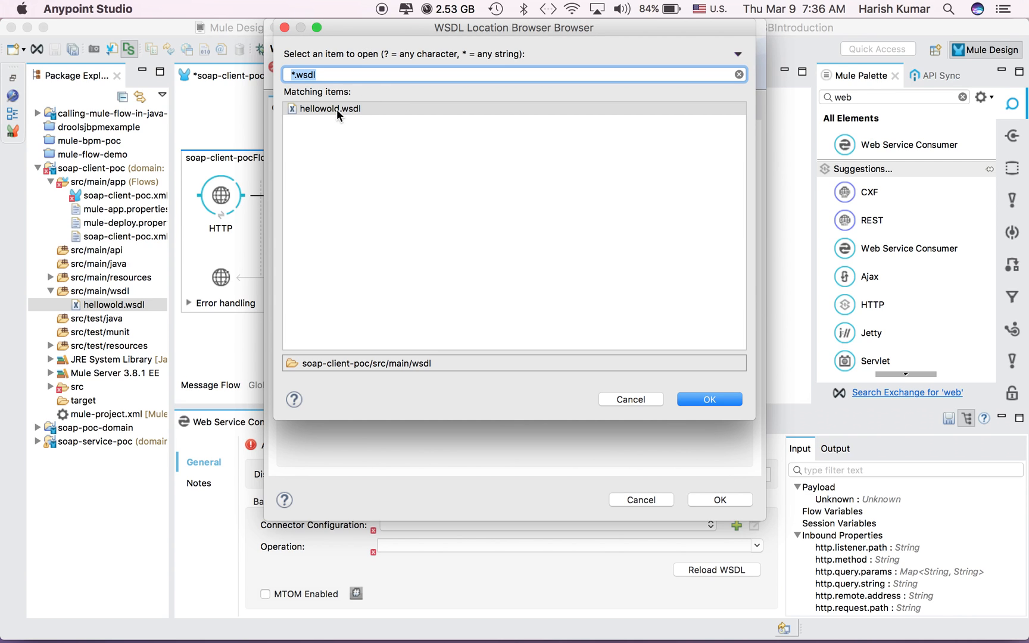
{"action": "mouse_move", "coordinate": [111, 302]}
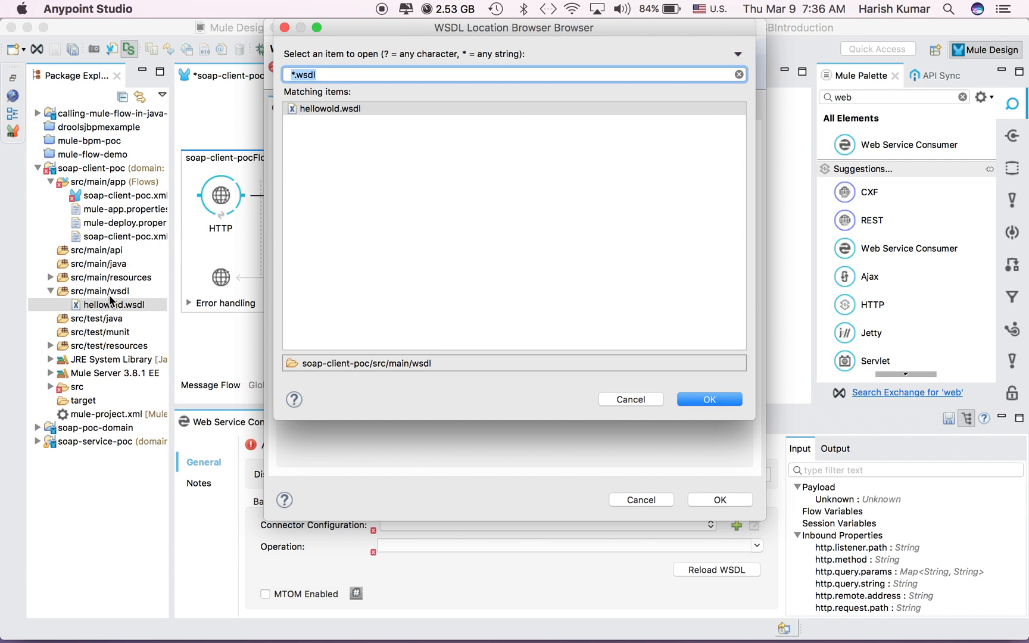
{"action": "mouse_move", "coordinate": [130, 296]}
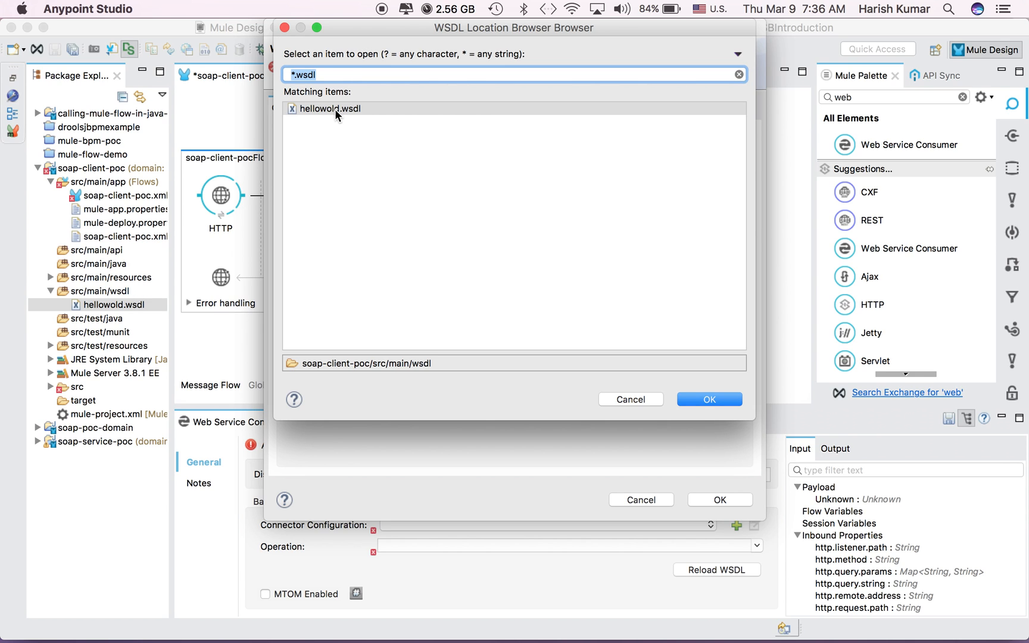
{"action": "left_click", "coordinate": [708, 399]}
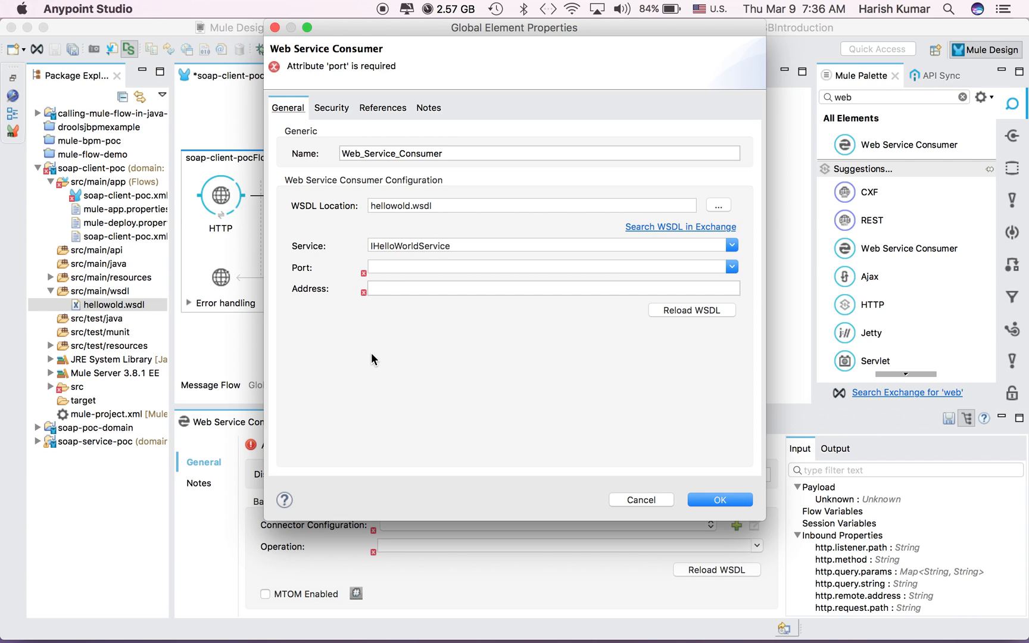
{"action": "left_click", "coordinate": [731, 267]}
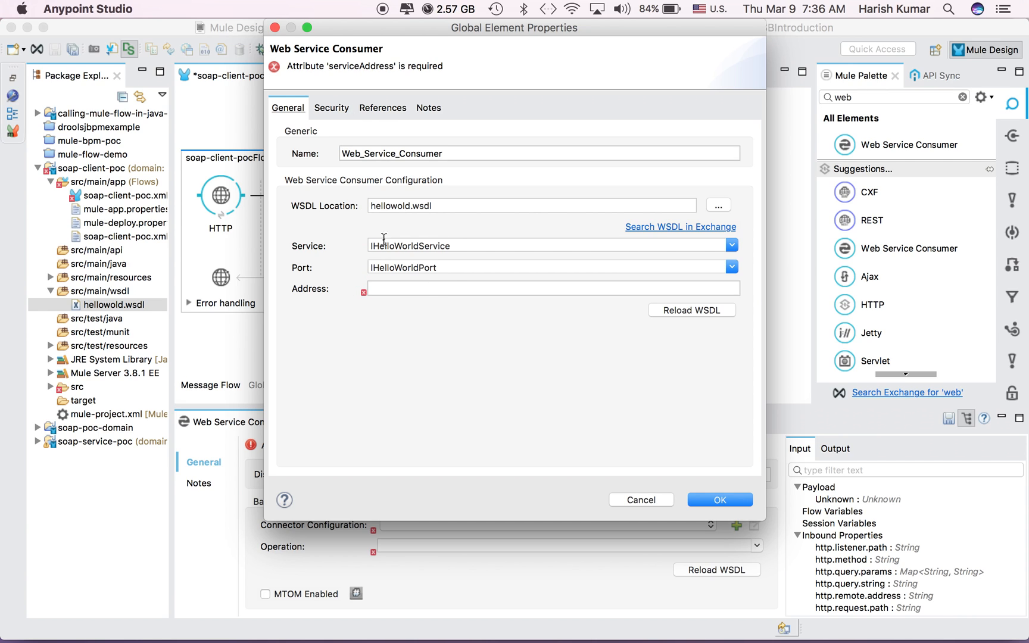
{"action": "type", "text": "http://localhost:63081/hello"}
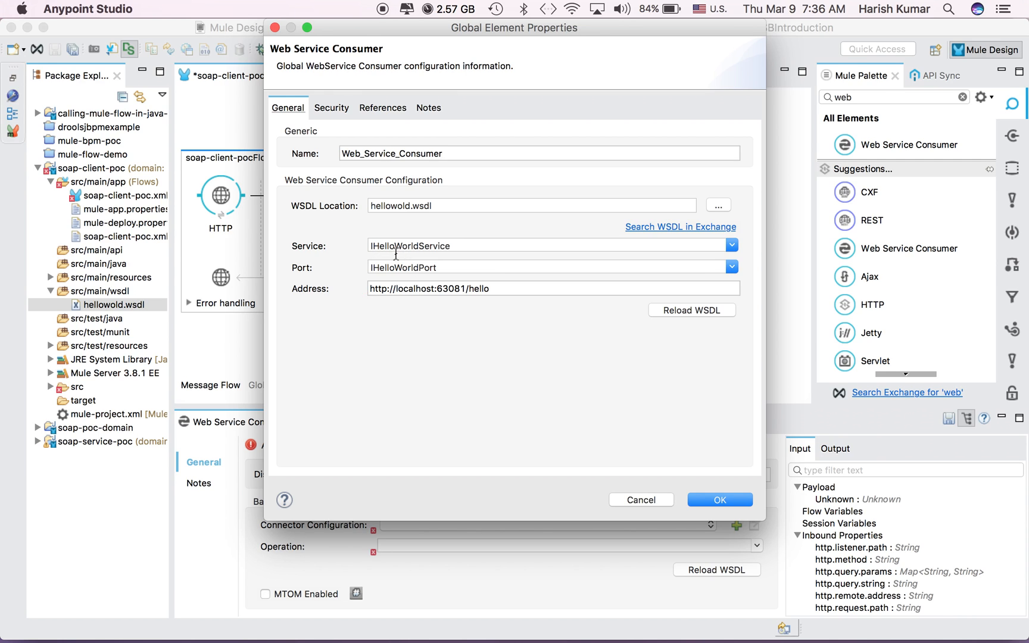
{"action": "mouse_move", "coordinate": [387, 294]}
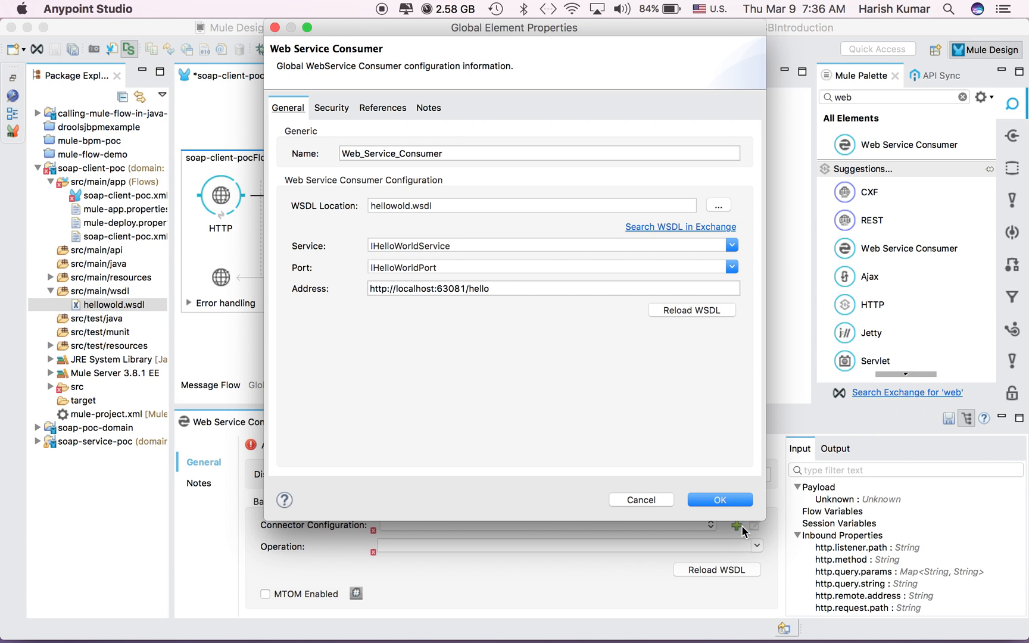
Step: Confirm the consumer configuration and select the sayHi operation
{"action": "left_click", "coordinate": [718, 499]}
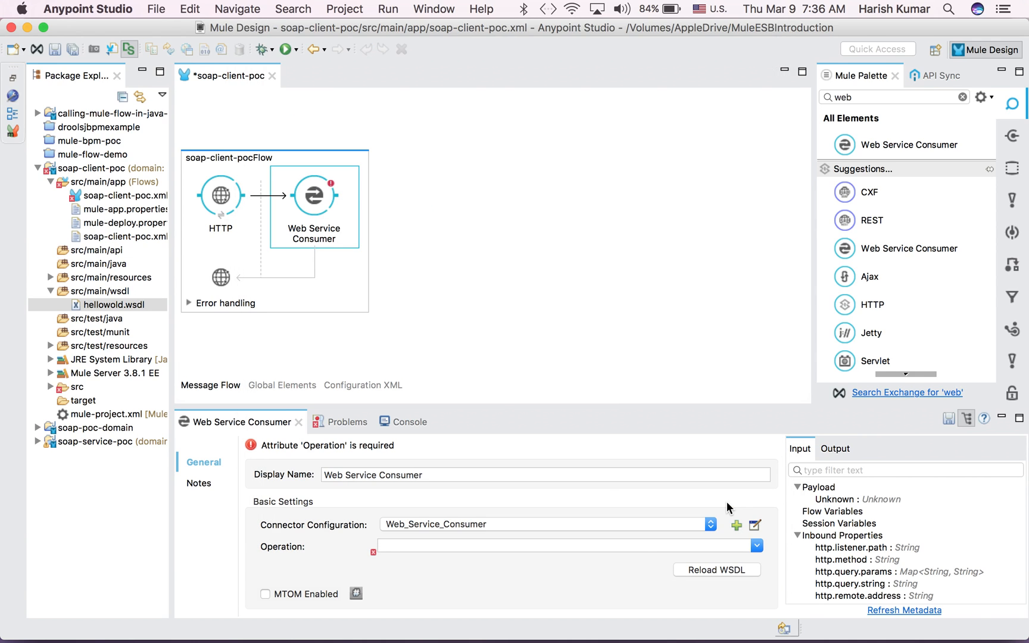
{"action": "mouse_move", "coordinate": [315, 539]}
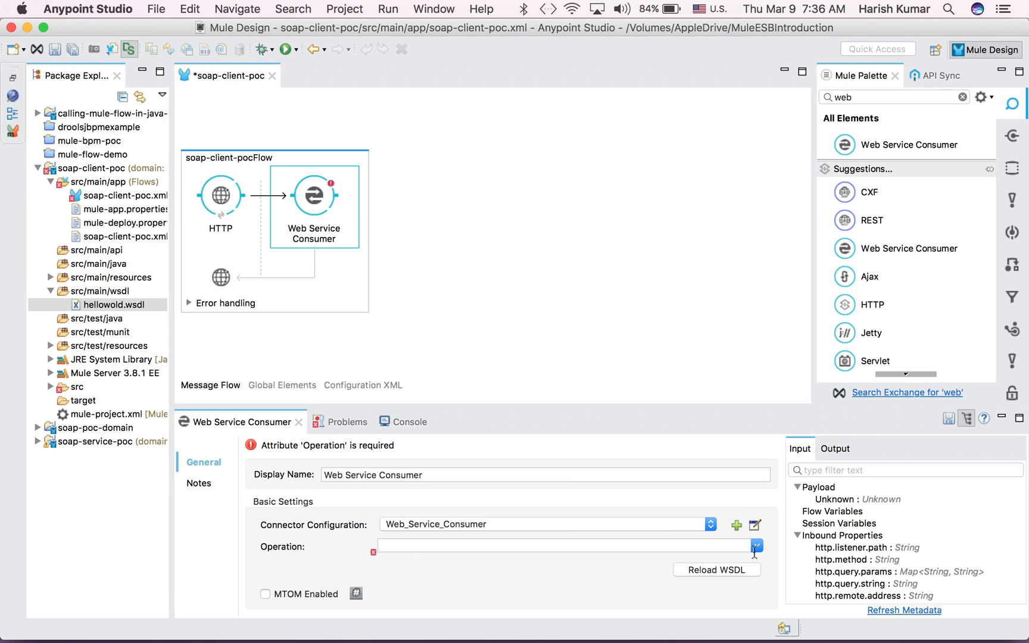
{"action": "left_click", "coordinate": [757, 545]}
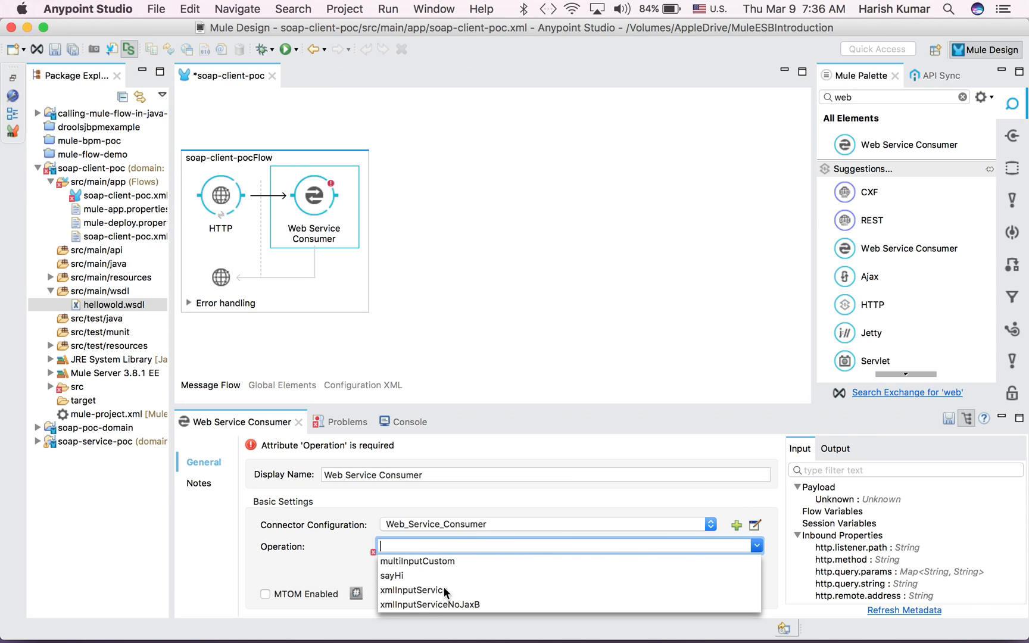
{"action": "mouse_move", "coordinate": [410, 571]}
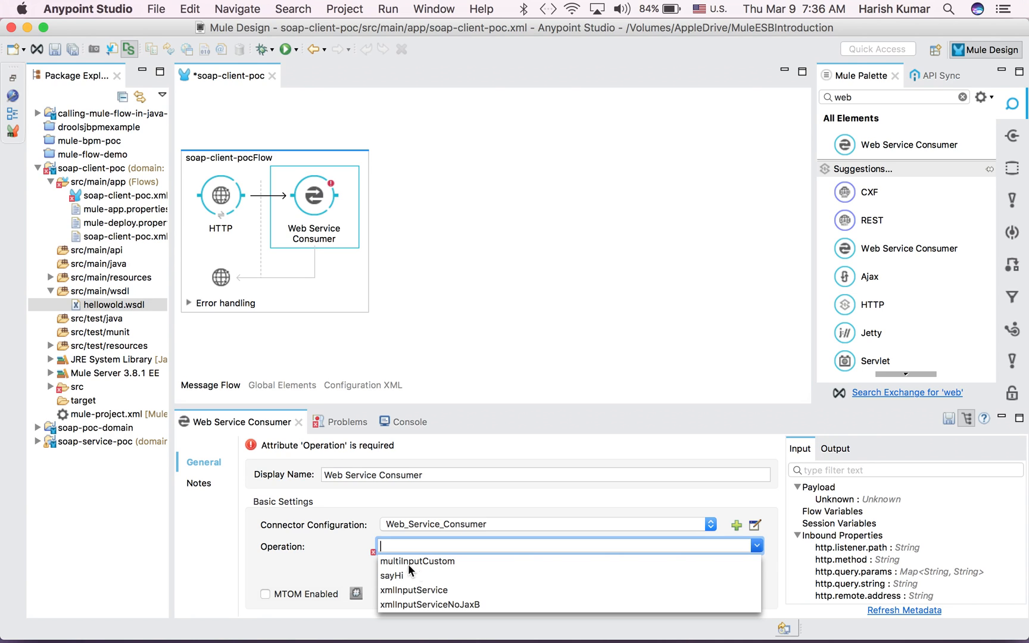
{"action": "mouse_move", "coordinate": [404, 569]}
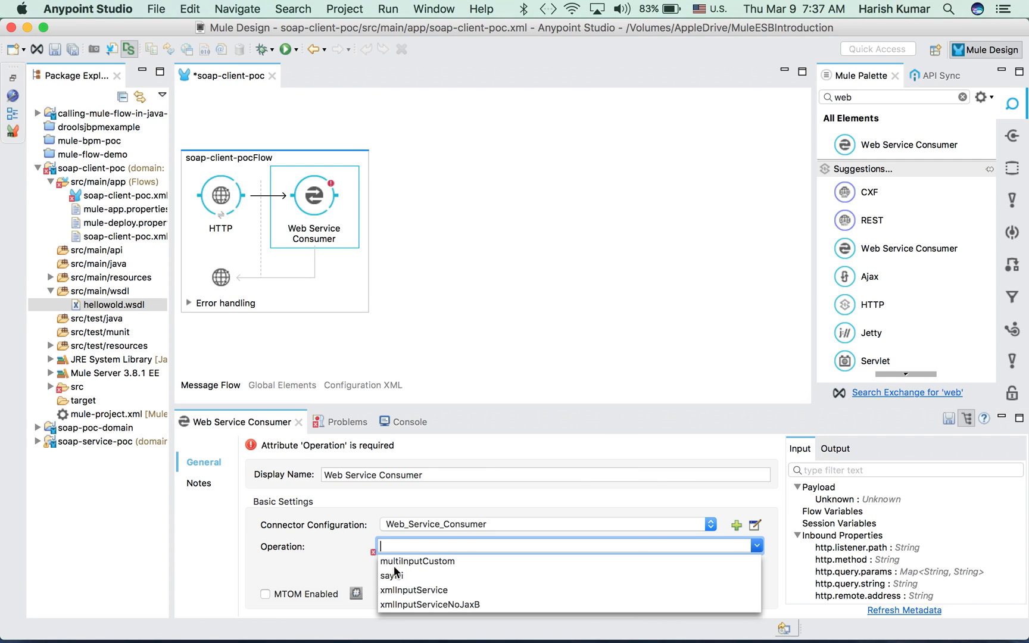
{"action": "mouse_move", "coordinate": [394, 579]}
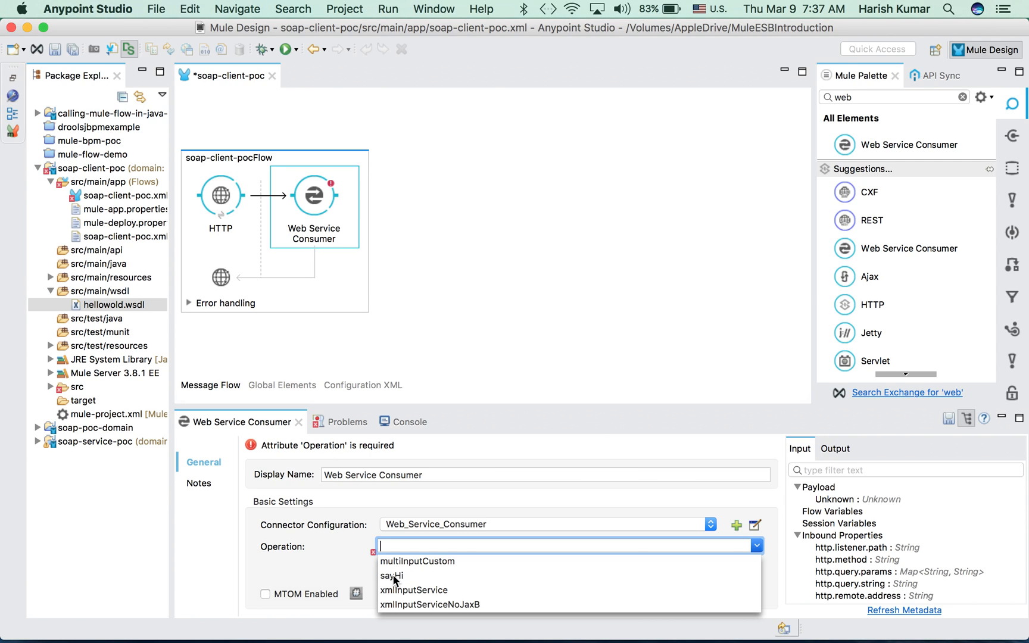
{"action": "left_click", "coordinate": [392, 575]}
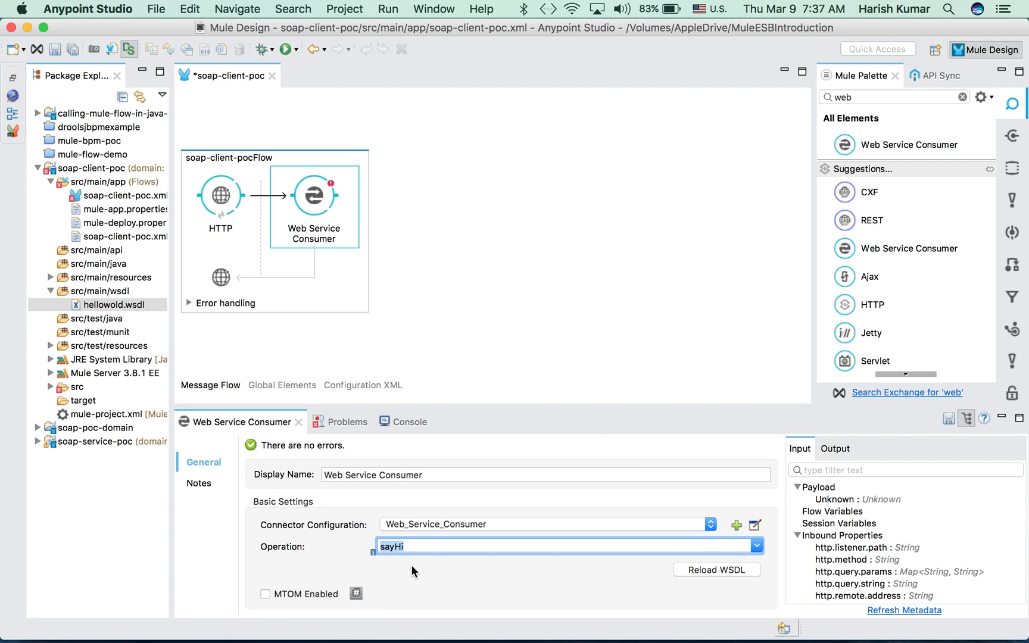
{"action": "mouse_move", "coordinate": [97, 438]}
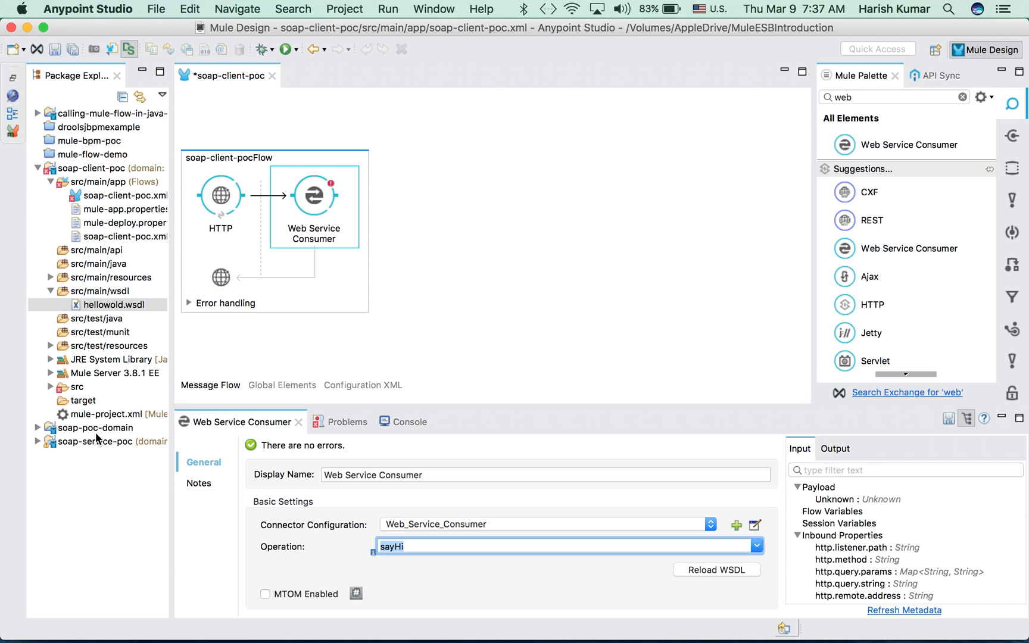
{"action": "left_click", "coordinate": [716, 569]}
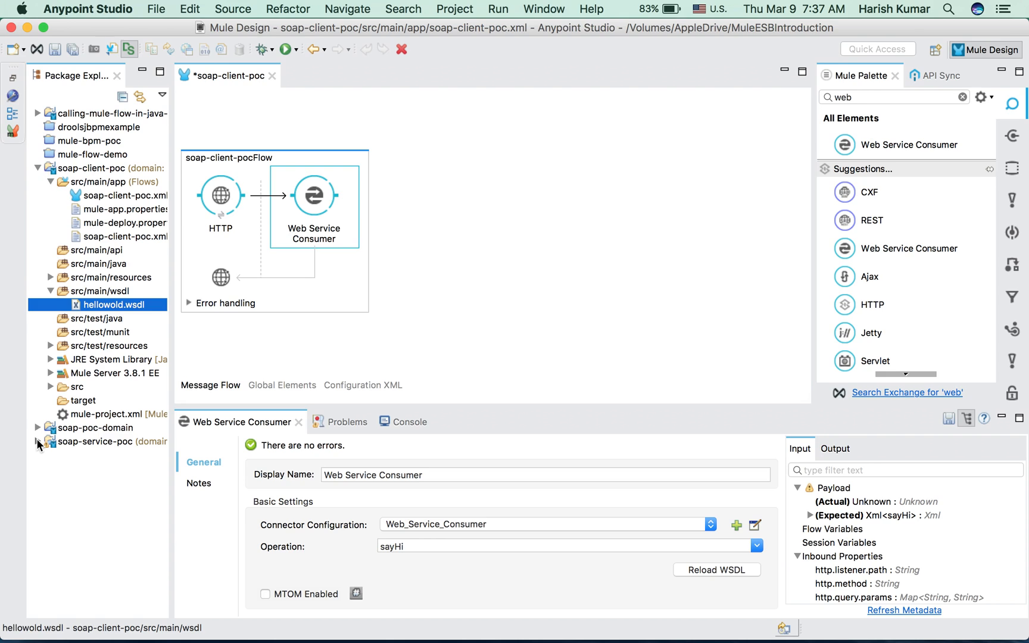
Step: View IHelloWorld.java from soap-service-poc's src/main/java, then return to the soap-client-poc flow
{"action": "left_click", "coordinate": [38, 442]}
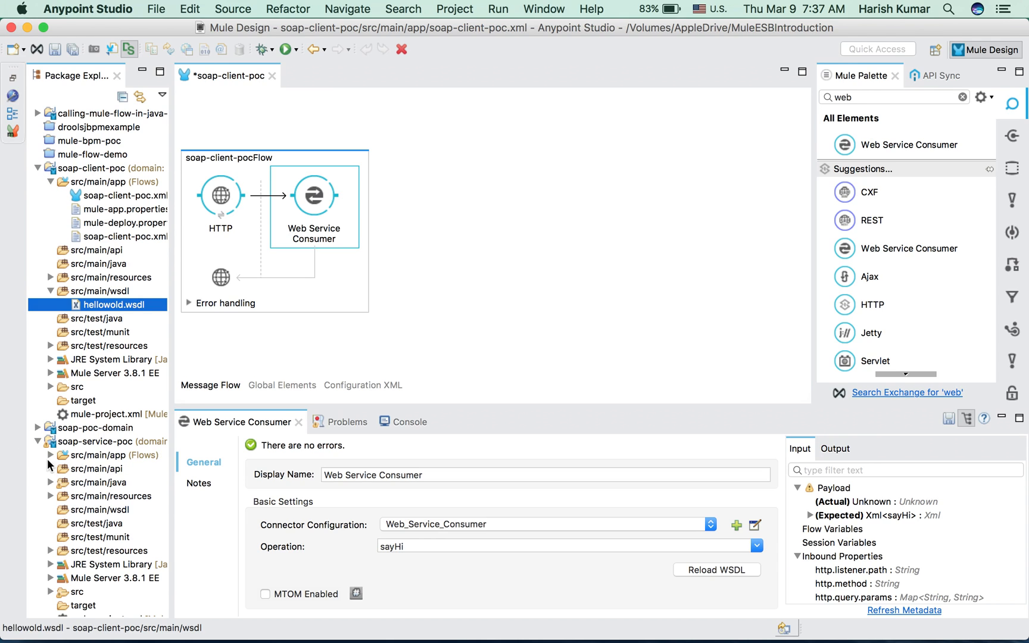
{"action": "mouse_move", "coordinate": [58, 494]}
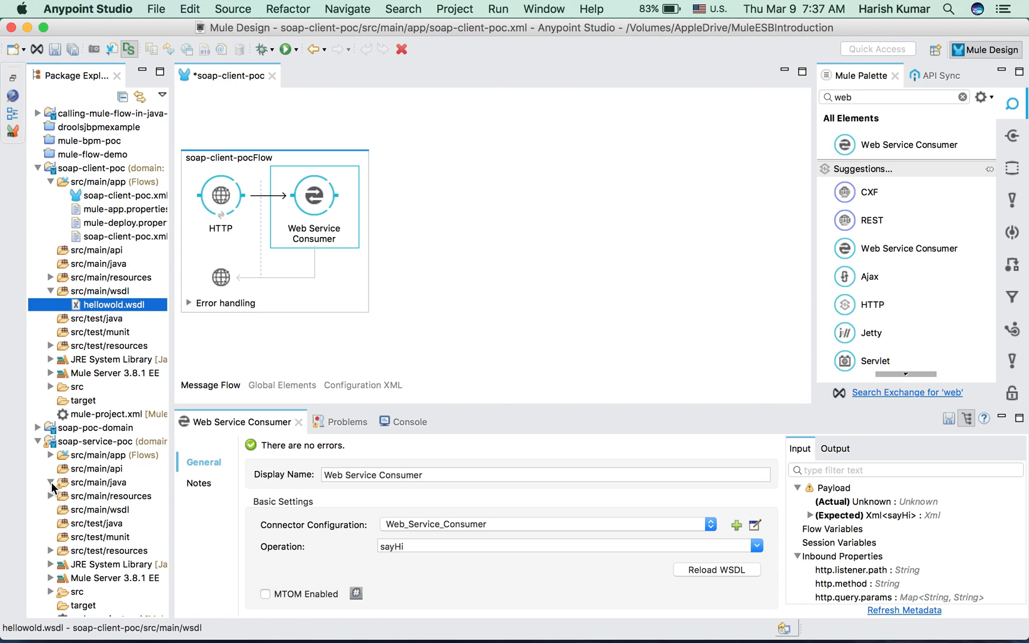
{"action": "left_click", "coordinate": [52, 482]}
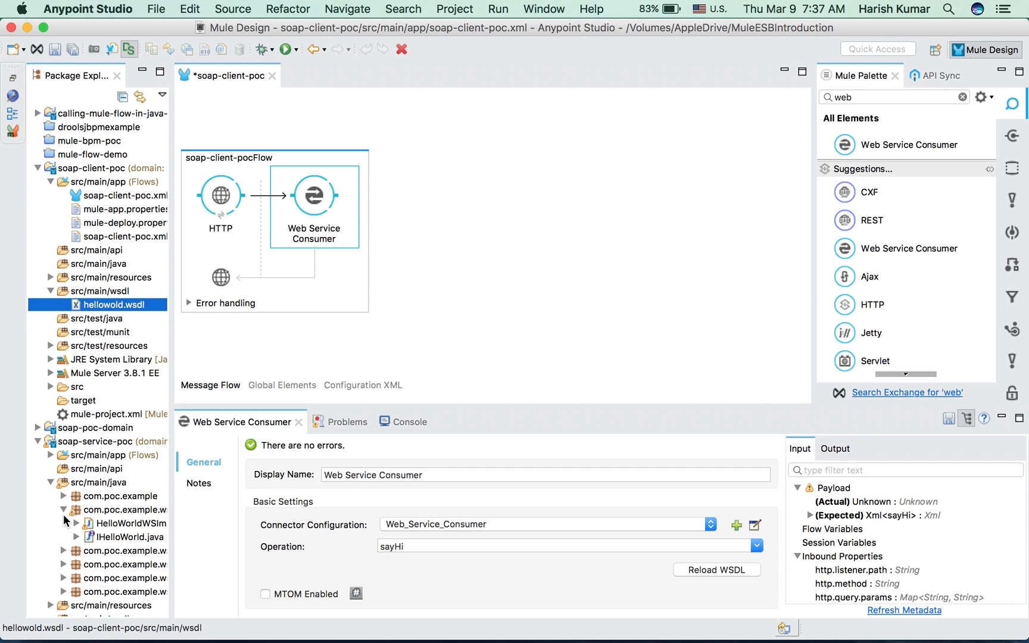
{"action": "left_click", "coordinate": [133, 536]}
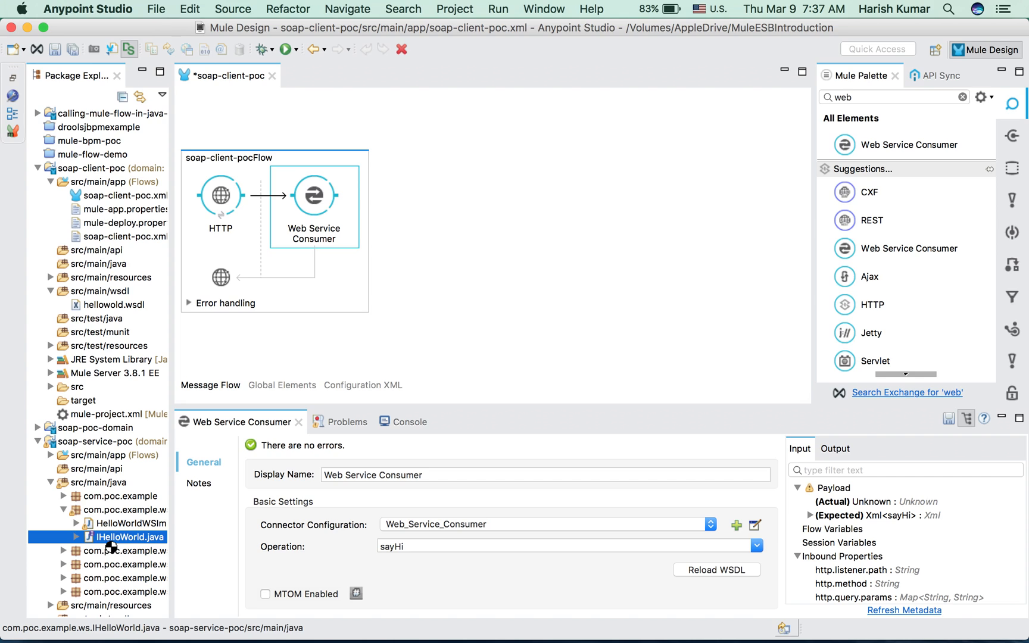
{"action": "double_click", "coordinate": [133, 537]}
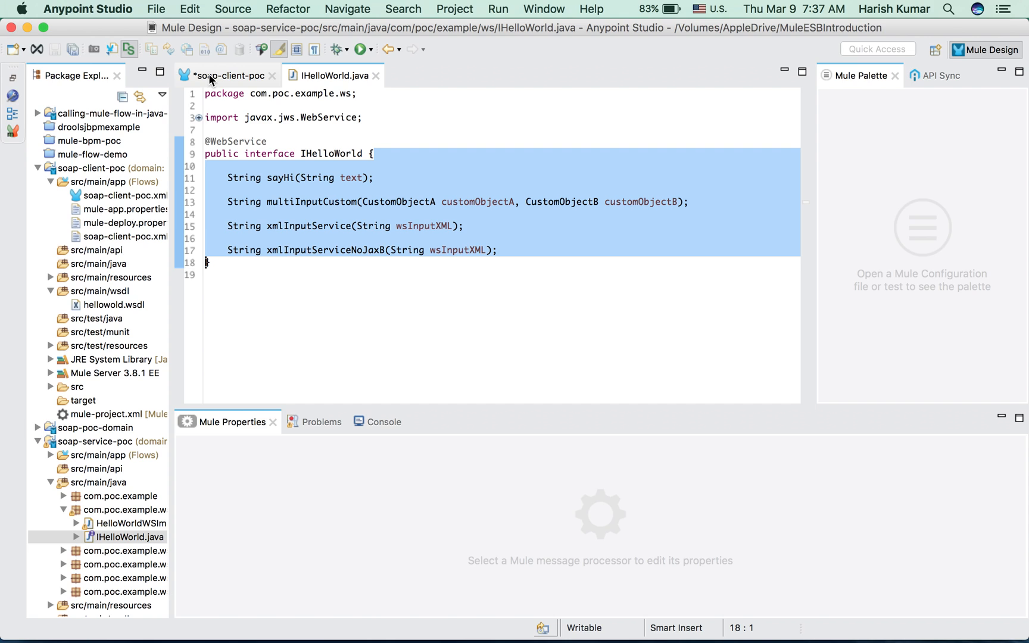
{"action": "left_click", "coordinate": [226, 75]}
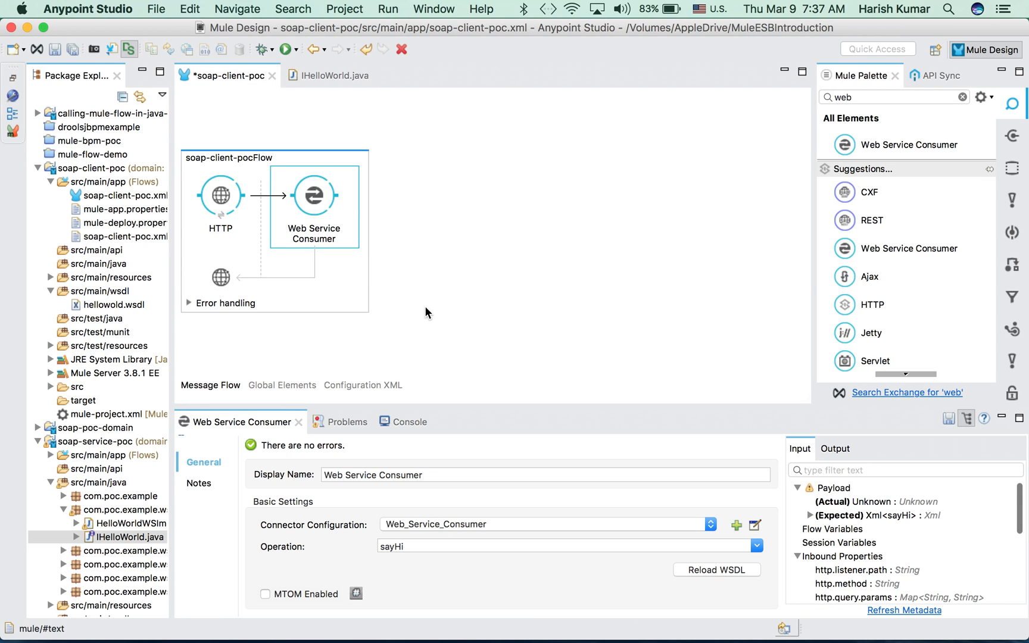
{"action": "mouse_move", "coordinate": [874, 111]}
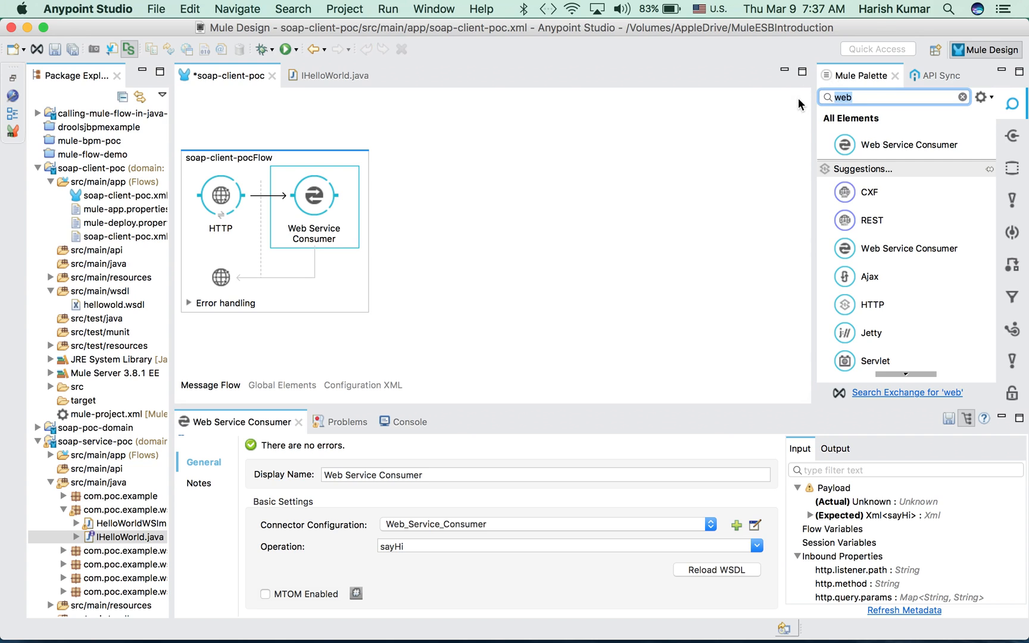
{"action": "mouse_move", "coordinate": [799, 130]}
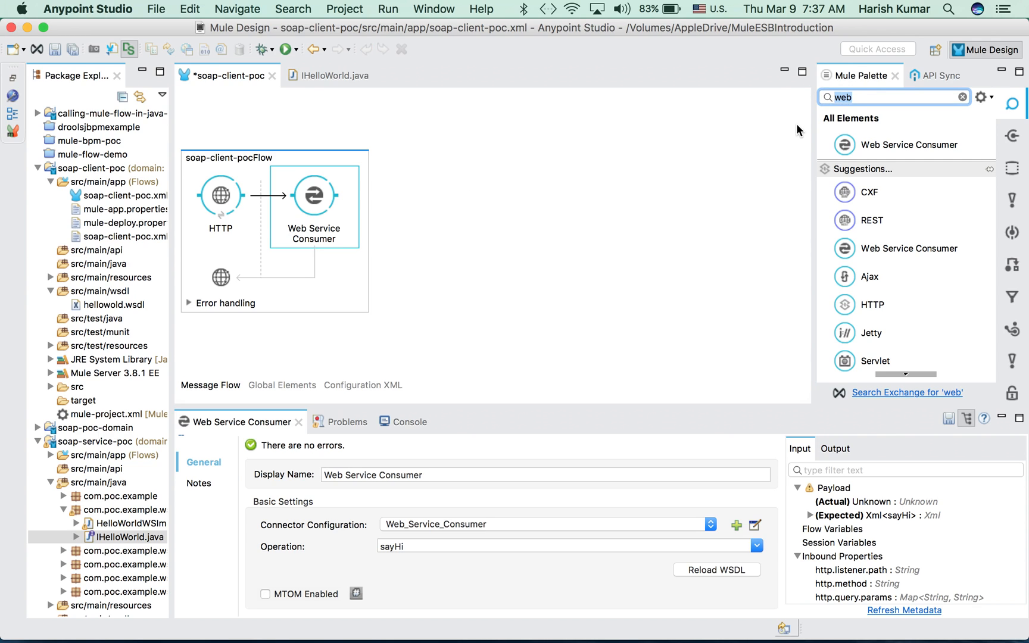
Step: Change the Mule Palette search text from 'web' to 'data'
{"action": "type", "text": "d"}
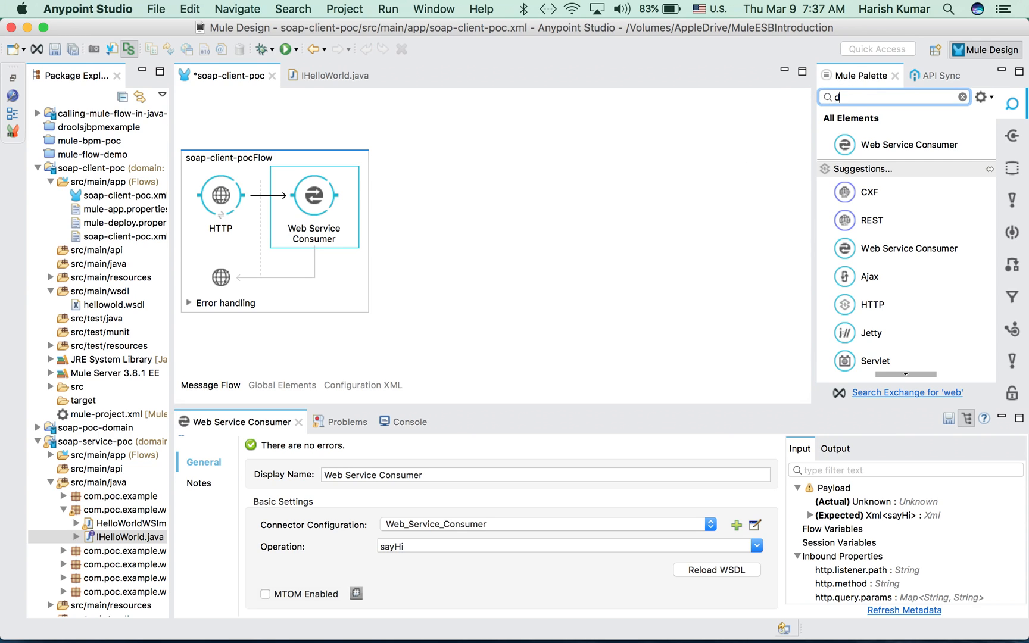
{"action": "type", "text": "ata"}
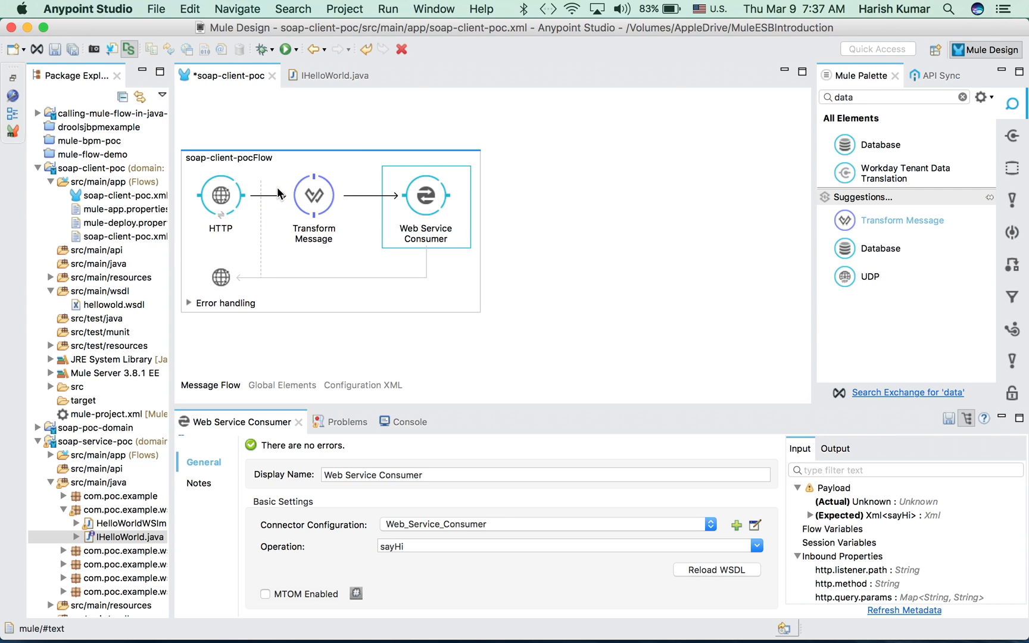
{"action": "mouse_move", "coordinate": [321, 202]}
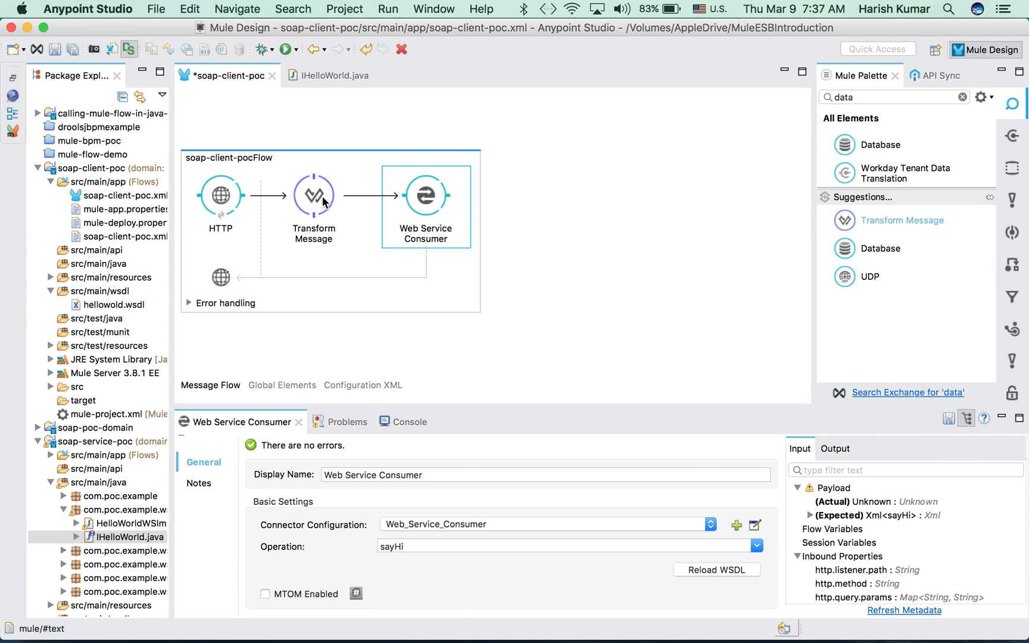
Step: Open the Transform Message mapping, showing Xml<sayHi> with arg0 as expected output
{"action": "left_click", "coordinate": [314, 194]}
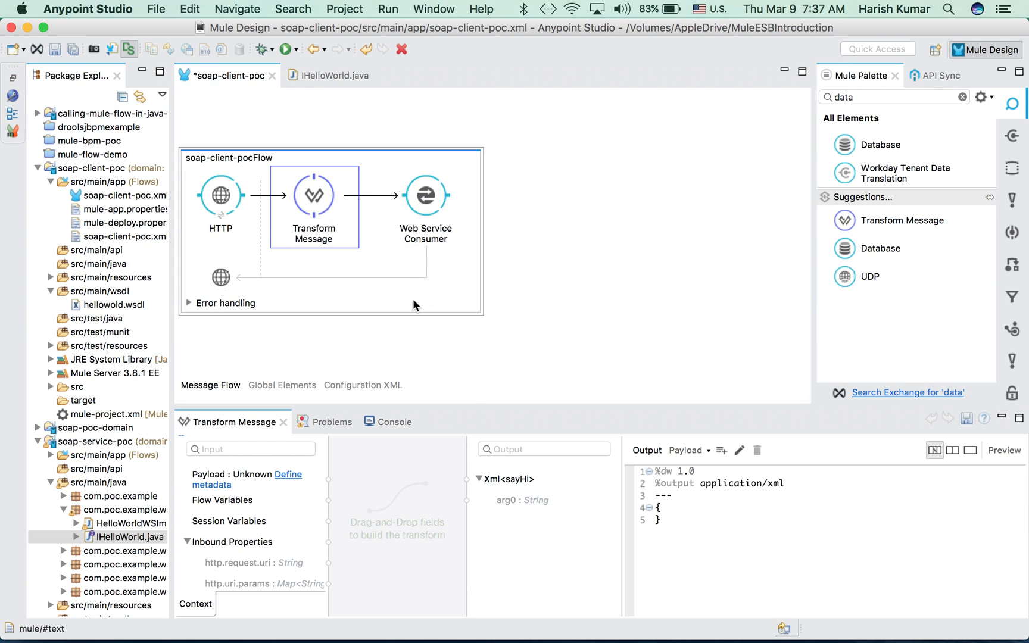
{"action": "mouse_move", "coordinate": [519, 508]}
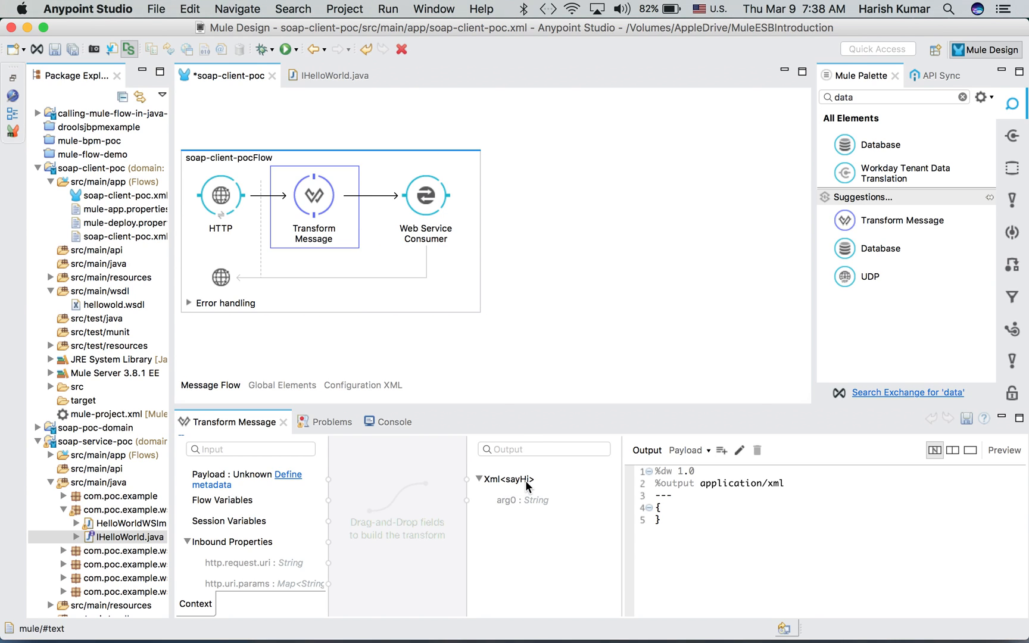
{"action": "mouse_move", "coordinate": [514, 511]}
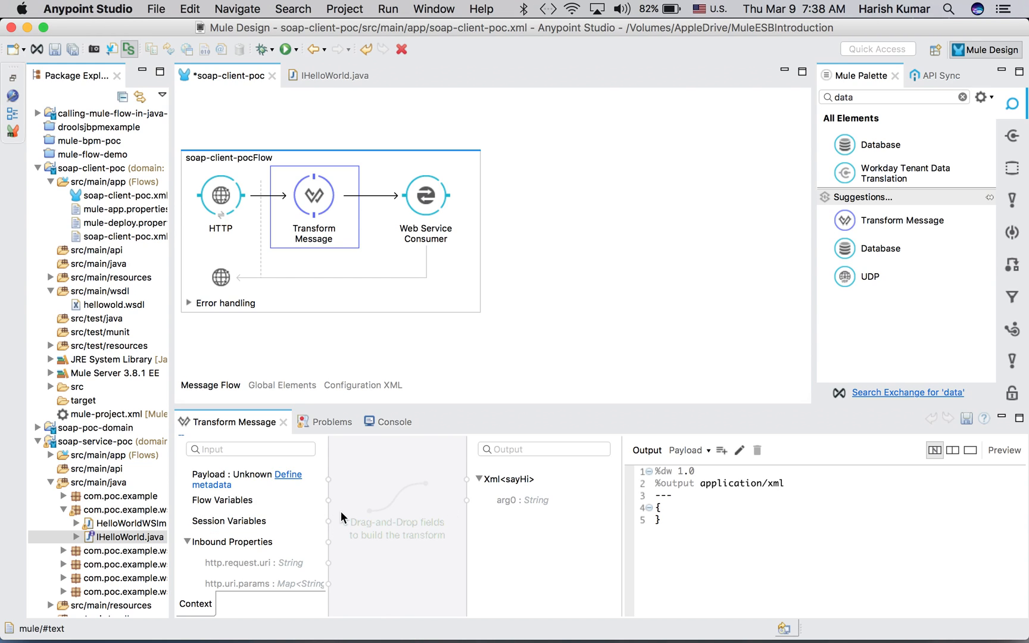
{"action": "mouse_move", "coordinate": [342, 457]}
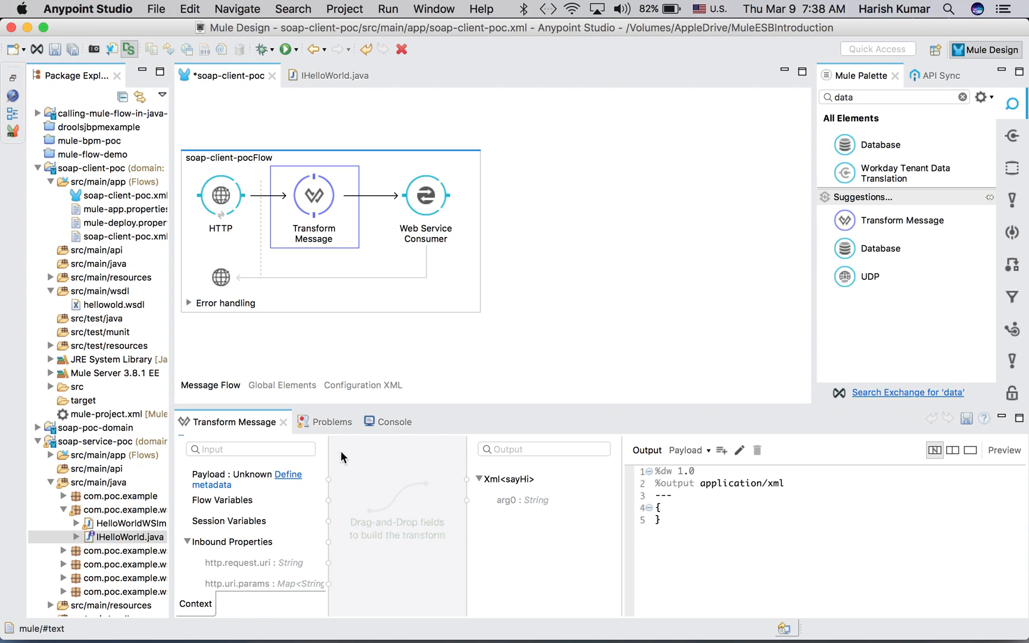
{"action": "mouse_move", "coordinate": [287, 478]}
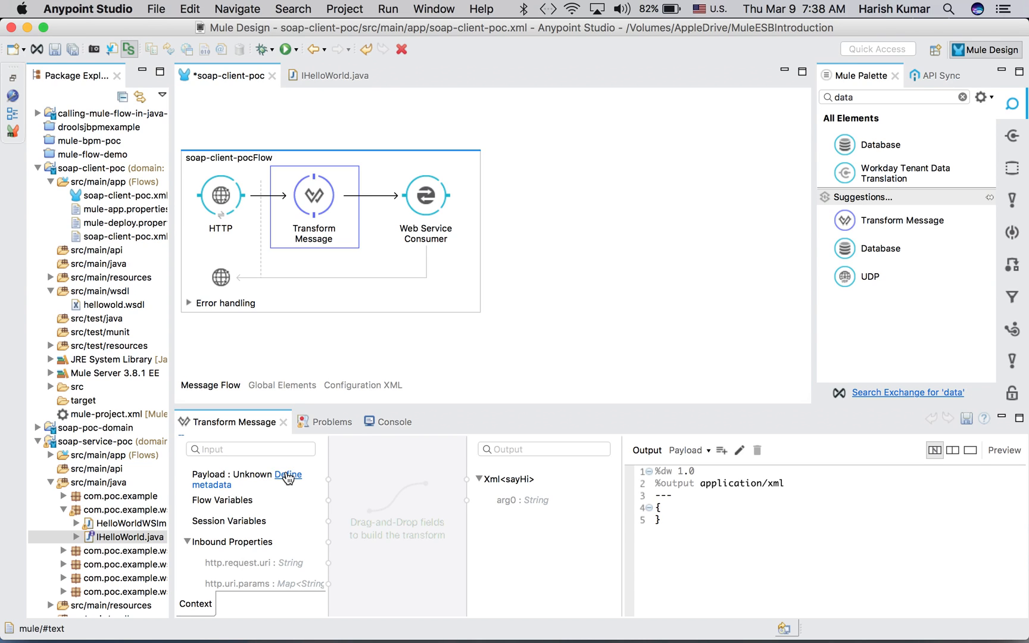
{"action": "mouse_move", "coordinate": [286, 486]}
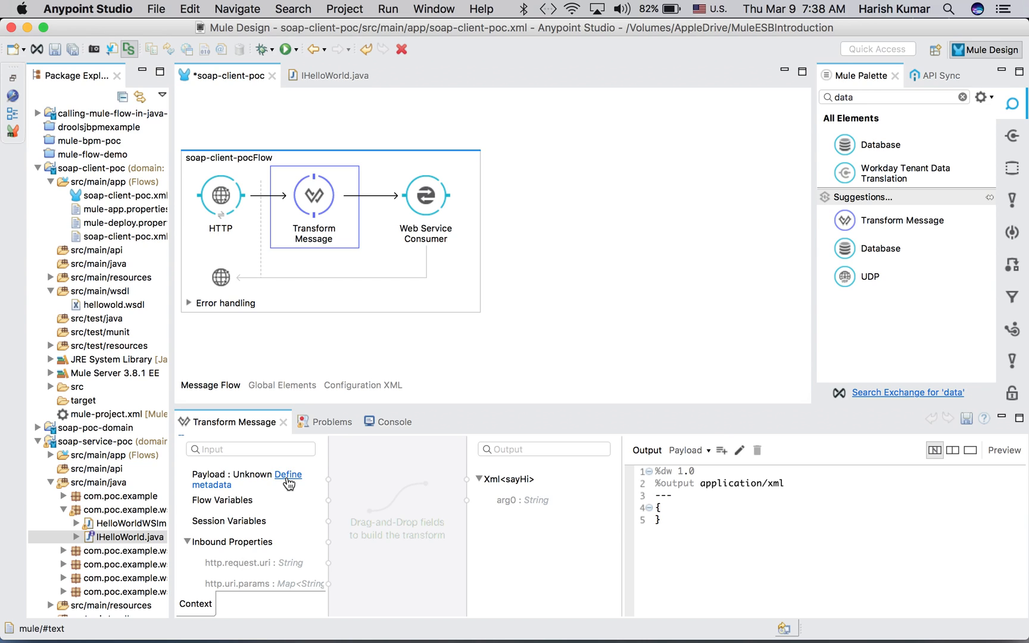
{"action": "mouse_move", "coordinate": [291, 463]}
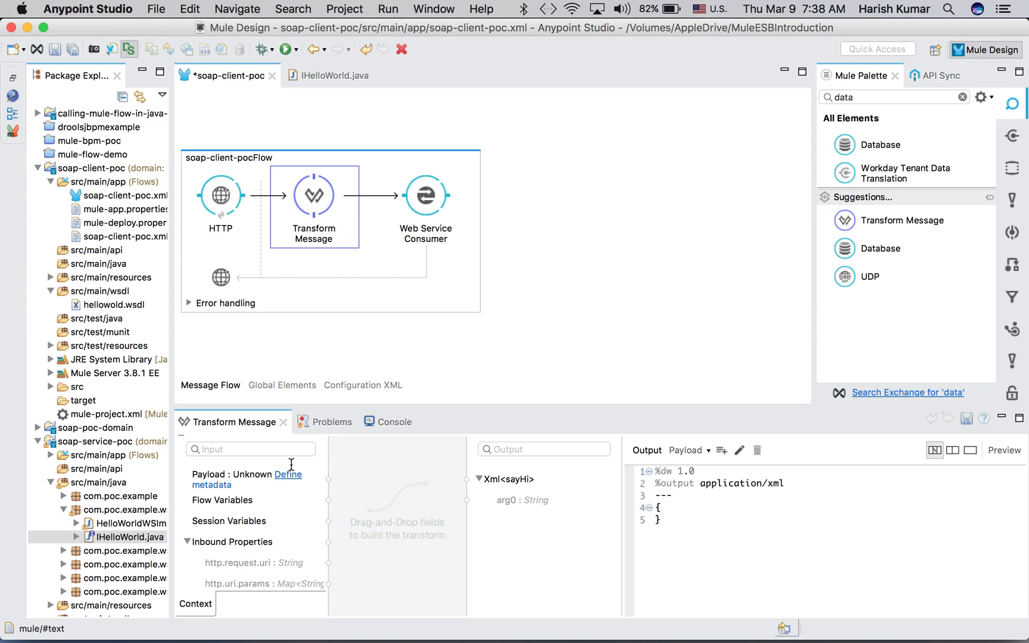
Step: Create a SIMPLE String metadata type 'inputpalyoad' and apply it as the input payload
{"action": "left_click", "coordinate": [288, 475]}
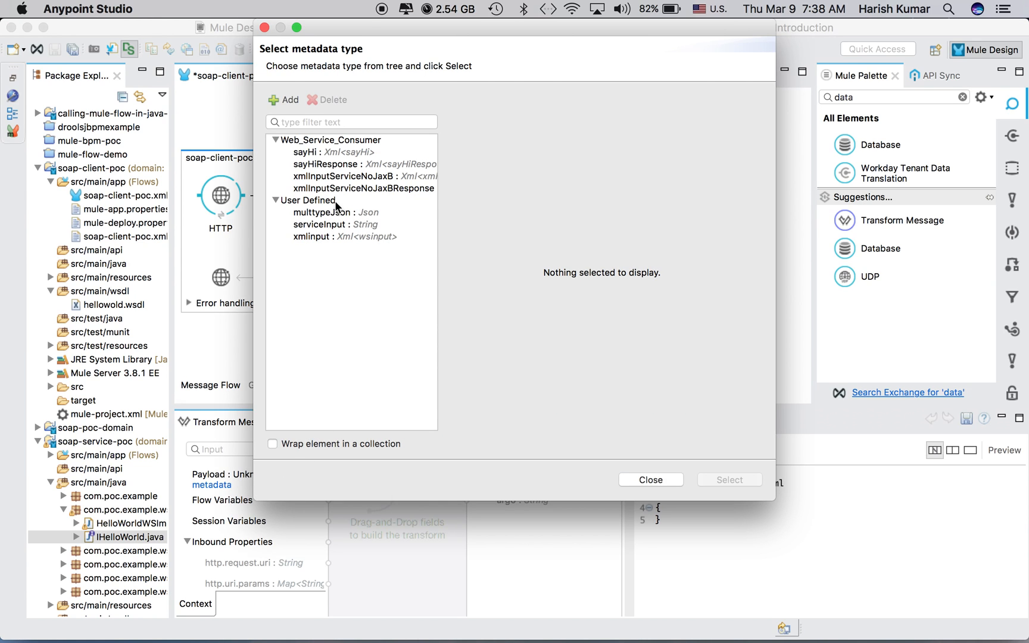
{"action": "left_click", "coordinate": [288, 100]}
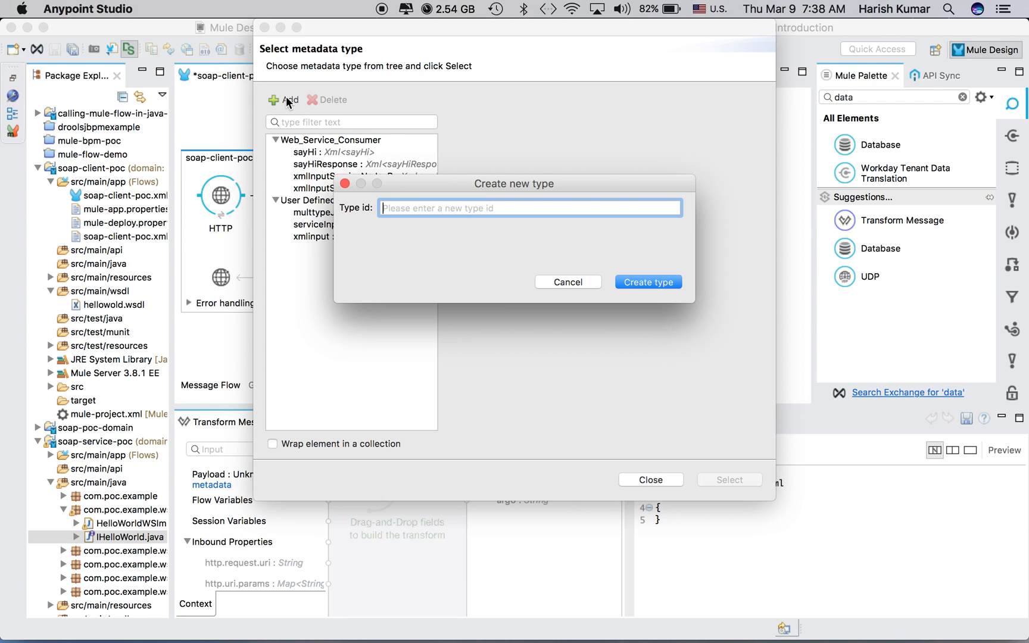
{"action": "mouse_move", "coordinate": [480, 200]}
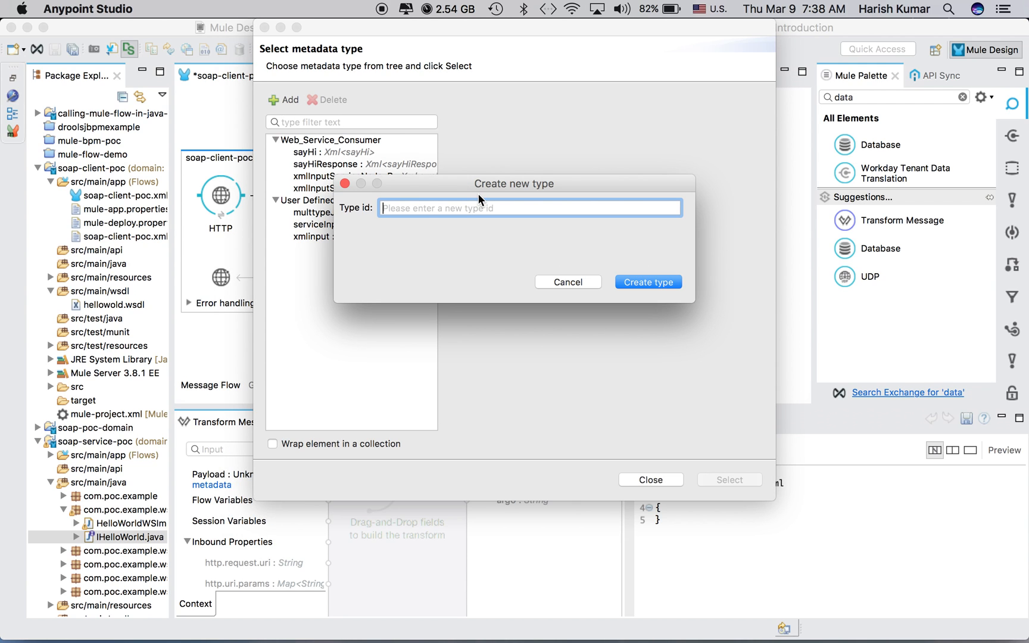
{"action": "type", "text": "input"}
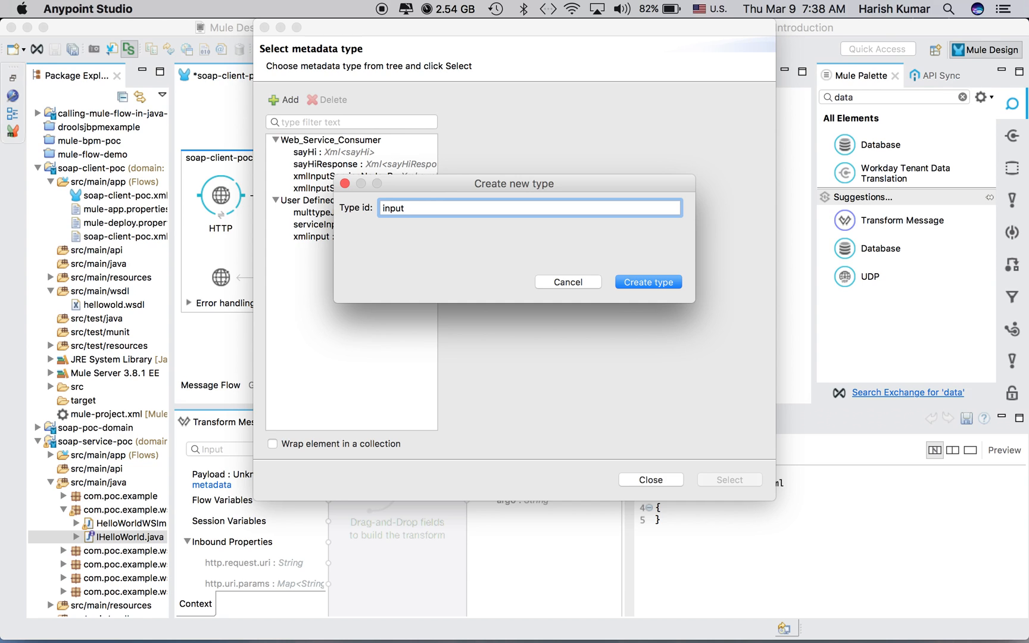
{"action": "type", "text": "paly"}
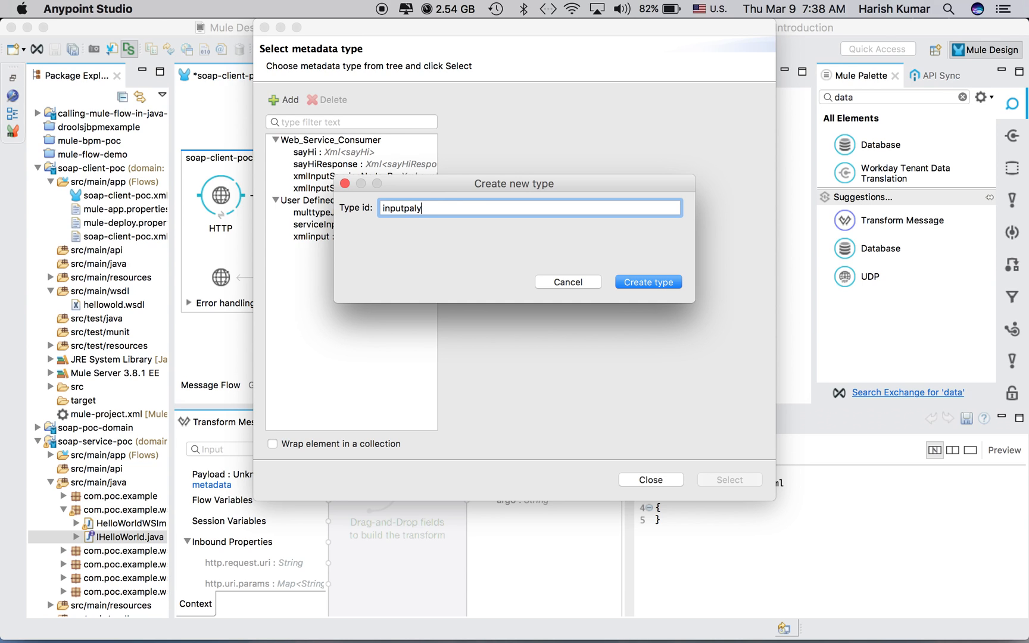
{"action": "type", "text": "oad"}
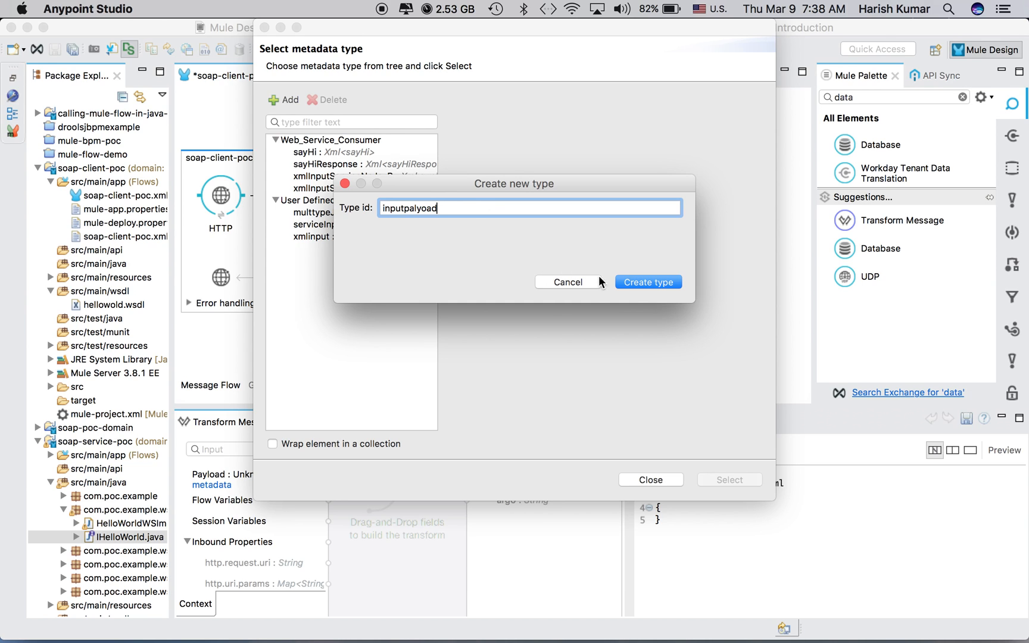
{"action": "left_click", "coordinate": [647, 281]}
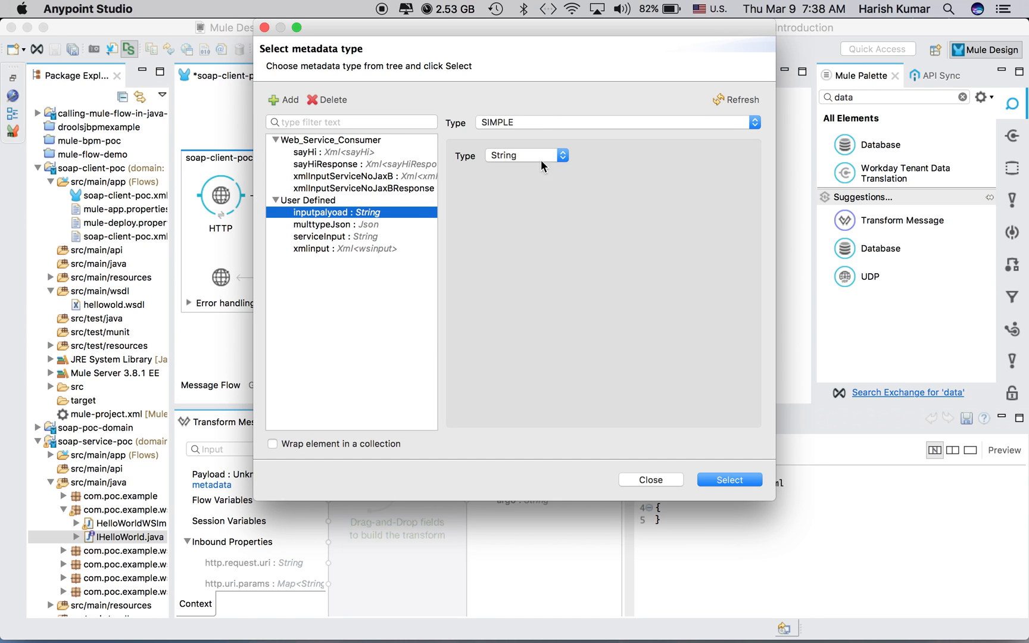
{"action": "mouse_move", "coordinate": [546, 243]}
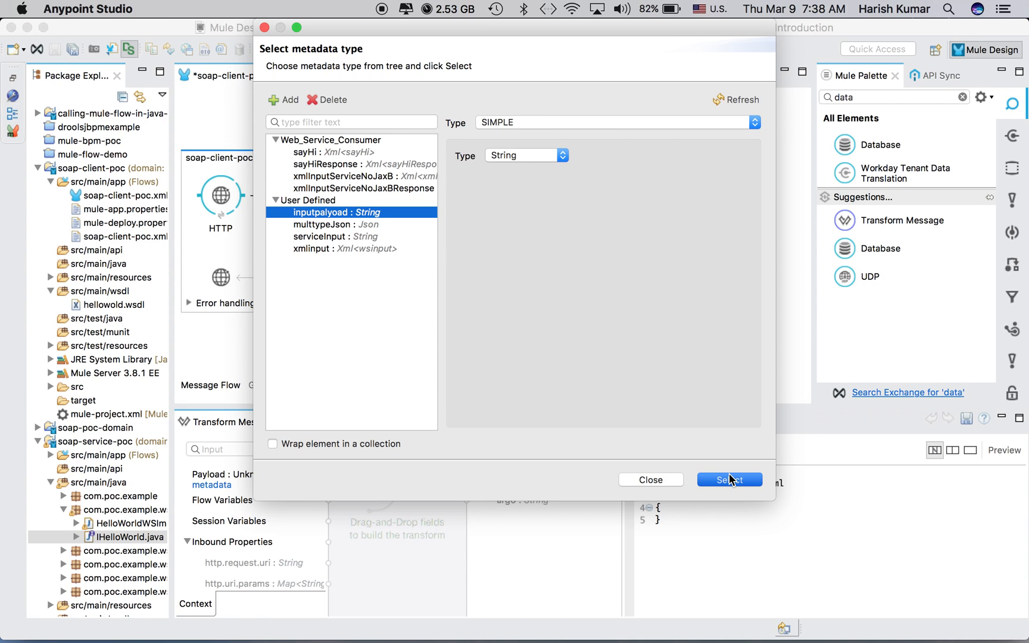
{"action": "left_click", "coordinate": [728, 479]}
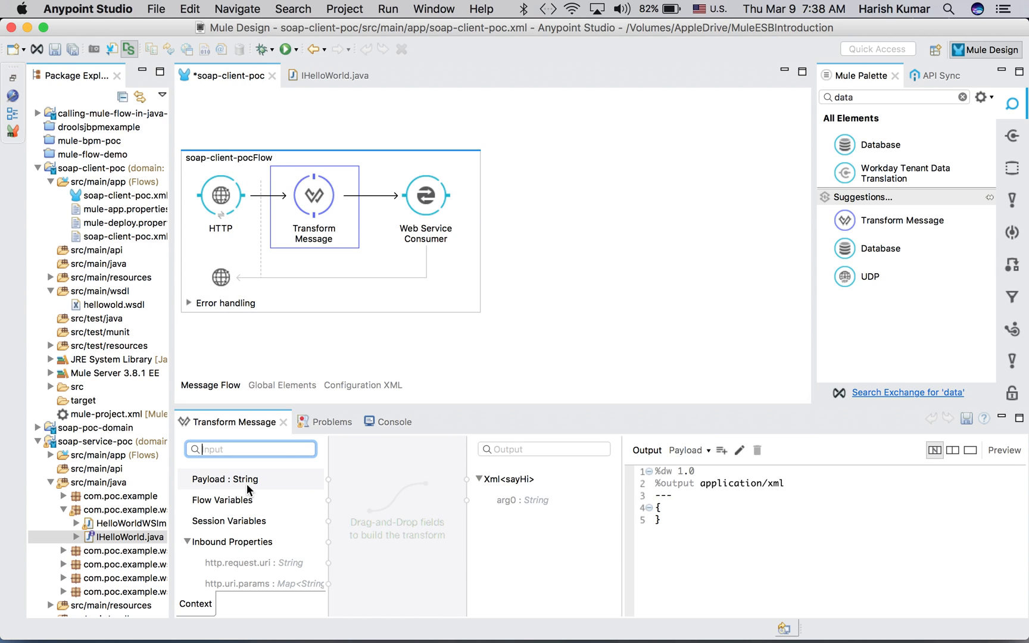
Step: Map the String payload onto sayHi's arg0 and review the generated DataWeave script
{"action": "left_click_drag", "start_coordinate": [225, 479], "coordinate": [512, 510]}
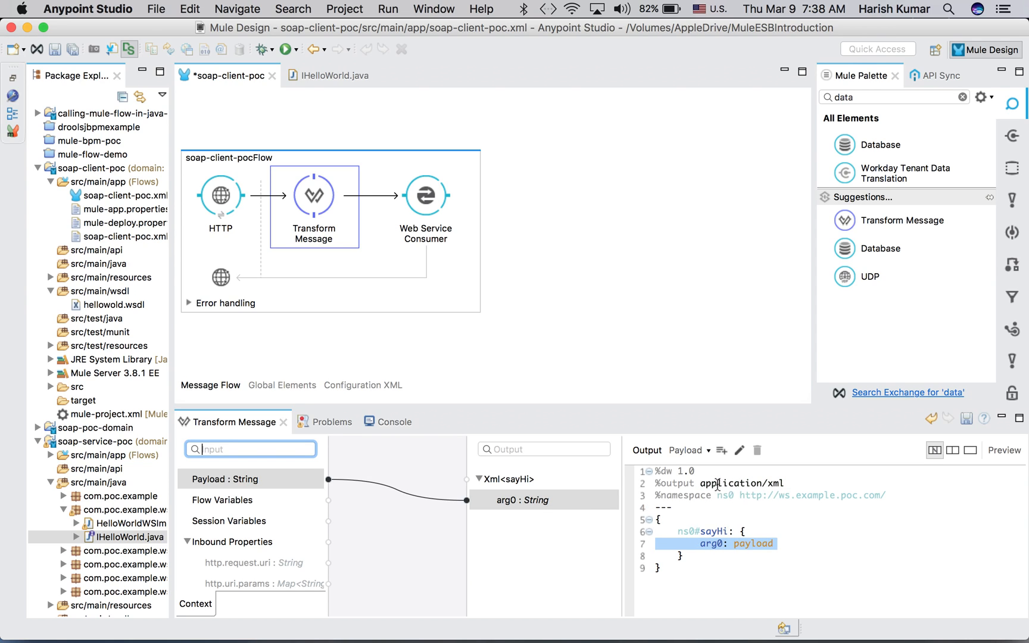
{"action": "double_click", "coordinate": [744, 483]}
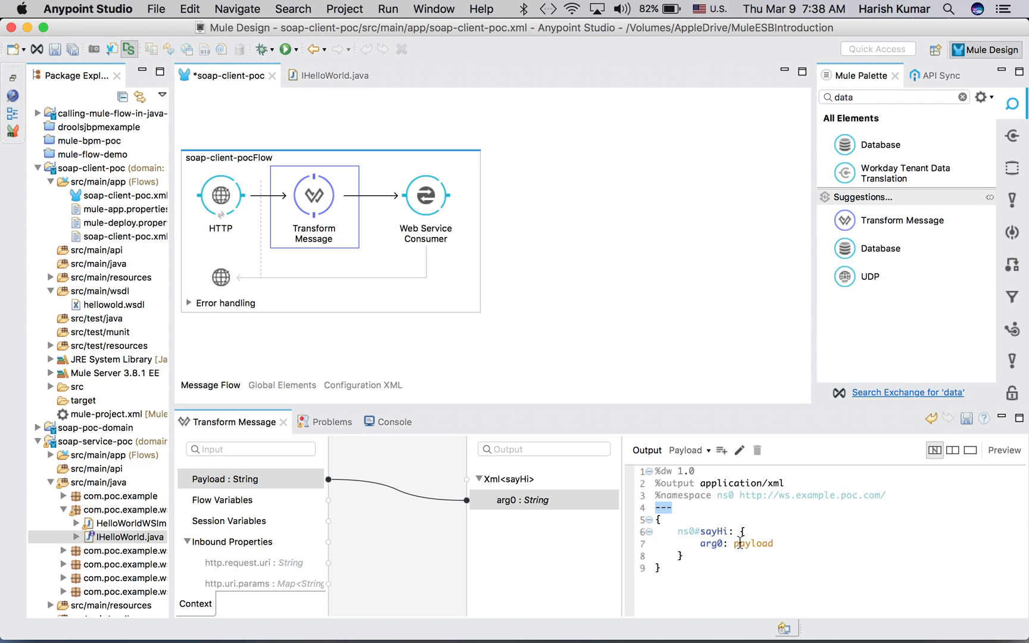
{"action": "double_click", "coordinate": [753, 543]}
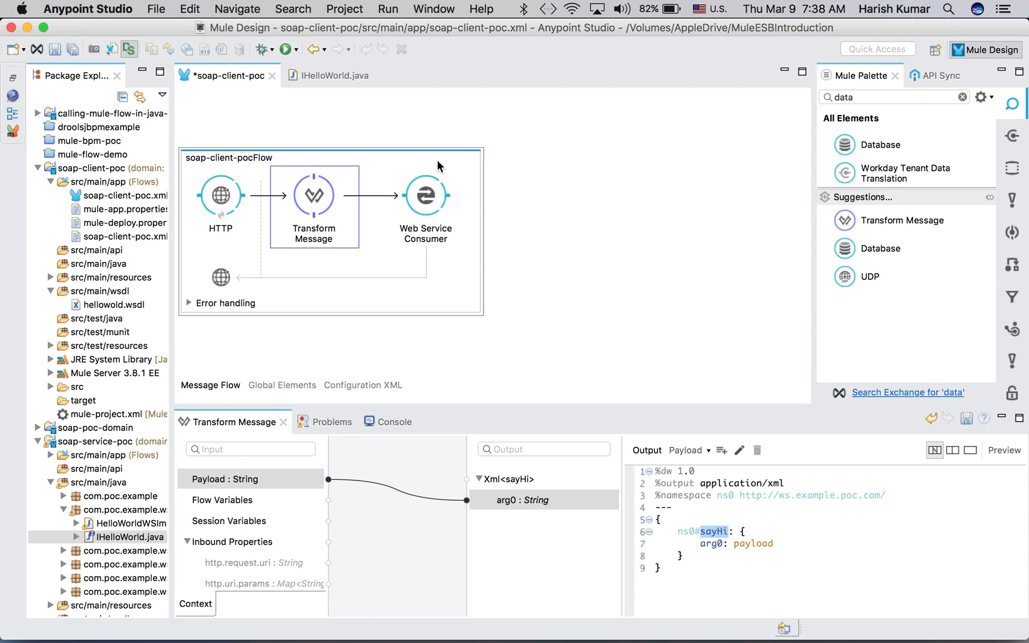
{"action": "mouse_move", "coordinate": [525, 526]}
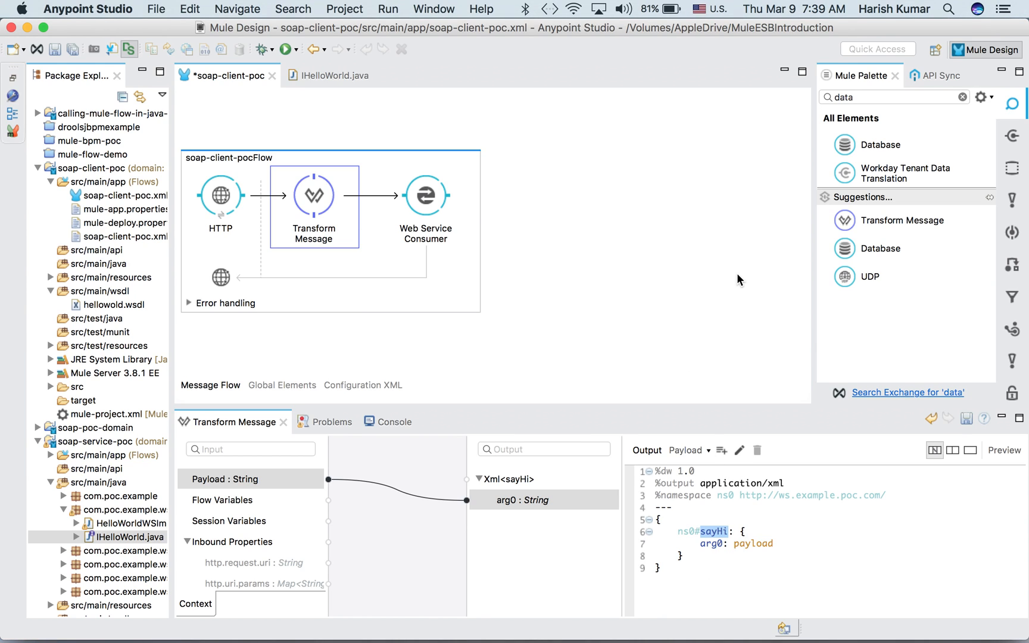
{"action": "mouse_move", "coordinate": [884, 227]}
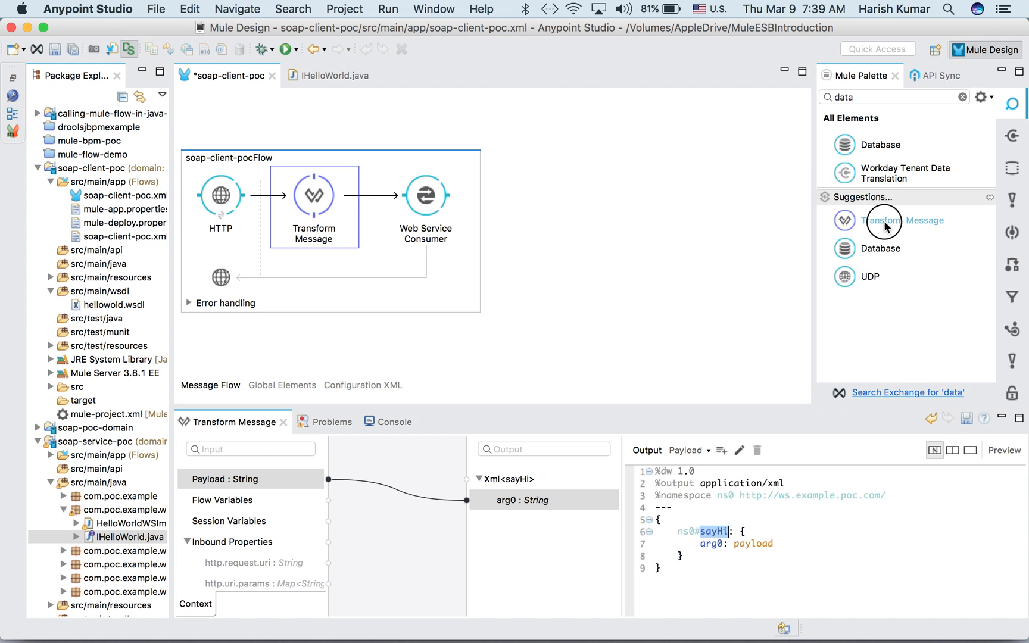
Step: Add a Transform Message after the Web Service Consumer and begin defining its output metadata
{"action": "left_click_drag", "start_coordinate": [883, 220], "coordinate": [537, 194]}
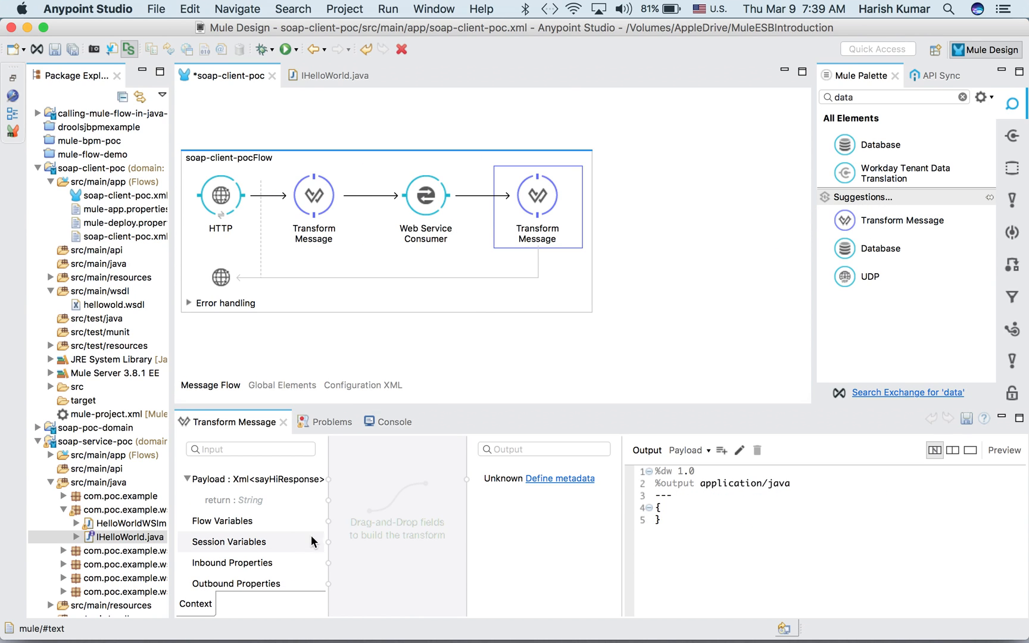
{"action": "mouse_move", "coordinate": [520, 497]}
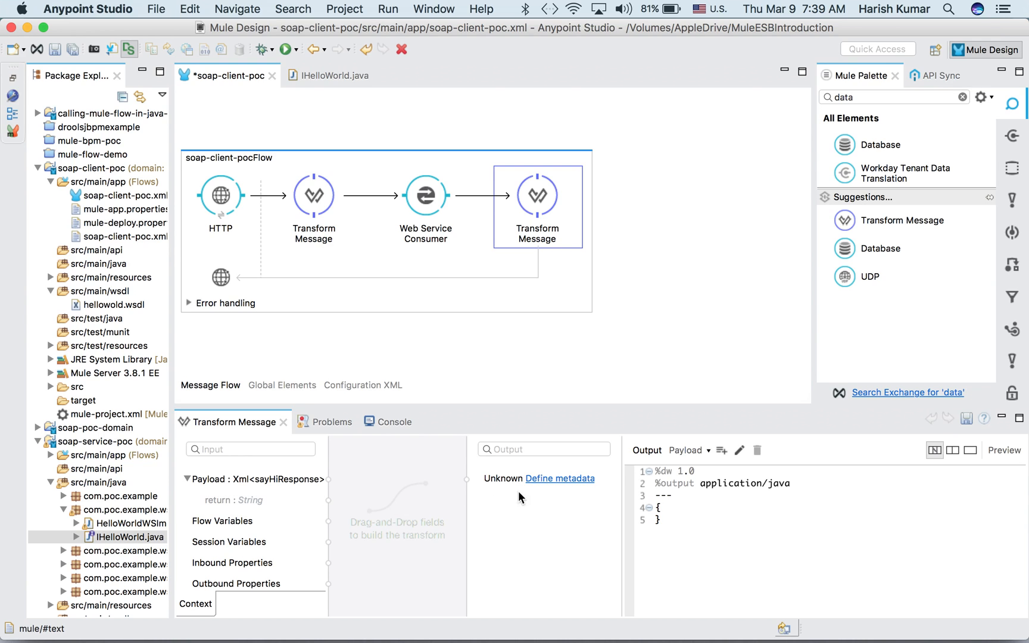
{"action": "mouse_move", "coordinate": [550, 501]}
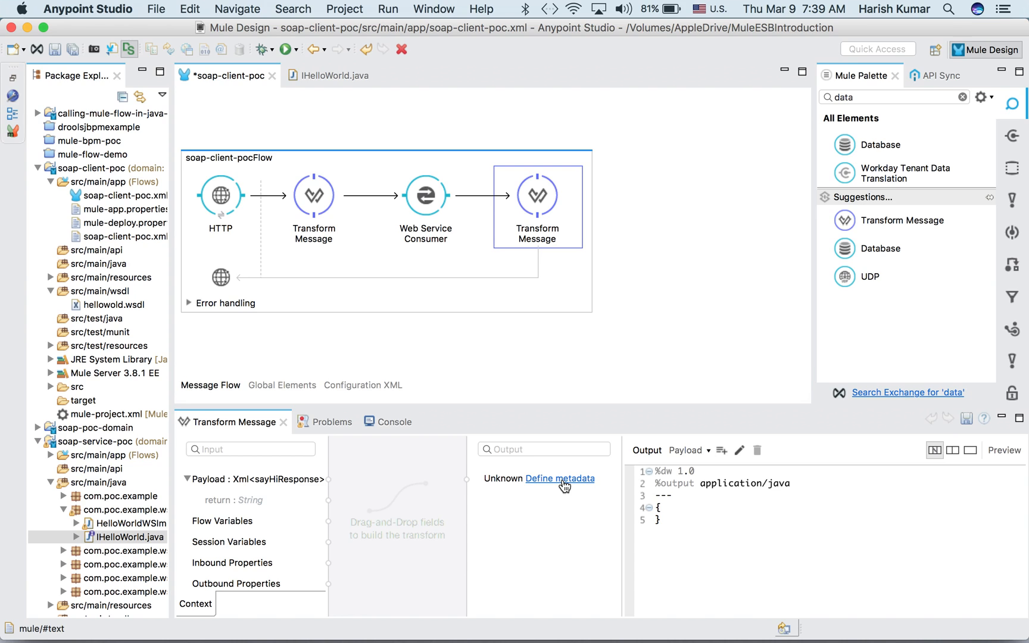
{"action": "left_click", "coordinate": [561, 478]}
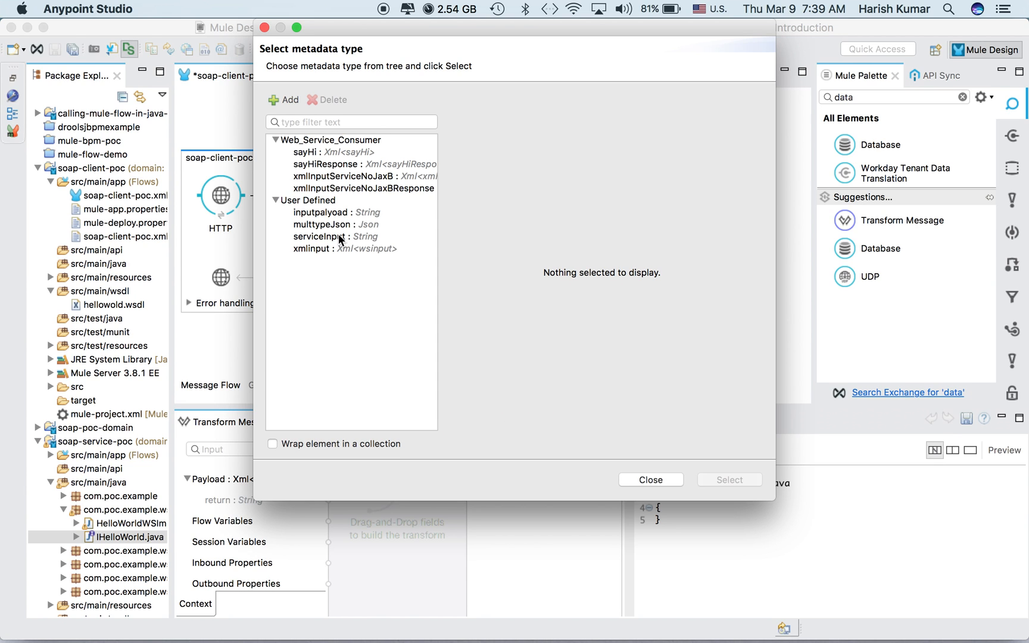
{"action": "mouse_move", "coordinate": [339, 229]}
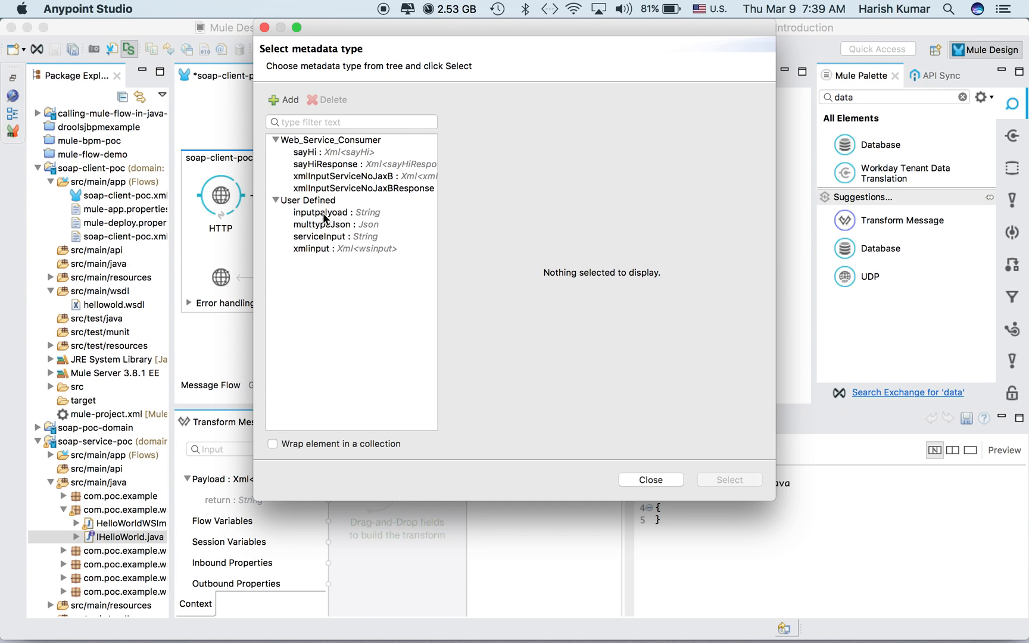
{"action": "left_click", "coordinate": [336, 212]}
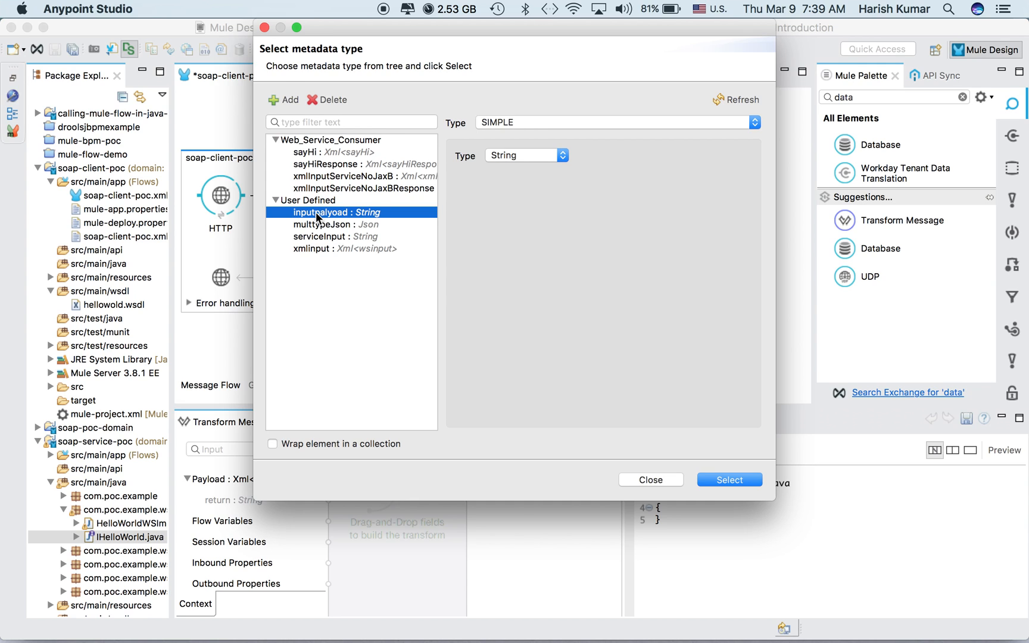
Step: Create the String type 'outputpayload' and apply it as the transform's output
{"action": "left_click", "coordinate": [282, 100]}
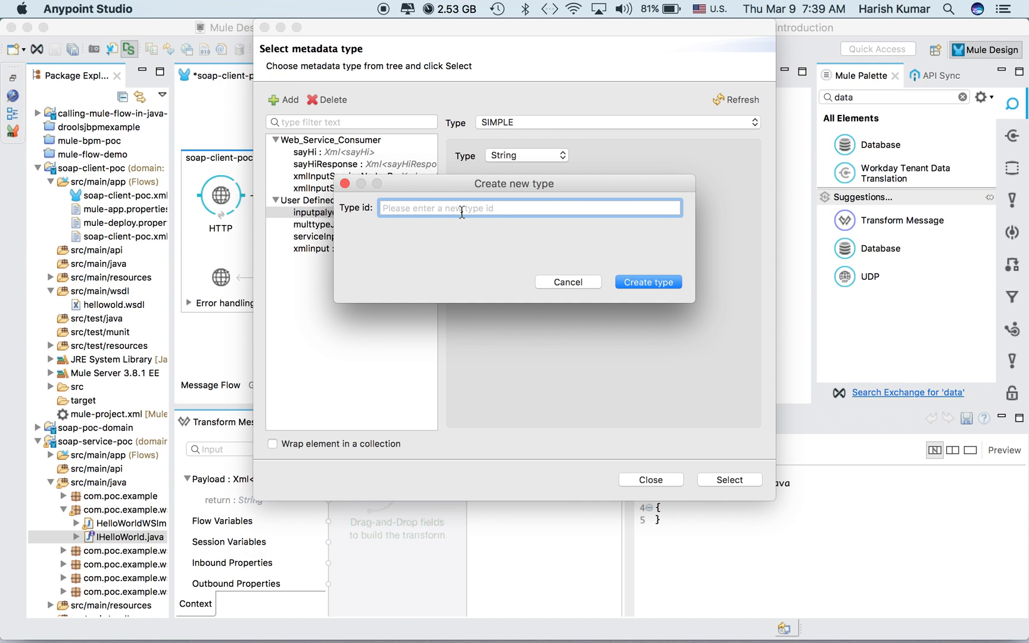
{"action": "type", "text": "outputpayload"}
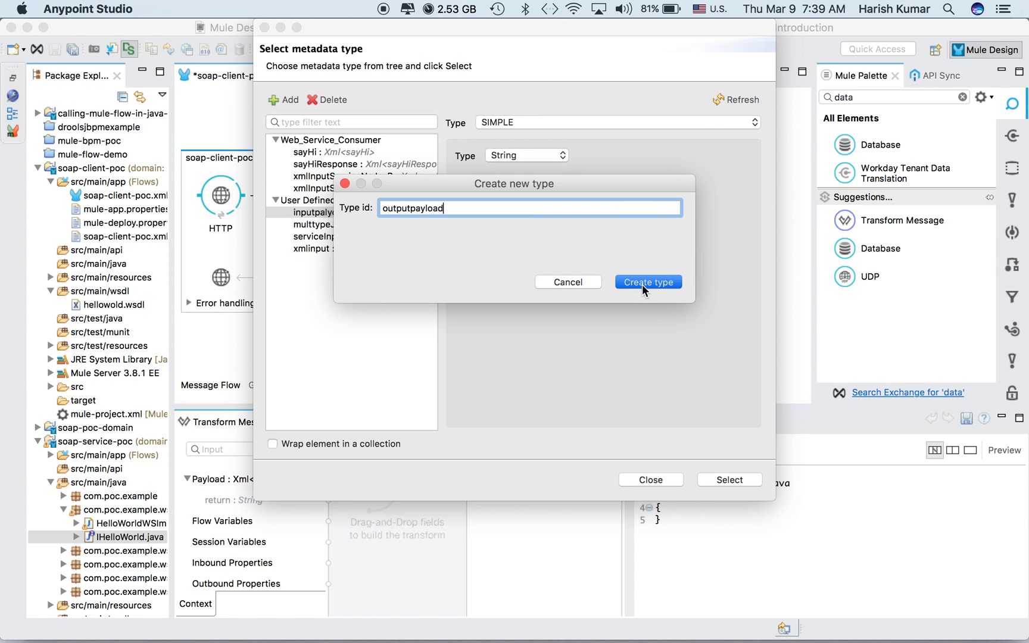
{"action": "left_click", "coordinate": [648, 282]}
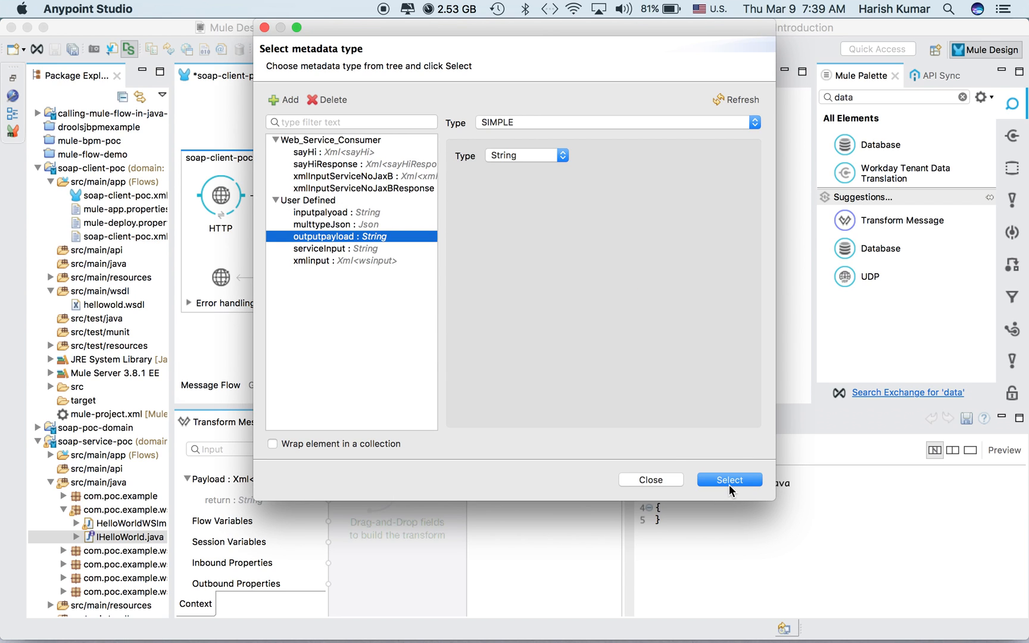
{"action": "left_click", "coordinate": [729, 480]}
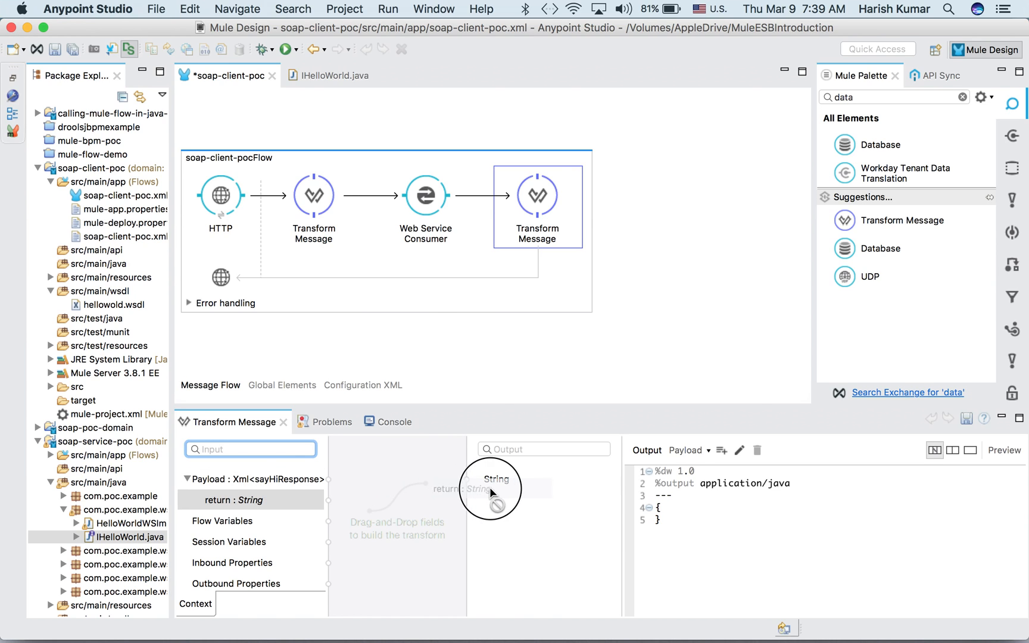
Step: Map sayHiResponse's return onto the String output, producing payload.ns0#sayHiResponse.return
{"action": "left_click_drag", "start_coordinate": [328, 500], "coordinate": [496, 479]}
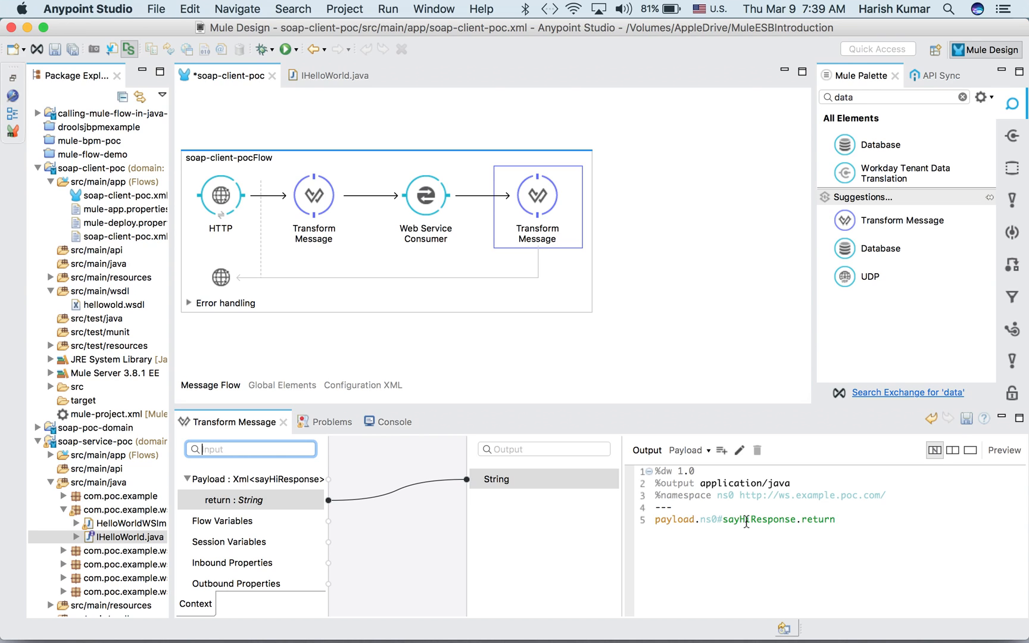
{"action": "double_click", "coordinate": [818, 520]}
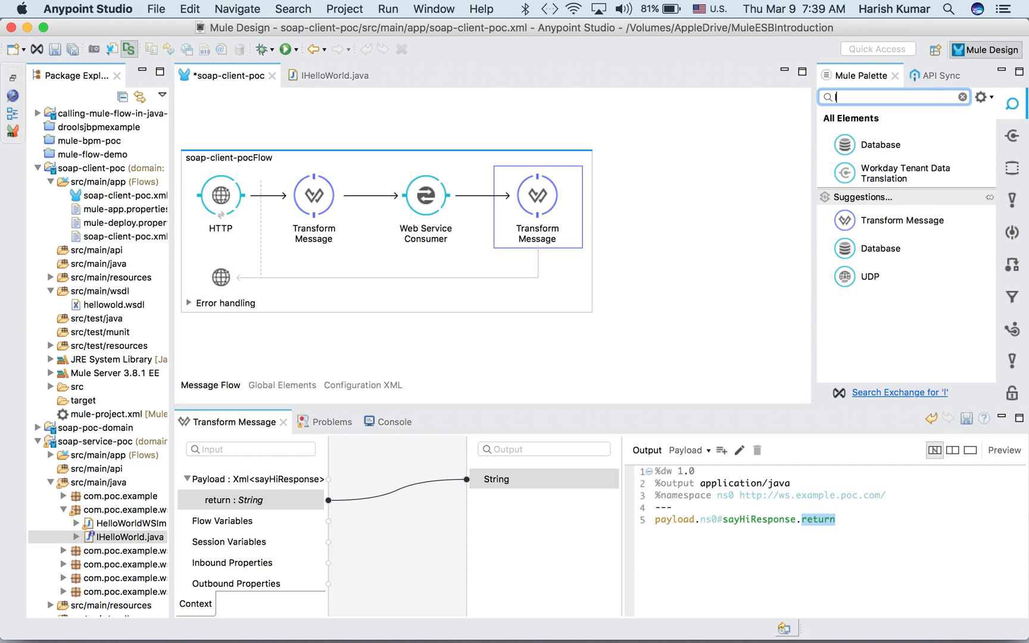
Step: Add a Logger at the flow's end with message #[payload] and save
{"action": "type", "text": "lo"}
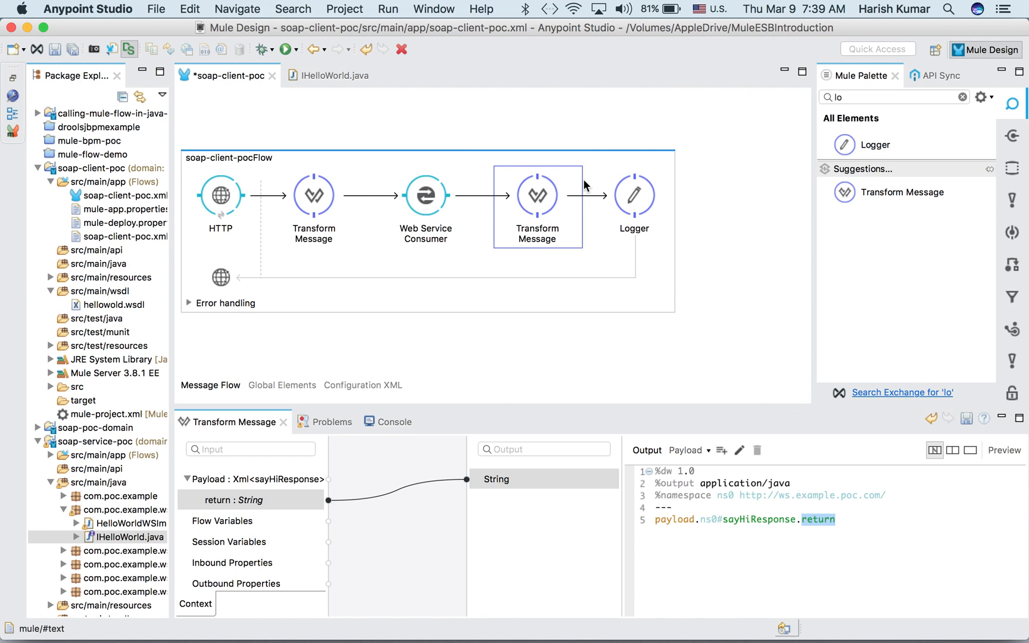
{"action": "mouse_move", "coordinate": [635, 196]}
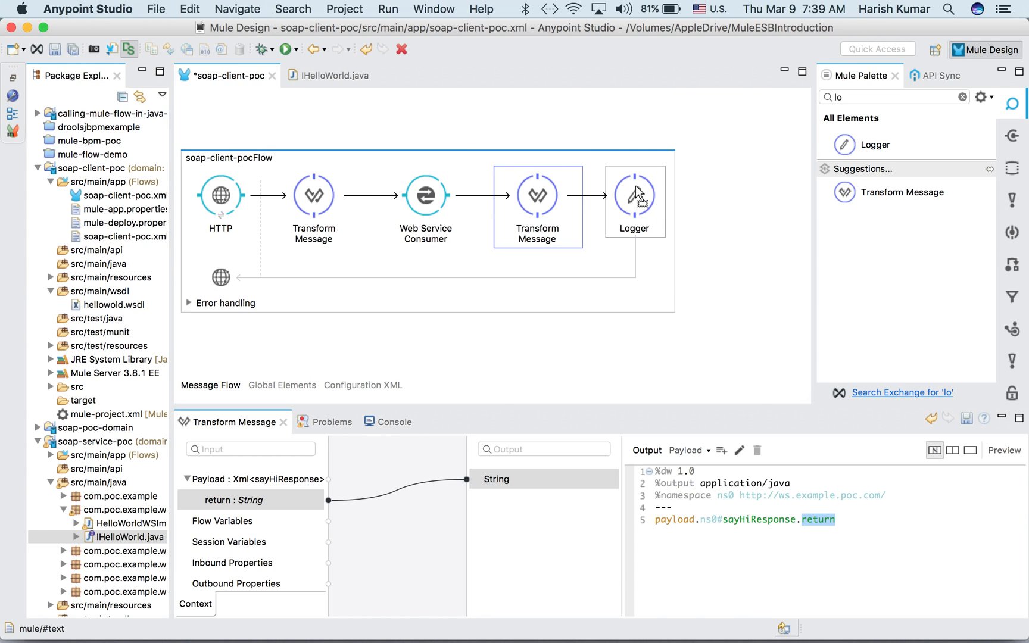
{"action": "left_click", "coordinate": [634, 195]}
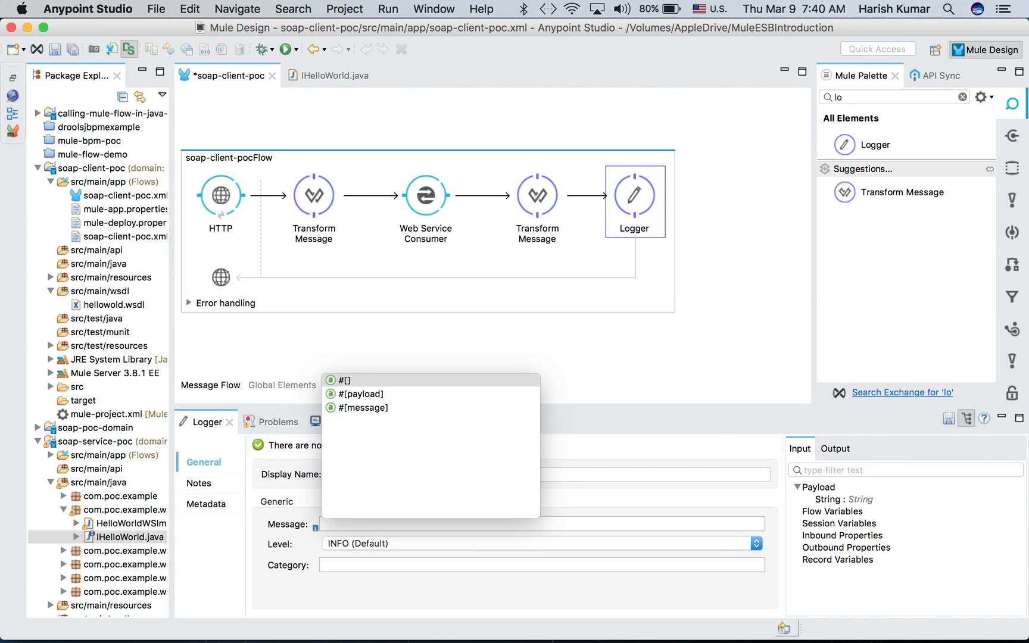
{"action": "left_click", "coordinate": [363, 408]}
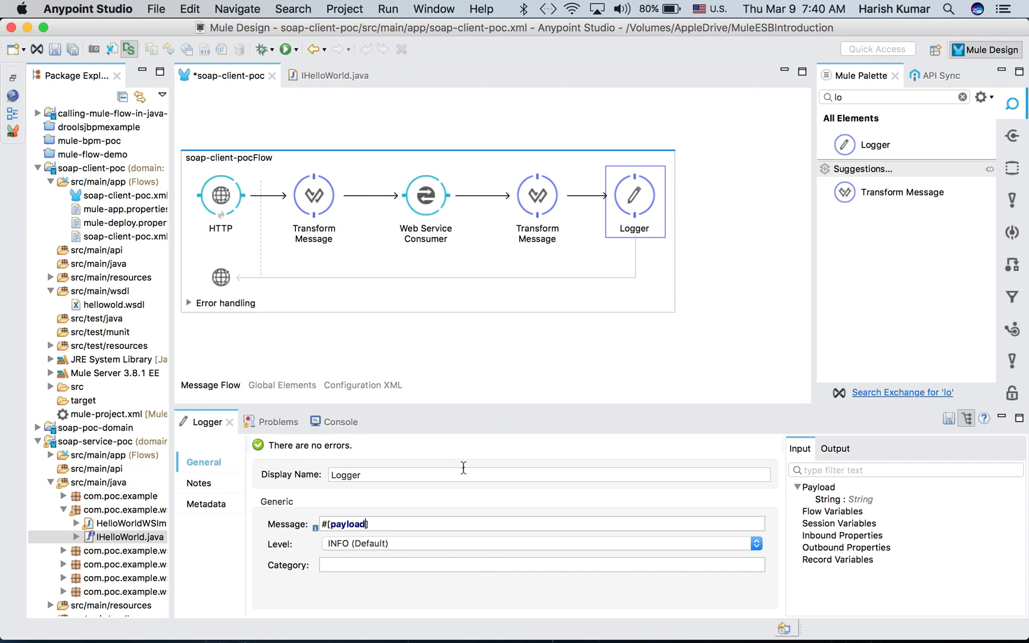
{"action": "key", "text": "cmd+s"}
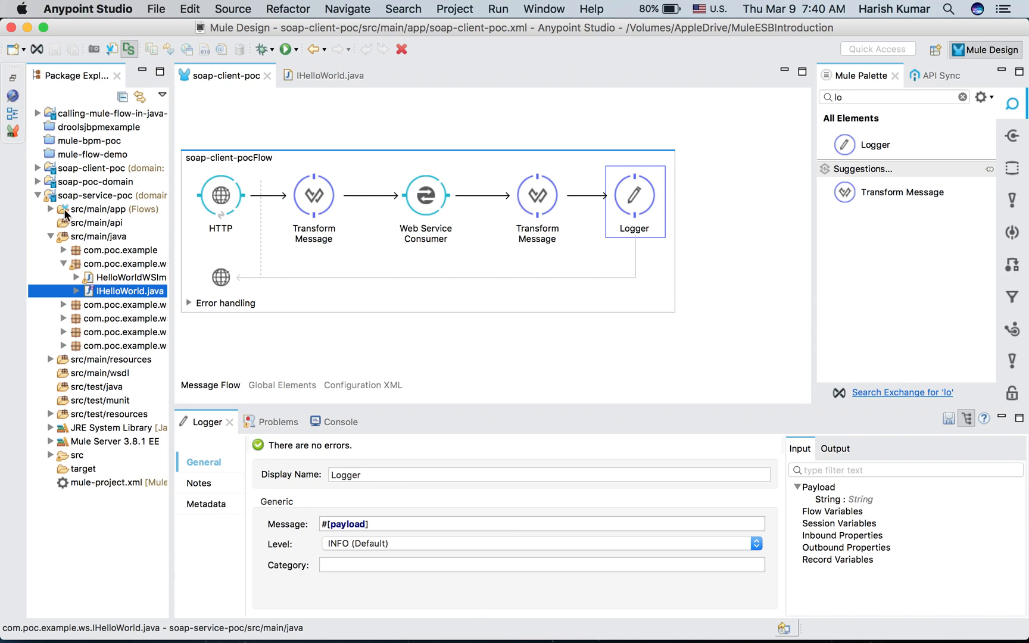
{"action": "mouse_move", "coordinate": [39, 204]}
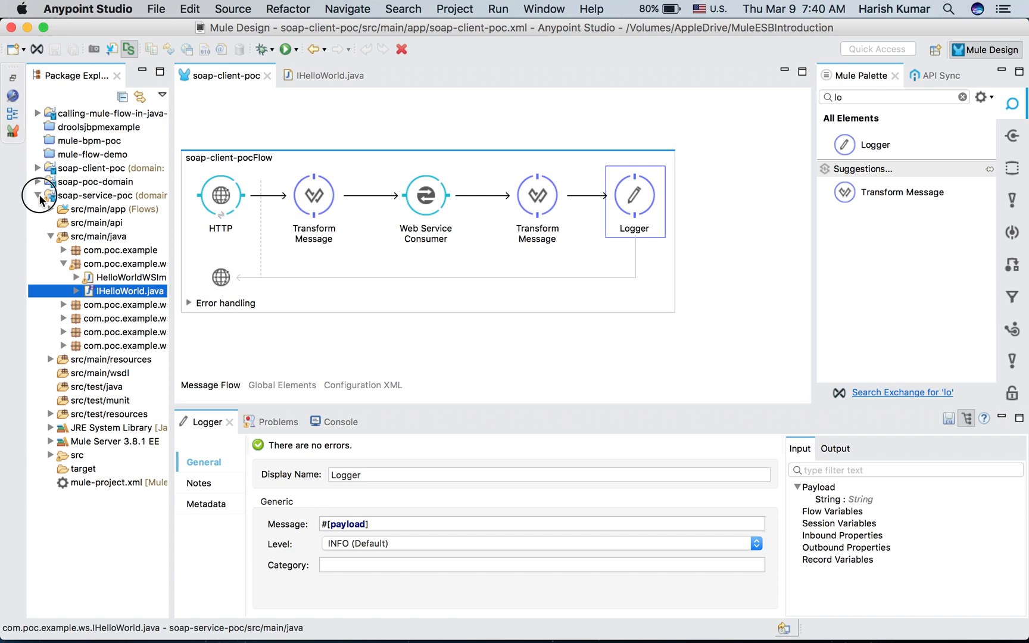
Step: Re-expand soap-service-poc and open its mule-project.xml overview showing the soap-poc-domain domain
{"action": "left_click", "coordinate": [38, 195]}
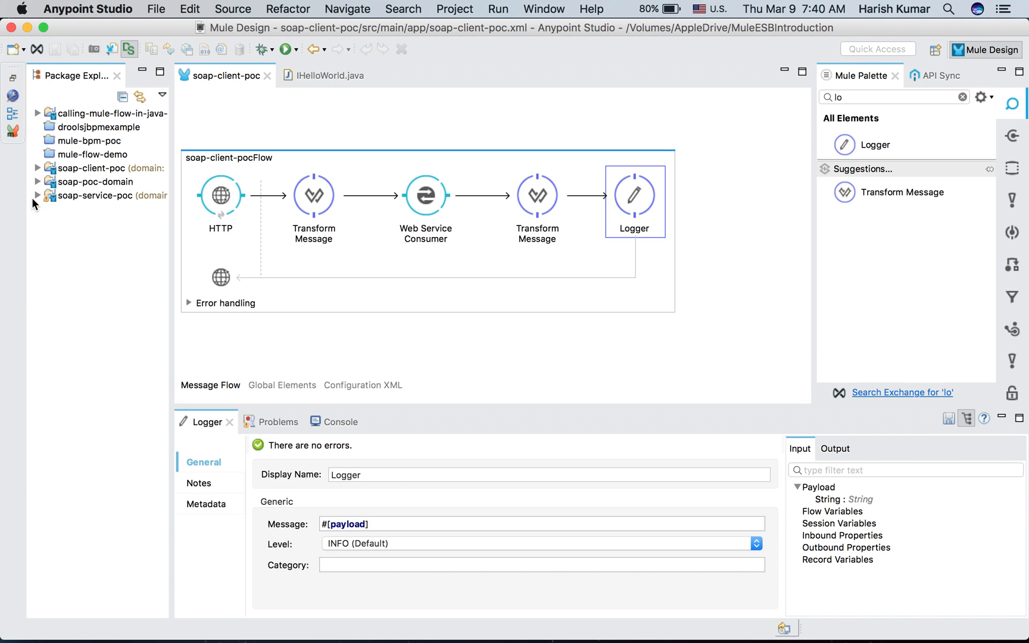
{"action": "left_click", "coordinate": [37, 195]}
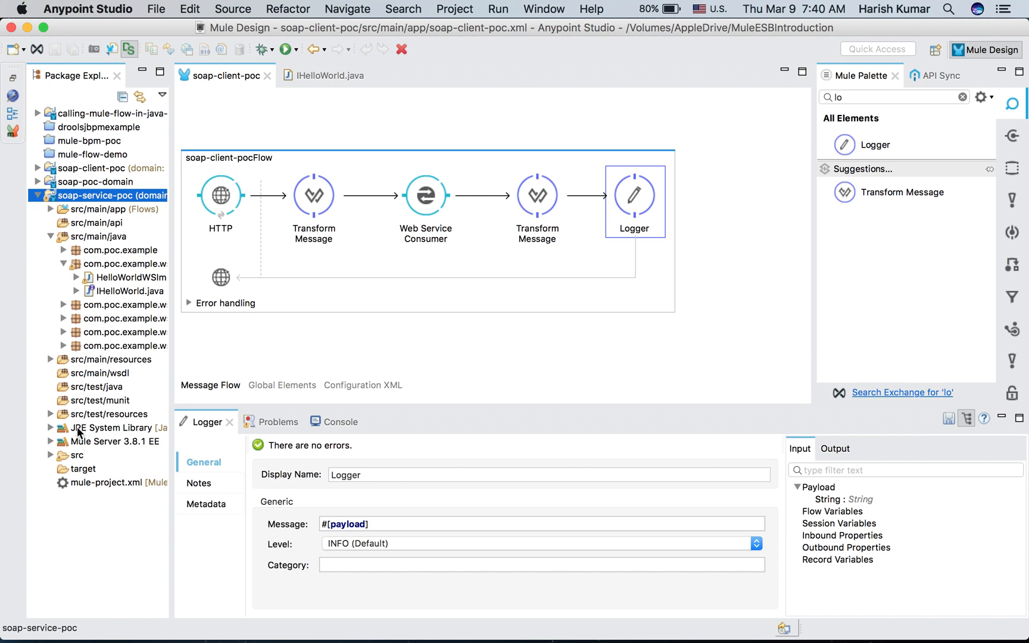
{"action": "double_click", "coordinate": [98, 483]}
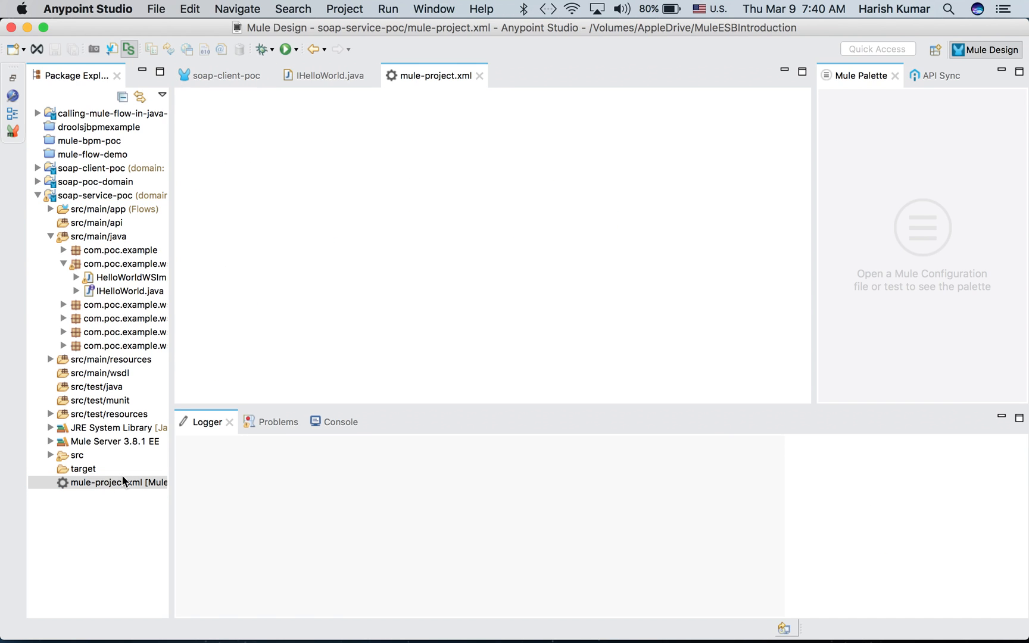
{"action": "double_click", "coordinate": [120, 482]}
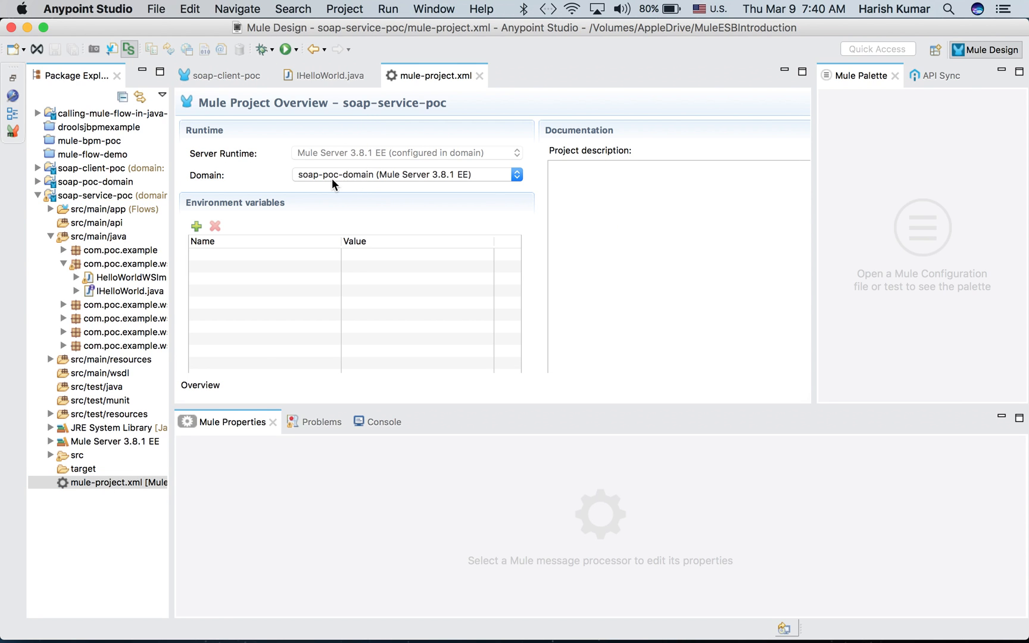
{"action": "left_click", "coordinate": [111, 195]}
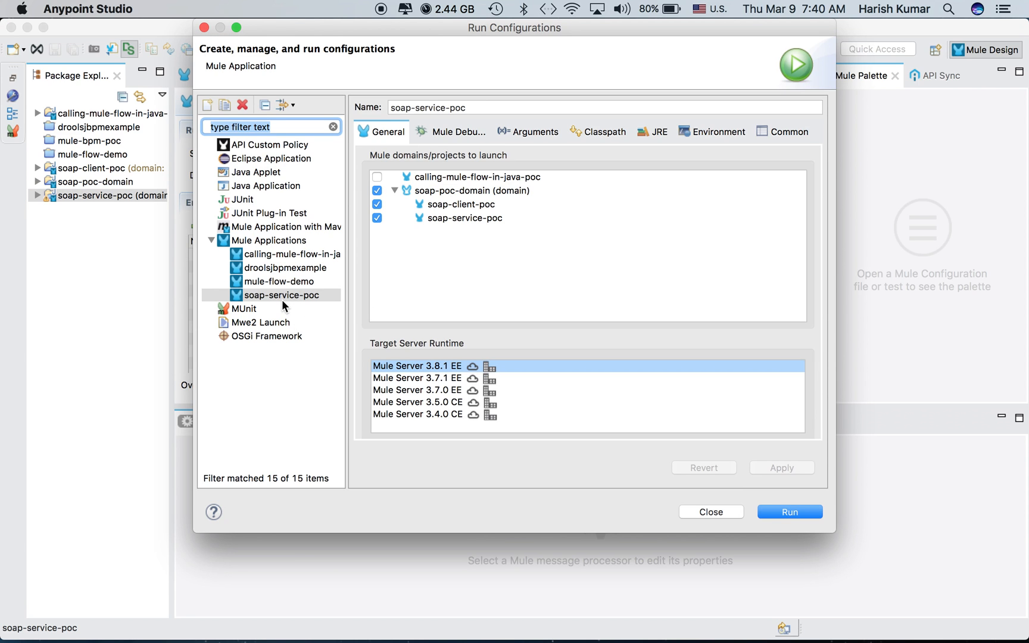
{"action": "mouse_move", "coordinate": [422, 242]}
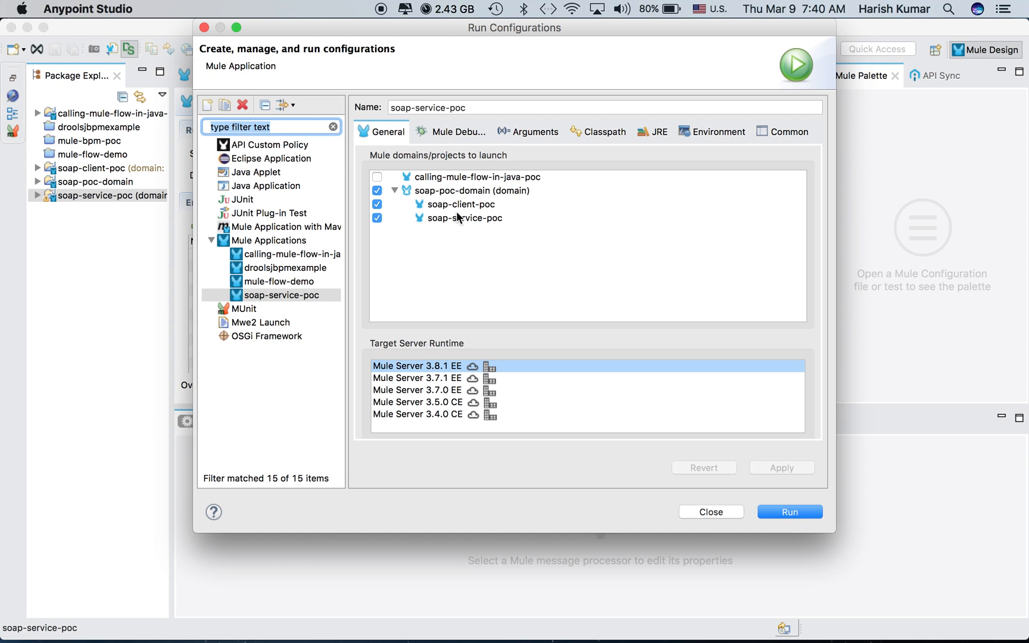
{"action": "mouse_move", "coordinate": [792, 534]}
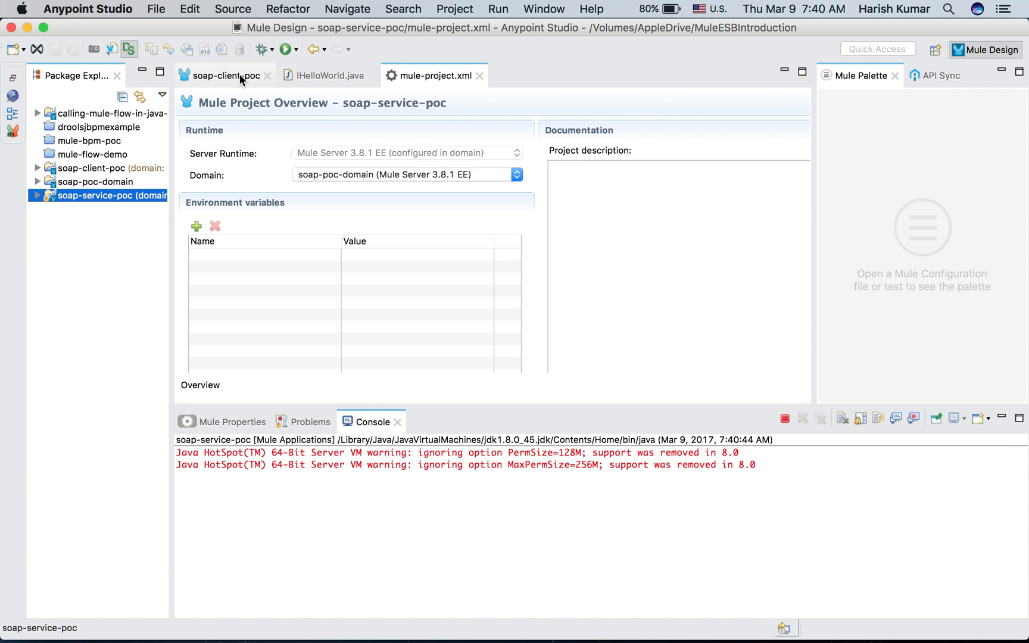
Step: Return to the soap-client-poc flow editor while the domain deployment starts
{"action": "left_click", "coordinate": [225, 75]}
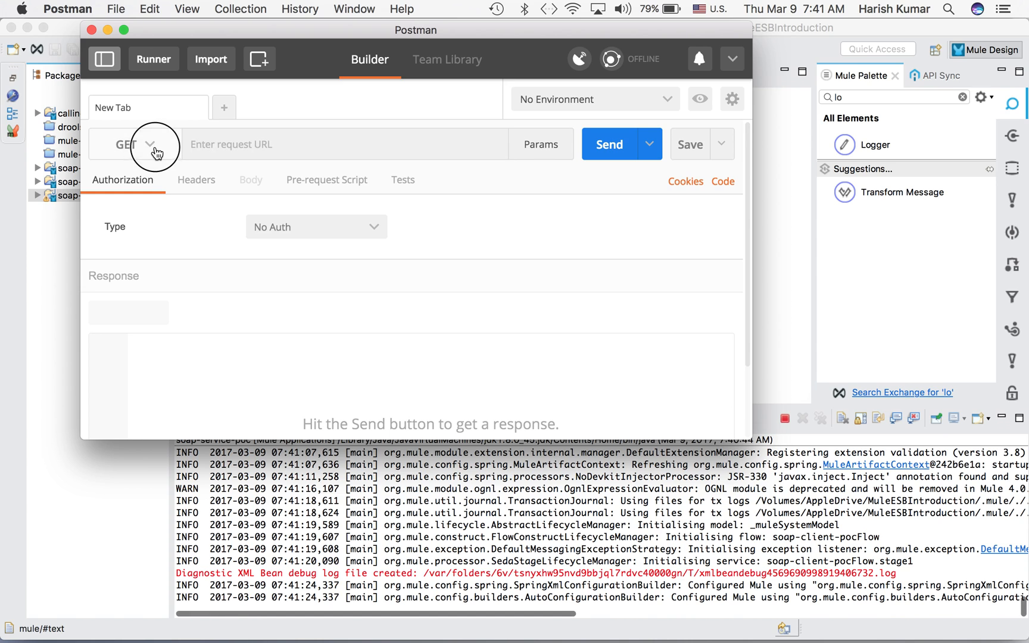
{"action": "left_click", "coordinate": [136, 145]}
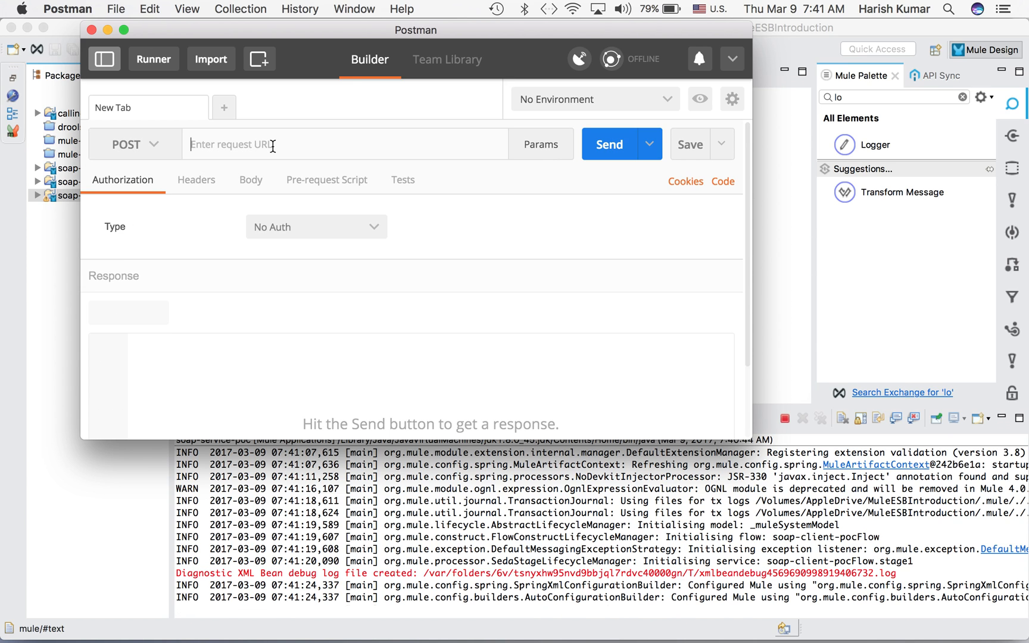
{"action": "type", "text": "http://localhost:8081/soapcl"}
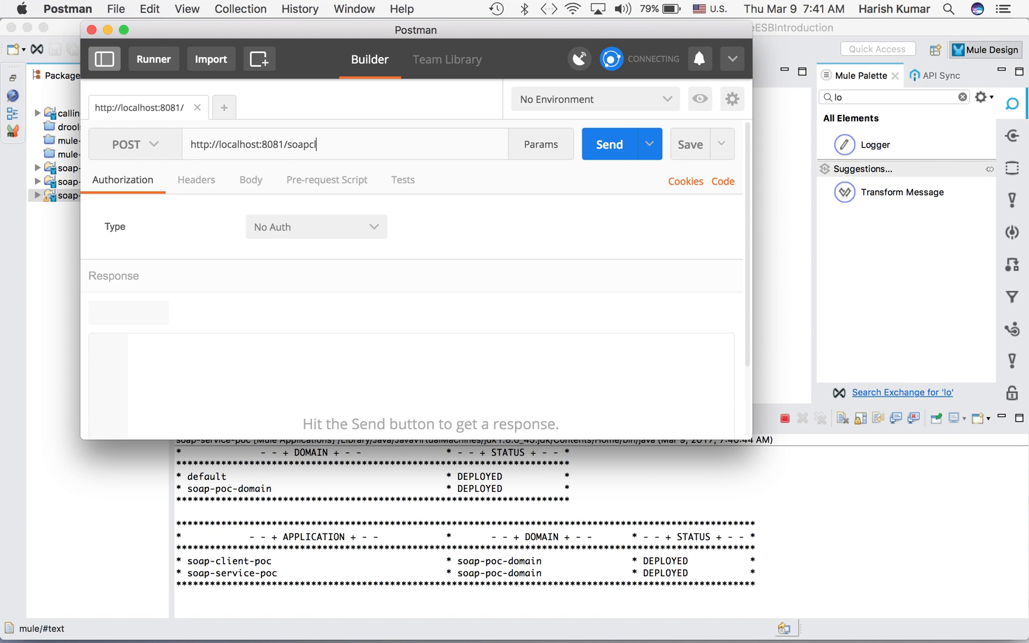
{"action": "left_click", "coordinate": [250, 179]}
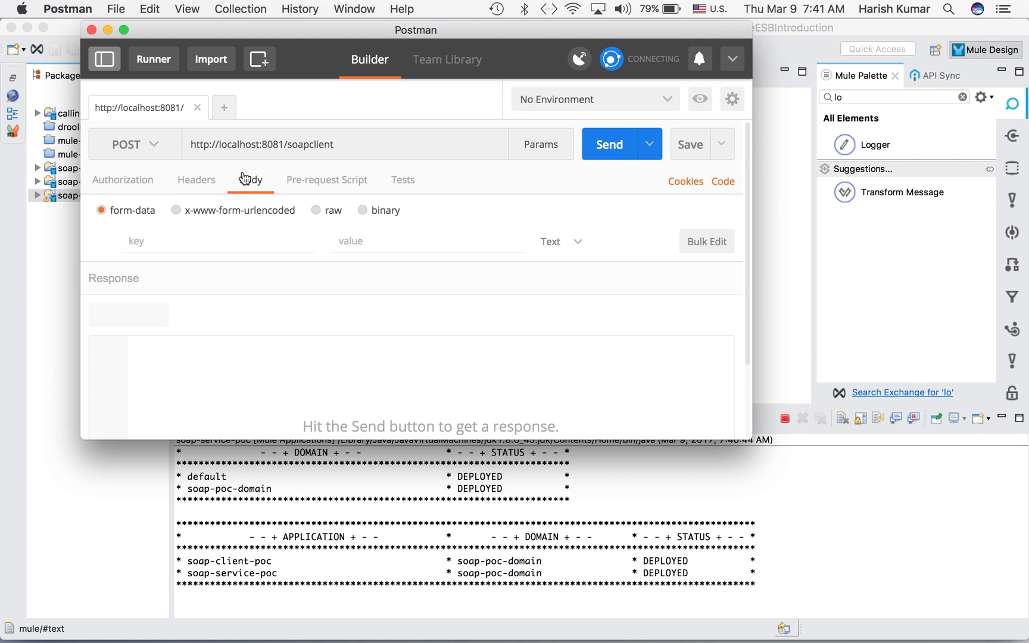
{"action": "left_click", "coordinate": [317, 210]}
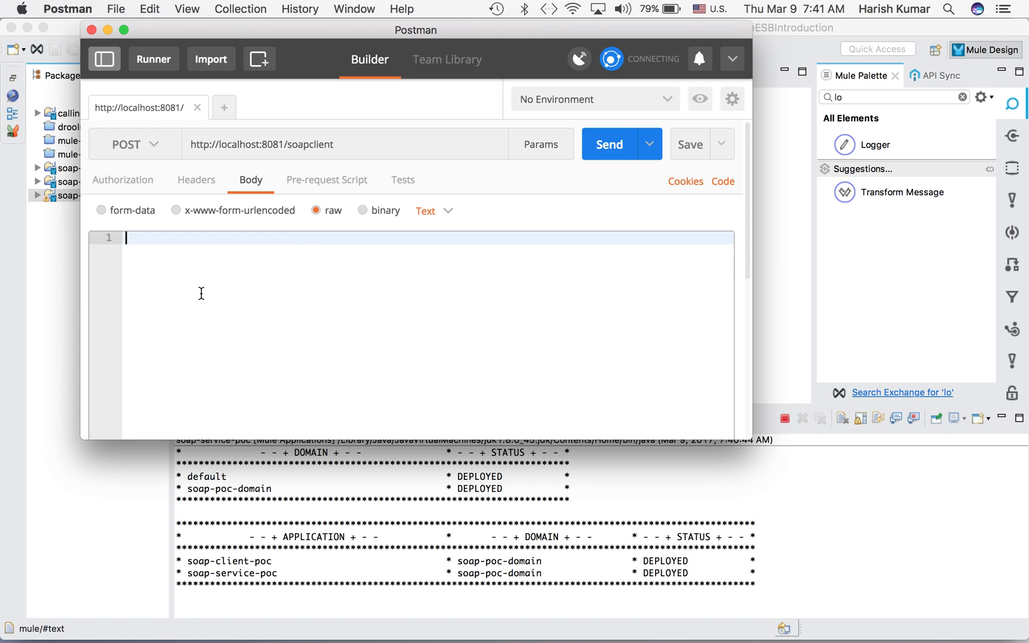
{"action": "type", "text": "hari"}
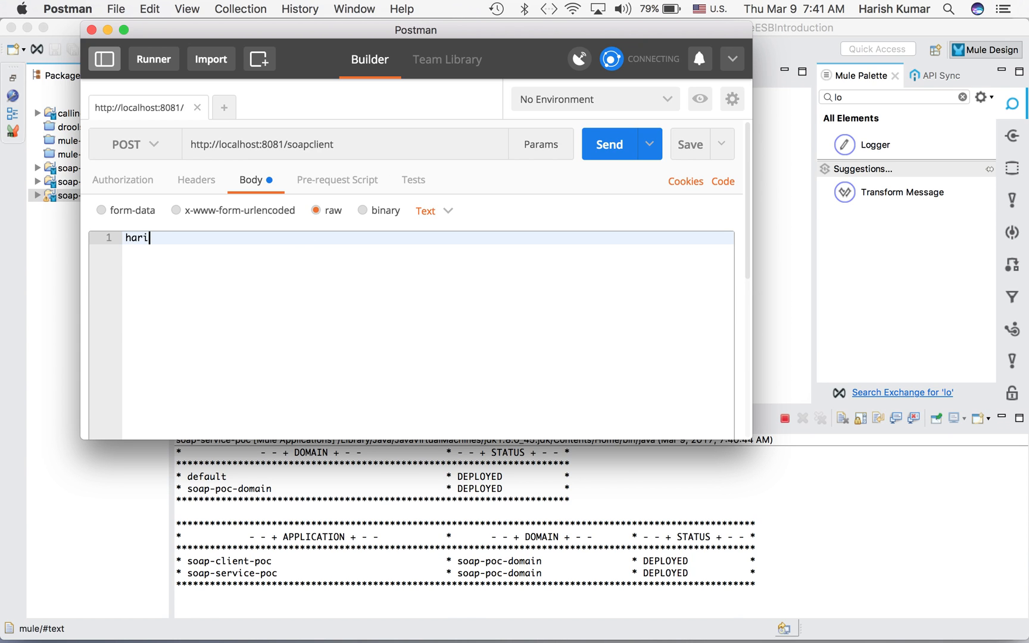
{"action": "type", "text": "sh"}
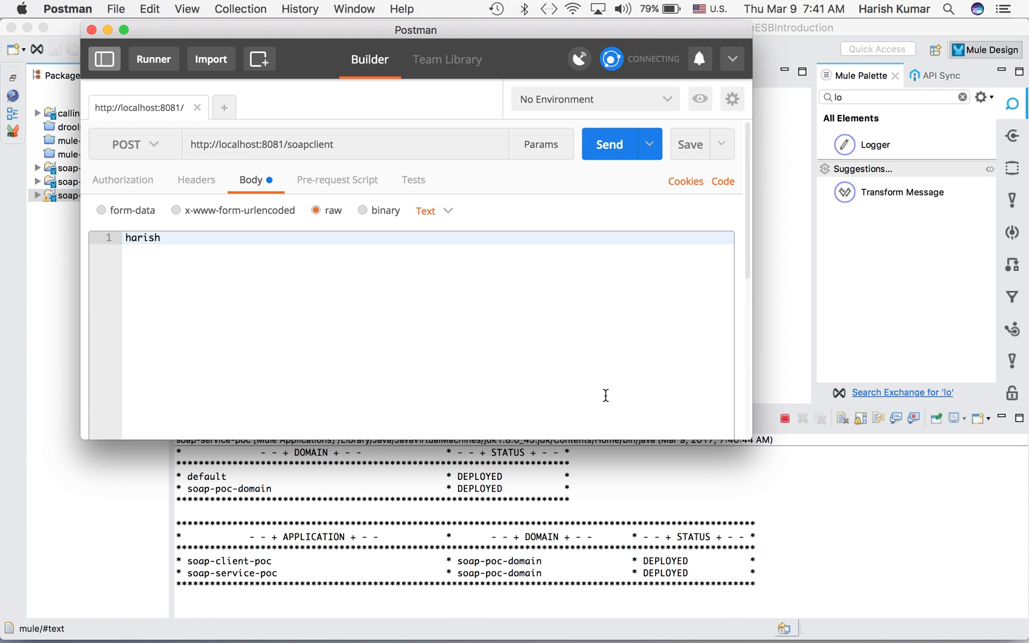
{"action": "mouse_move", "coordinate": [295, 574]}
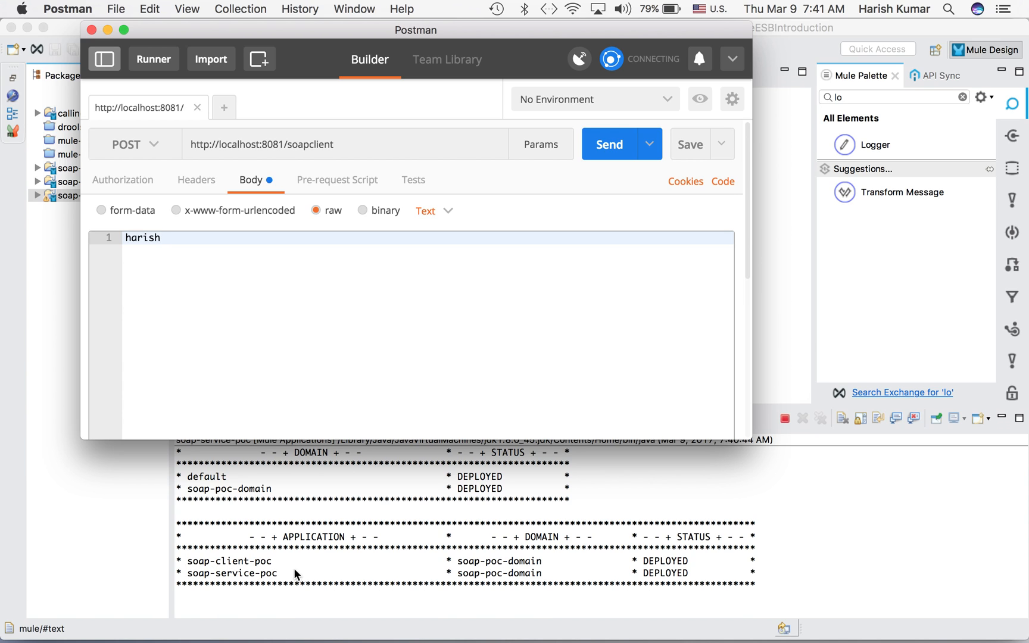
{"action": "mouse_move", "coordinate": [612, 580]}
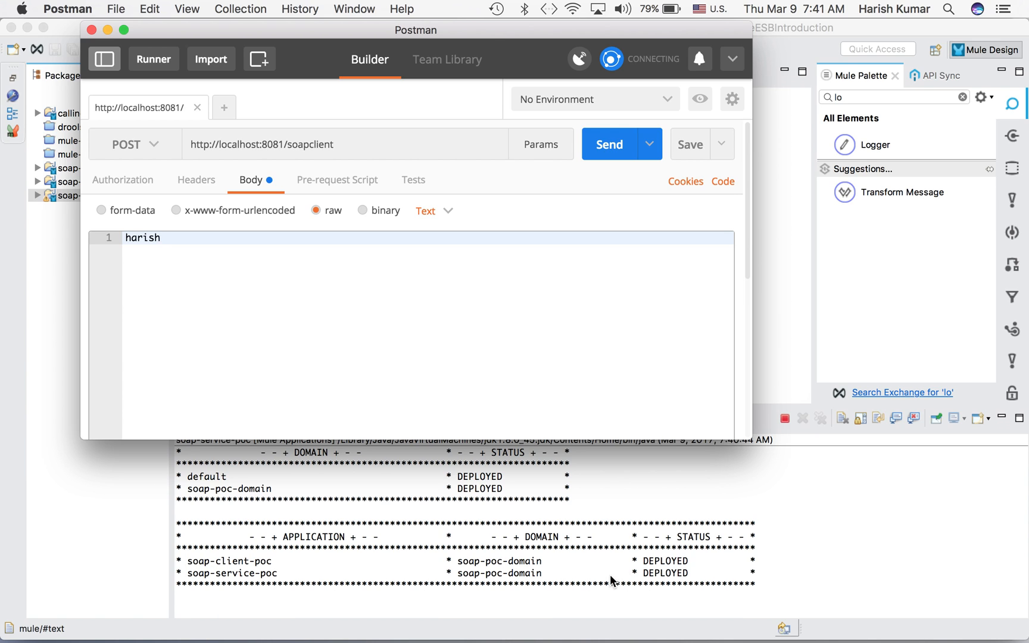
{"action": "mouse_move", "coordinate": [608, 143]}
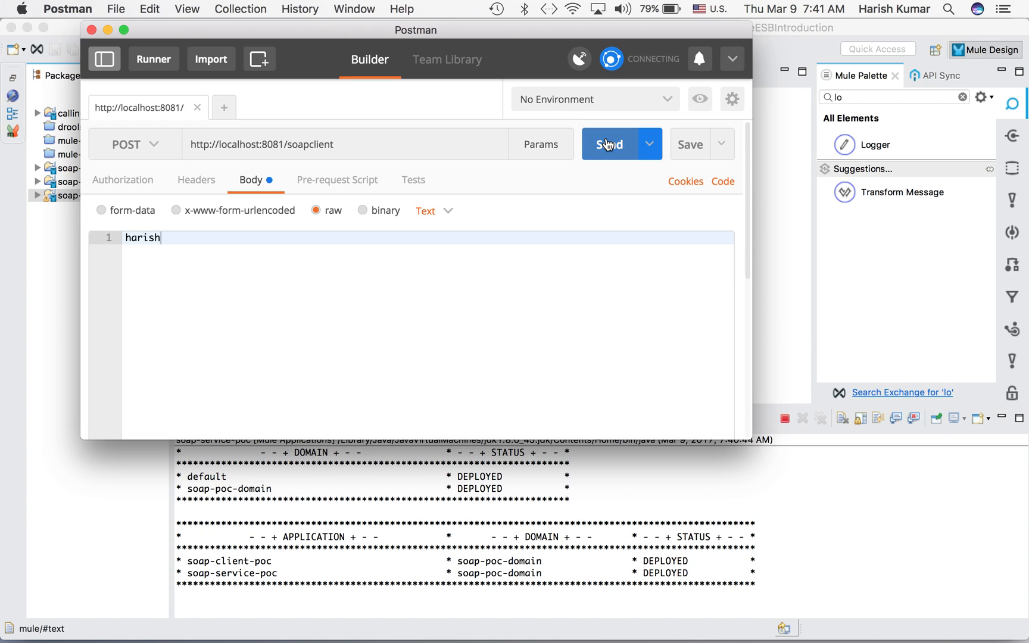
Step: Send the request and inspect the 200 OK reply 'Hello harish ,Welcome to my WS'
{"action": "left_click", "coordinate": [608, 144]}
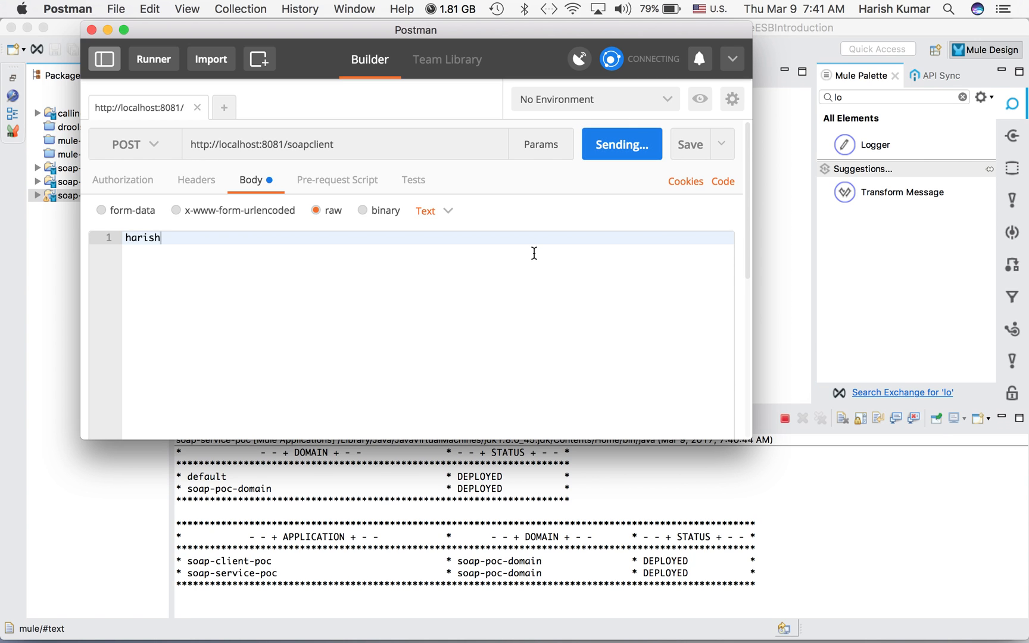
{"action": "mouse_move", "coordinate": [529, 318]}
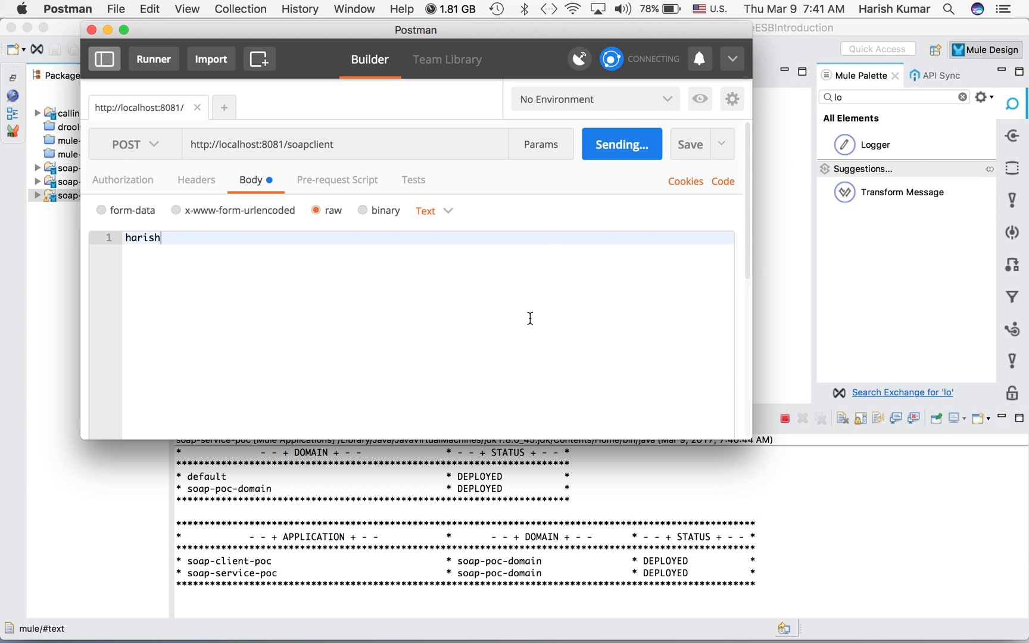
{"action": "left_click", "coordinate": [609, 144]}
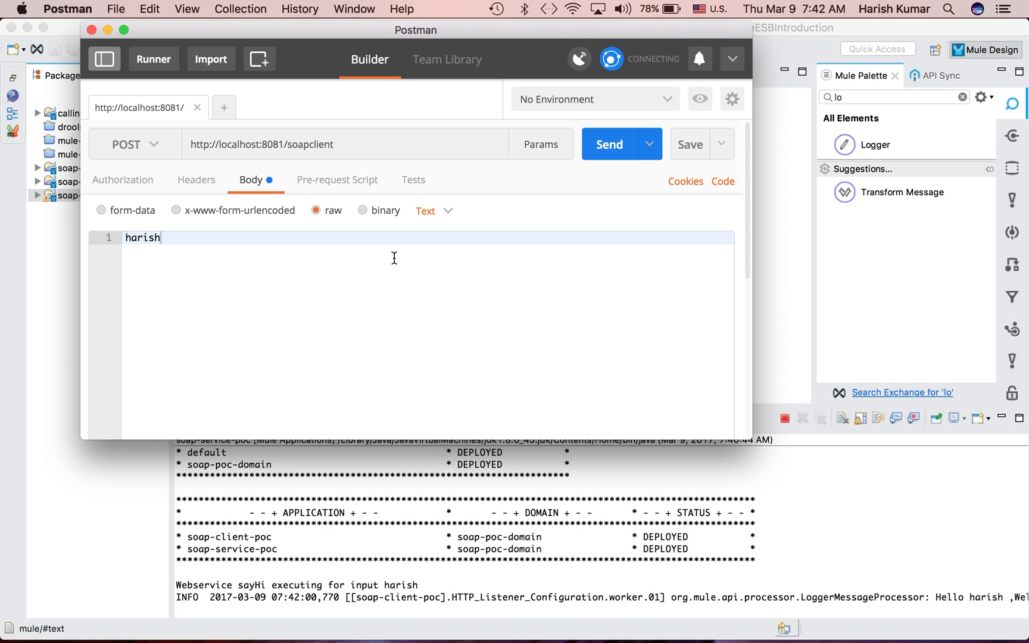
{"action": "left_click", "coordinate": [608, 143]}
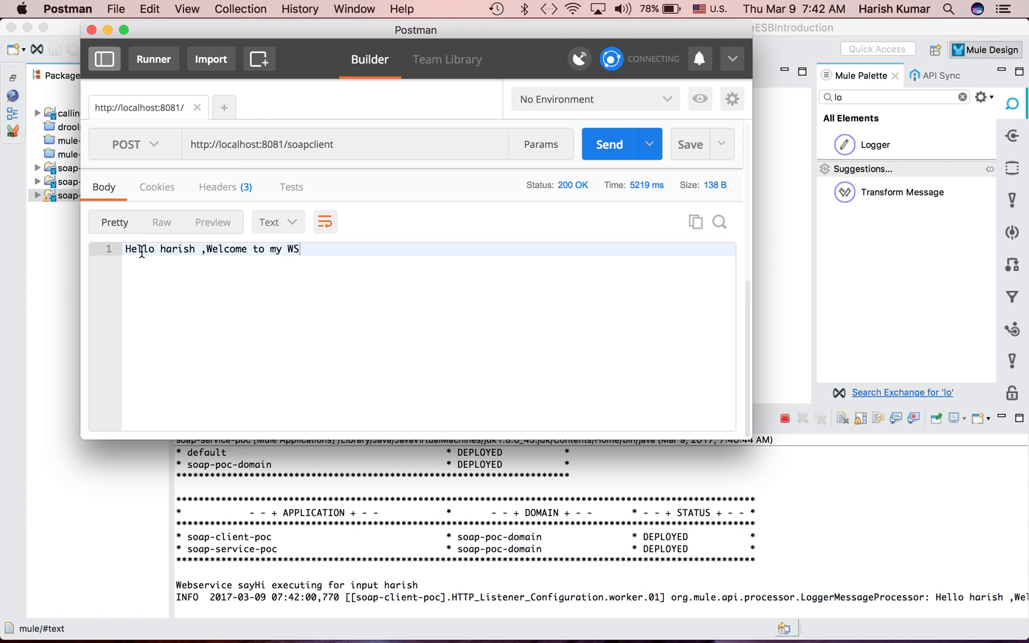
{"action": "double_click", "coordinate": [176, 249]}
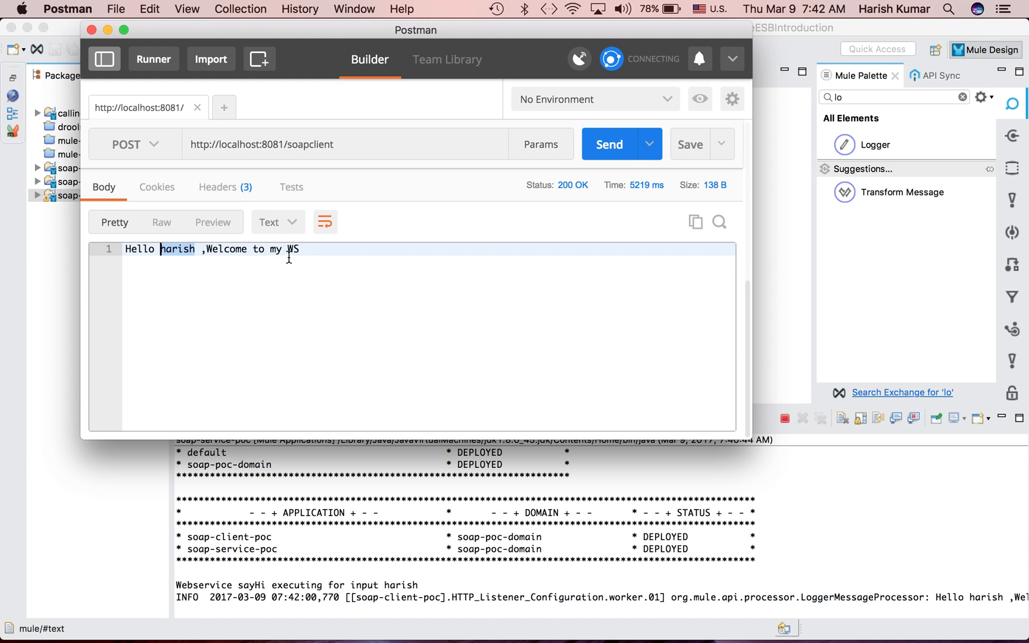
{"action": "left_click", "coordinate": [300, 249]}
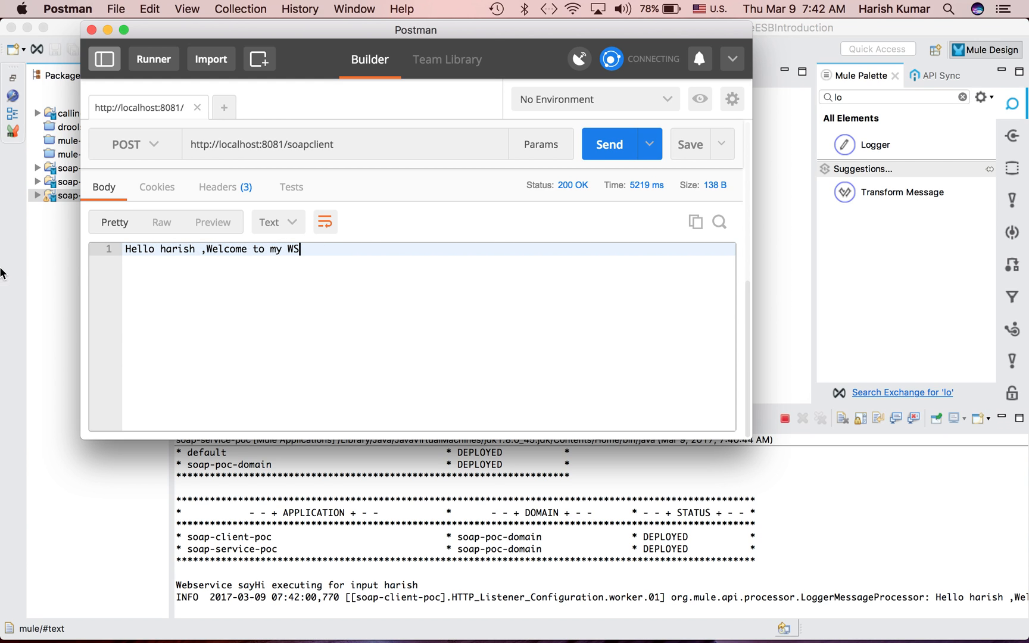
{"action": "mouse_move", "coordinate": [414, 288]}
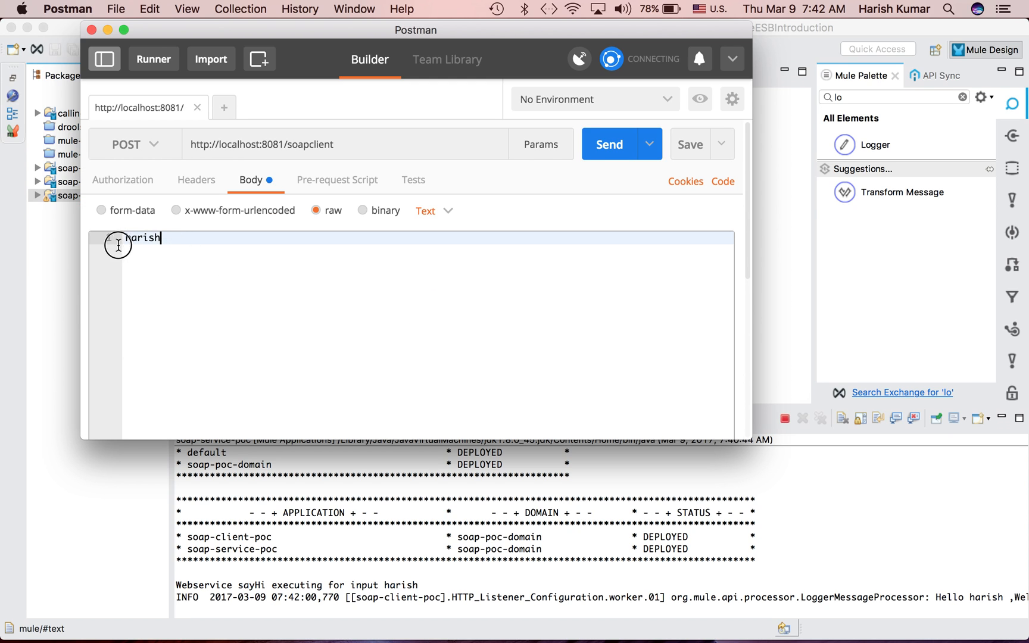
{"action": "left_click", "coordinate": [607, 144]}
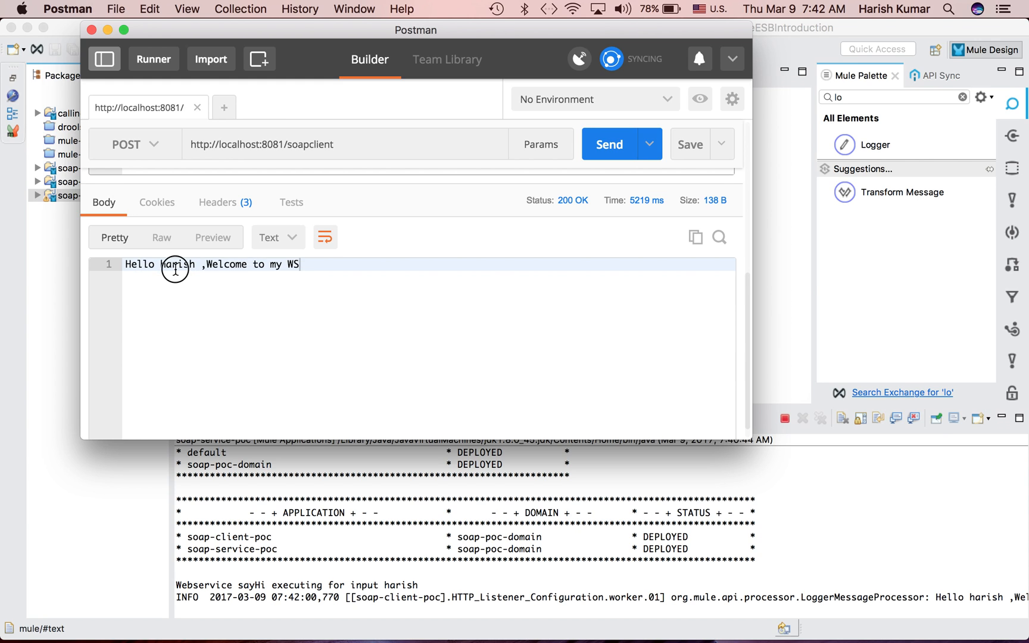
{"action": "double_click", "coordinate": [177, 264]}
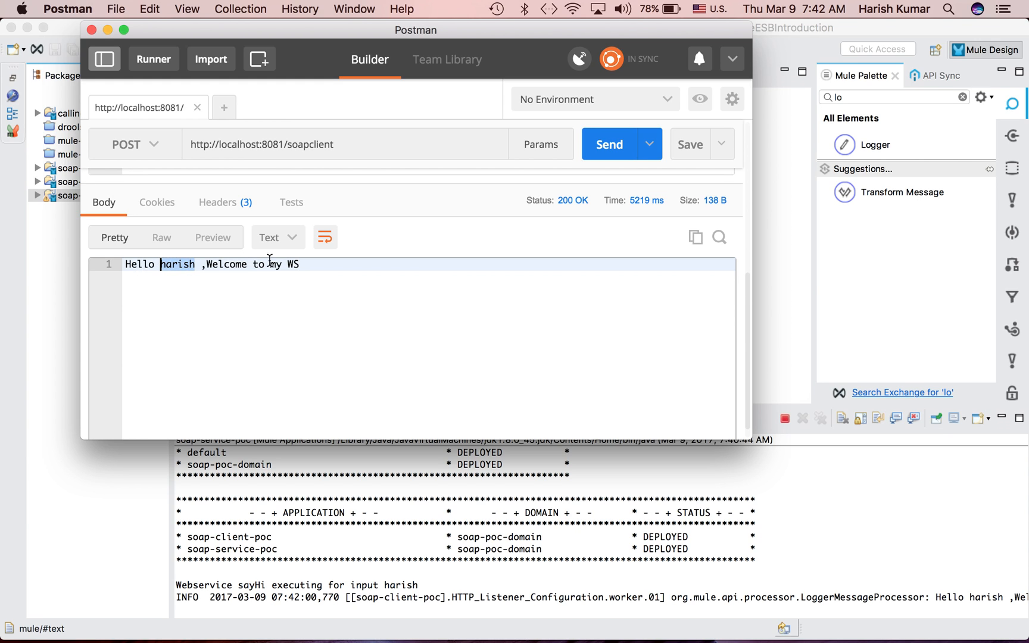
{"action": "mouse_move", "coordinate": [346, 570]}
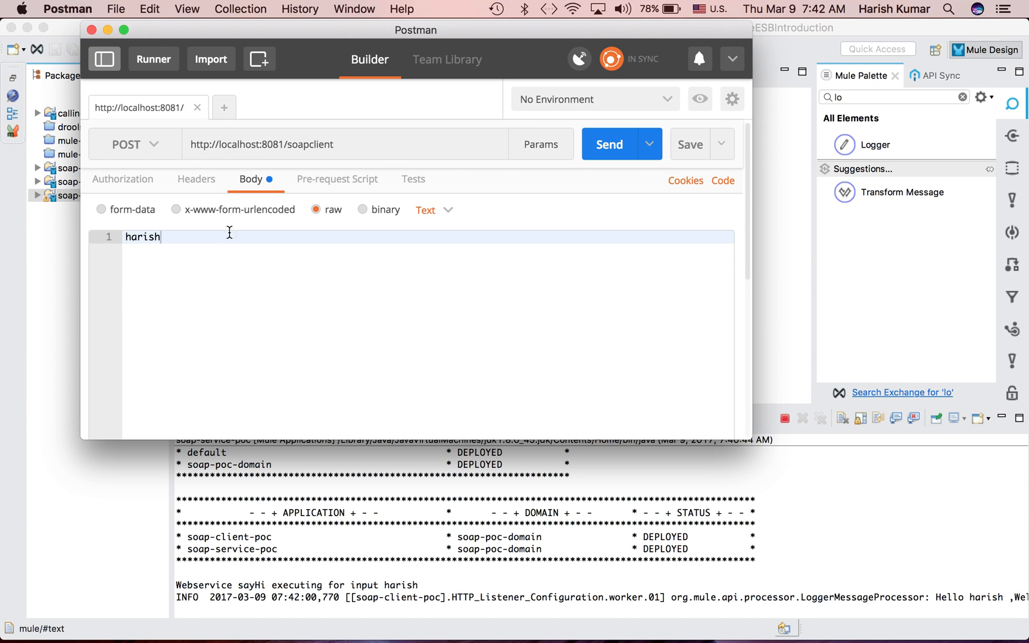
Step: Replace the body with 'superman of the world' and send the request again
{"action": "key", "text": "Backspace"}
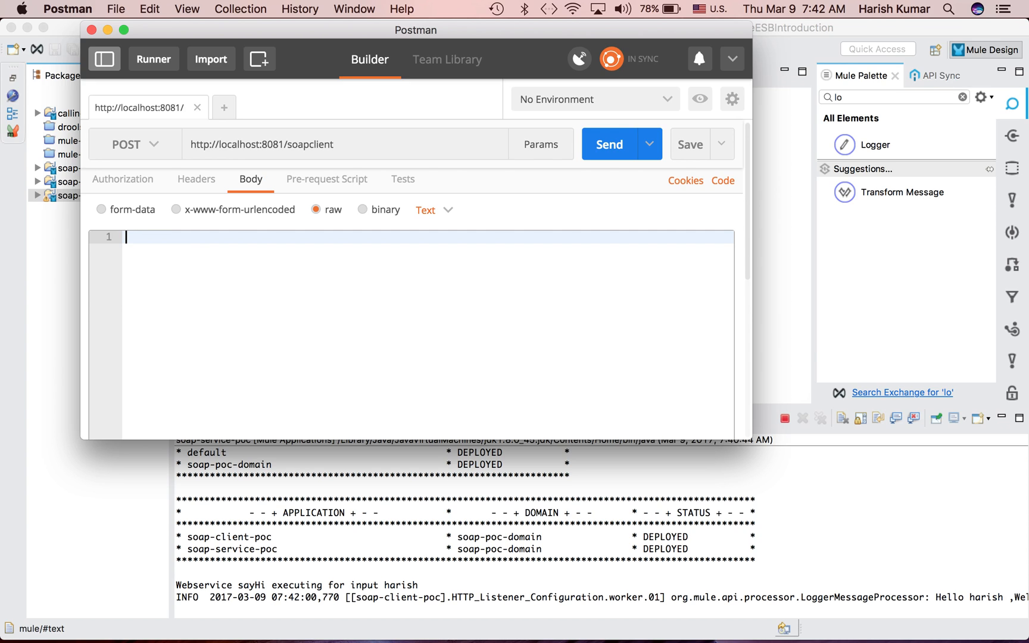
{"action": "type", "text": "super"}
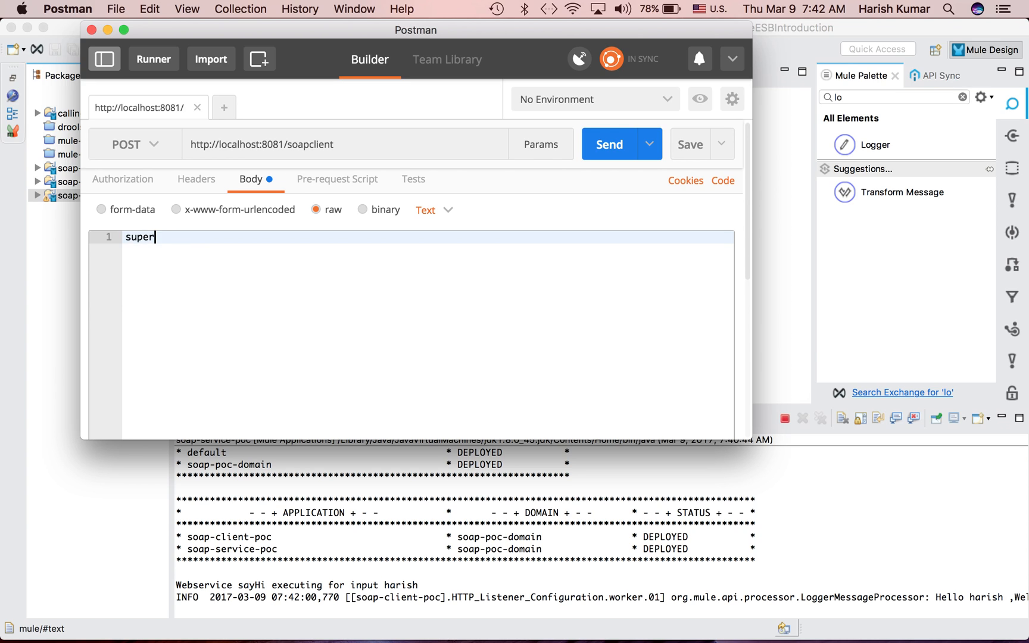
{"action": "type", "text": "man of the"}
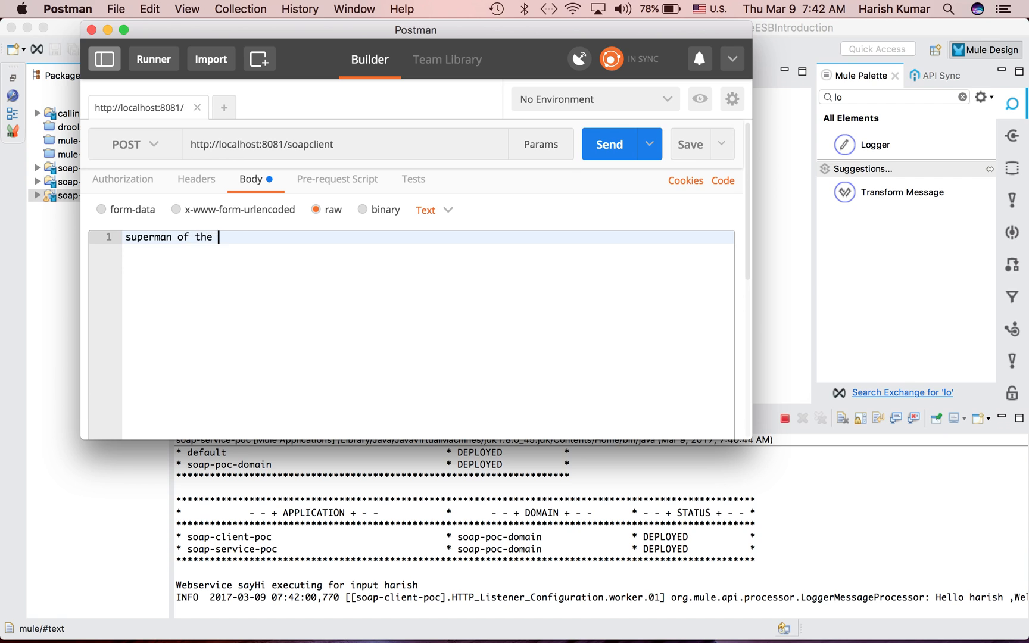
{"action": "type", "text": "world"}
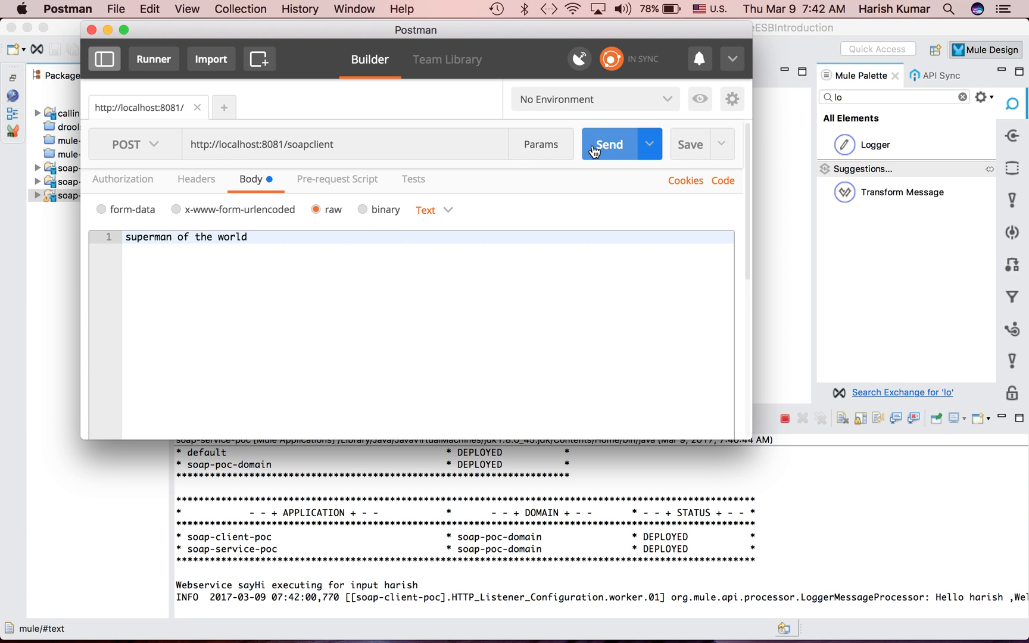
{"action": "left_click", "coordinate": [607, 144]}
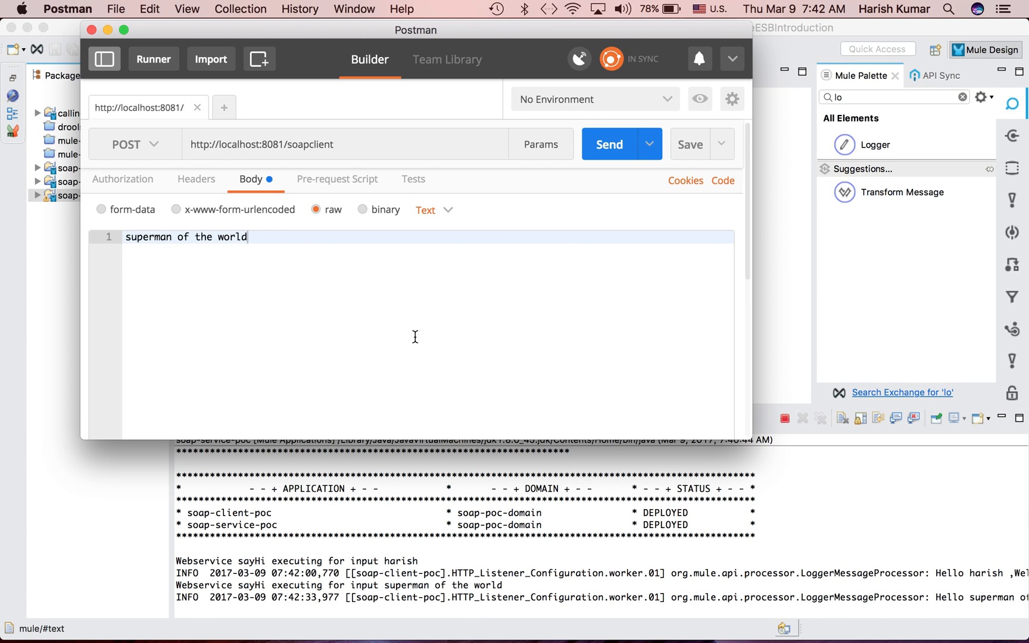
{"action": "left_click", "coordinate": [608, 143]}
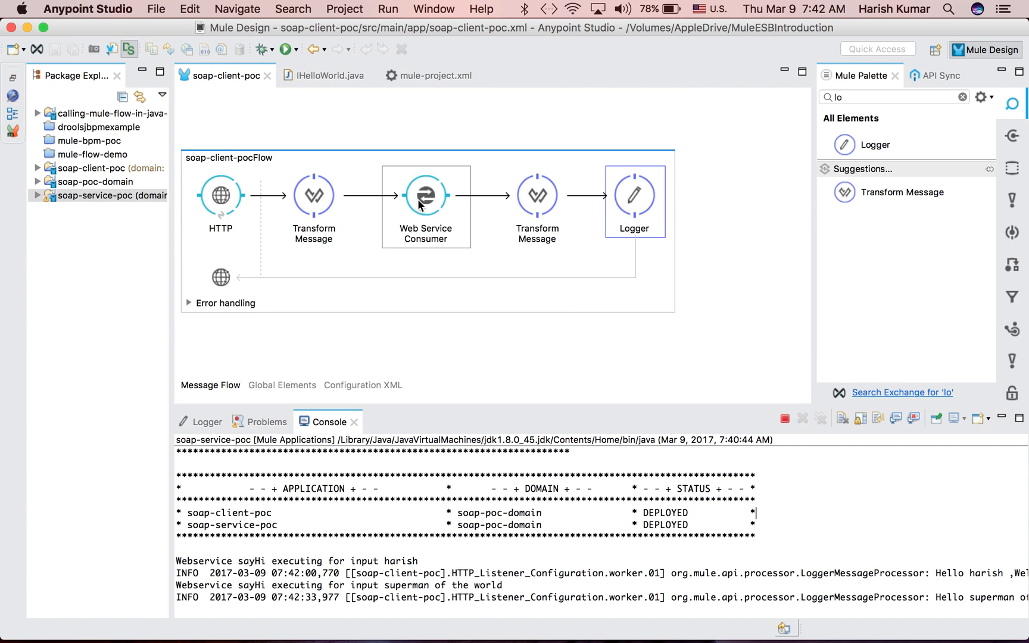
Step: View the Web Service Consumer's operations list, then close it with sayHi still selected
{"action": "double_click", "coordinate": [425, 194]}
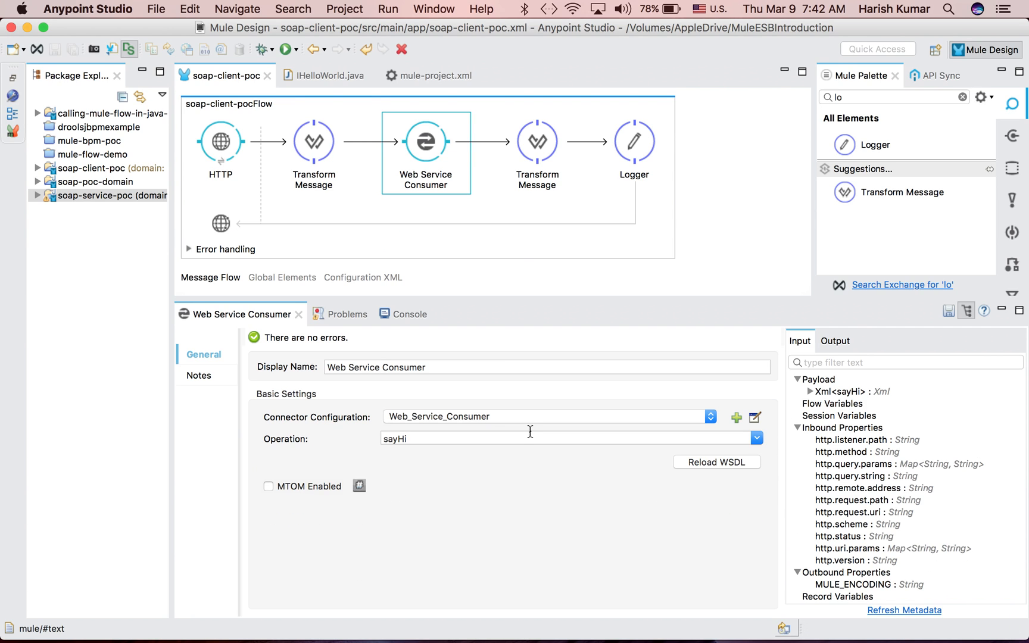
{"action": "left_click", "coordinate": [755, 439]}
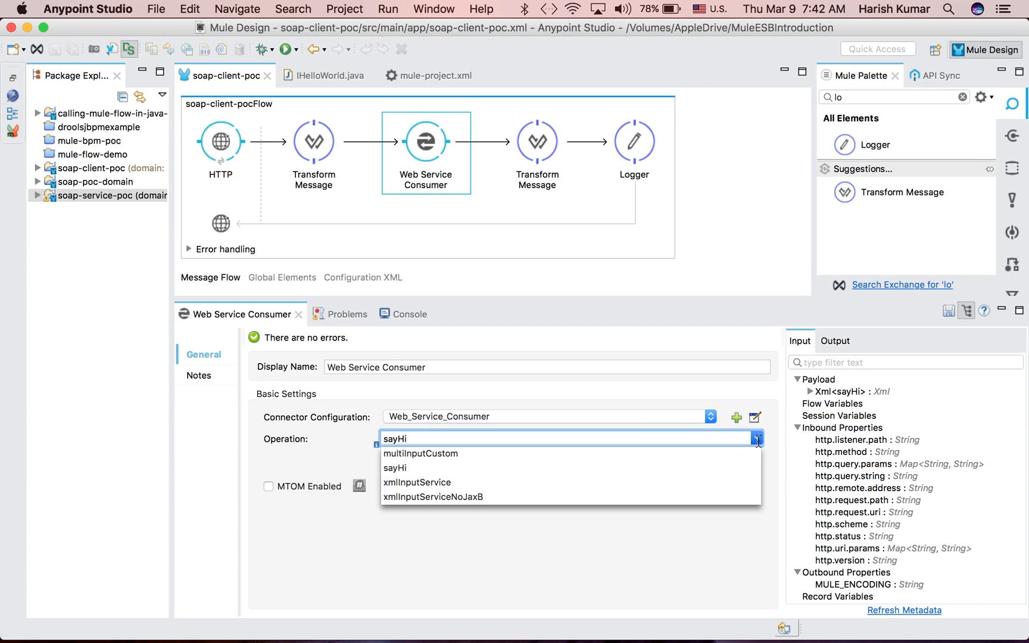
{"action": "mouse_move", "coordinate": [341, 140]}
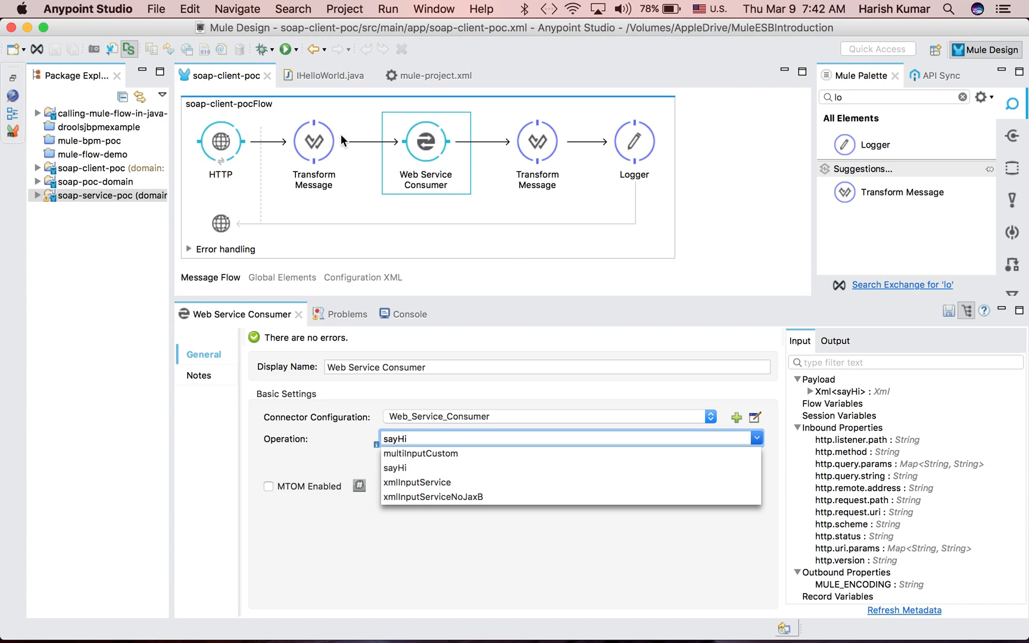
{"action": "mouse_move", "coordinate": [540, 138]}
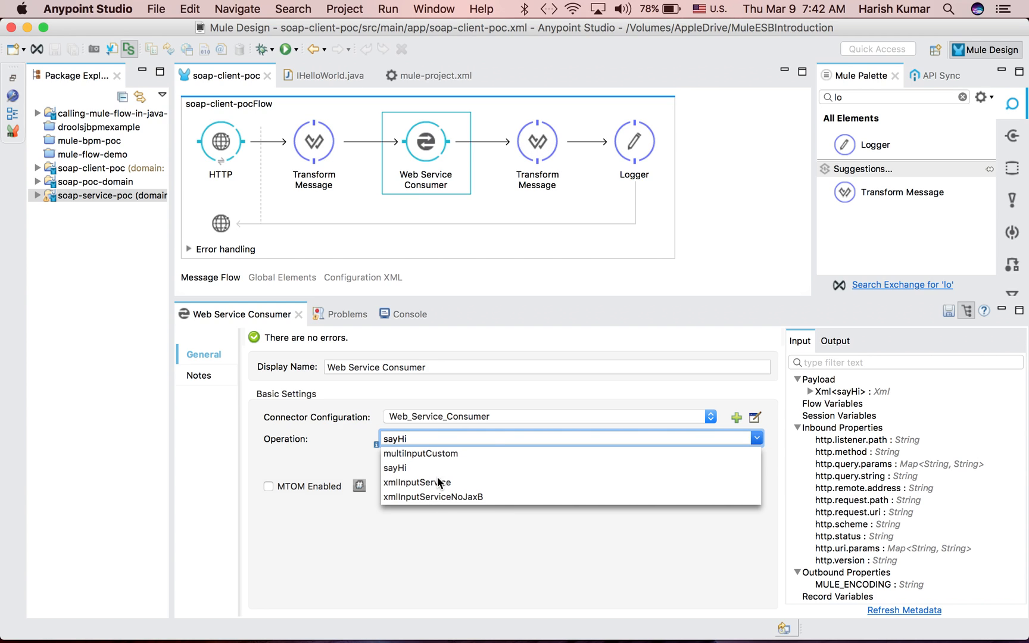
{"action": "left_click", "coordinate": [394, 468]}
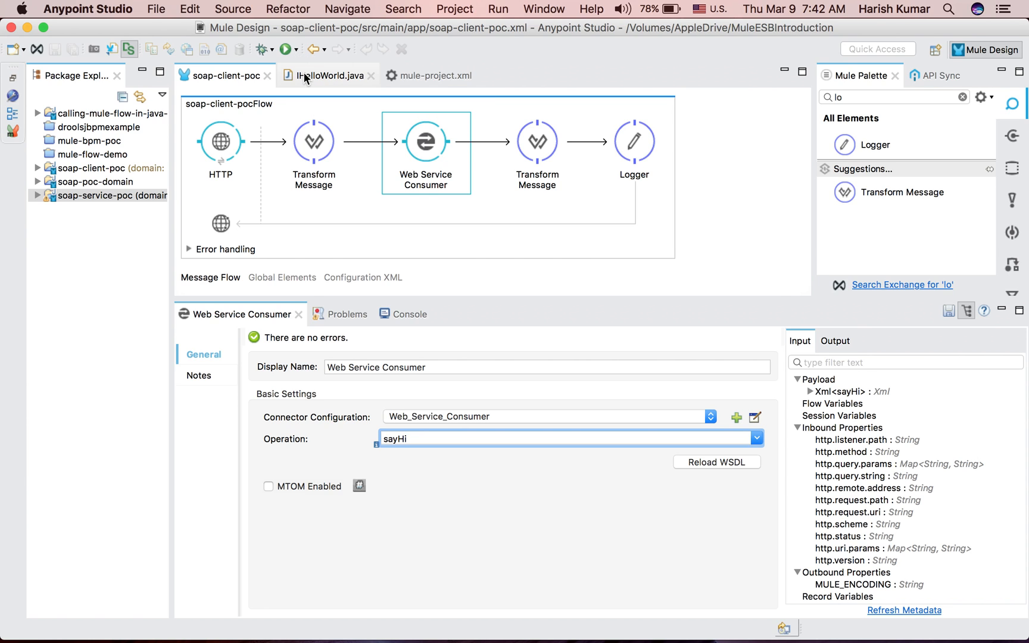
Step: Inspect IHelloWorld's multiInputCustom signature taking CustomObjectA and CustomObjectB parameters
{"action": "left_click", "coordinate": [328, 75]}
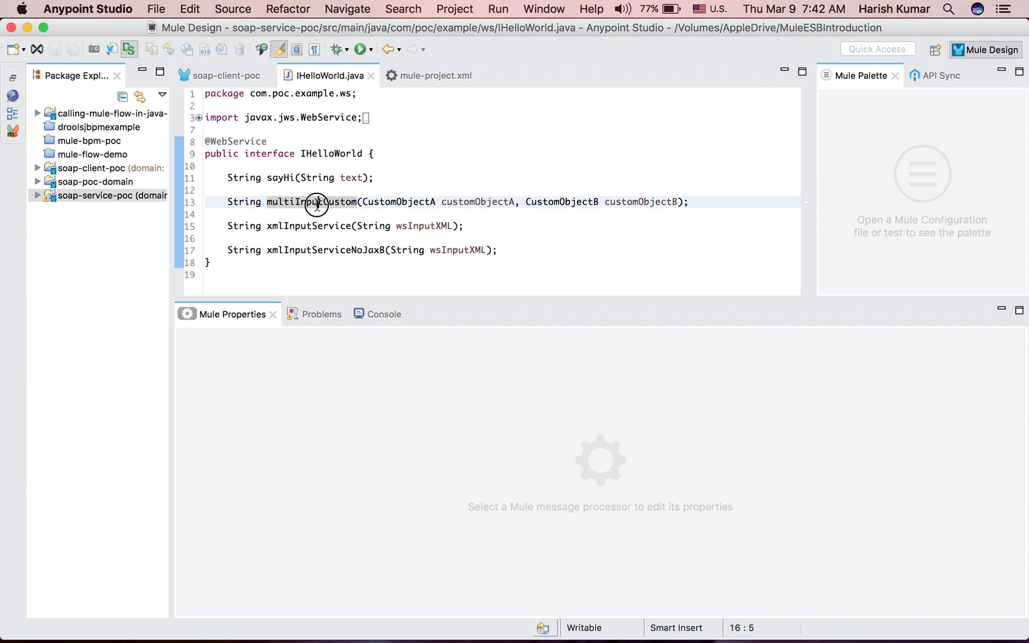
{"action": "double_click", "coordinate": [401, 201]}
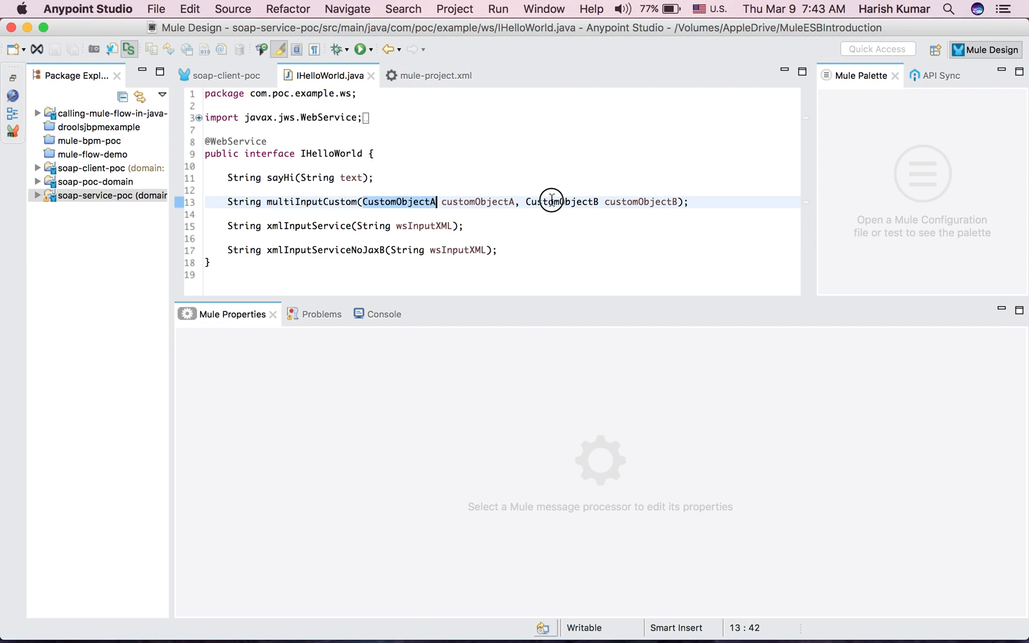
{"action": "double_click", "coordinate": [561, 201]}
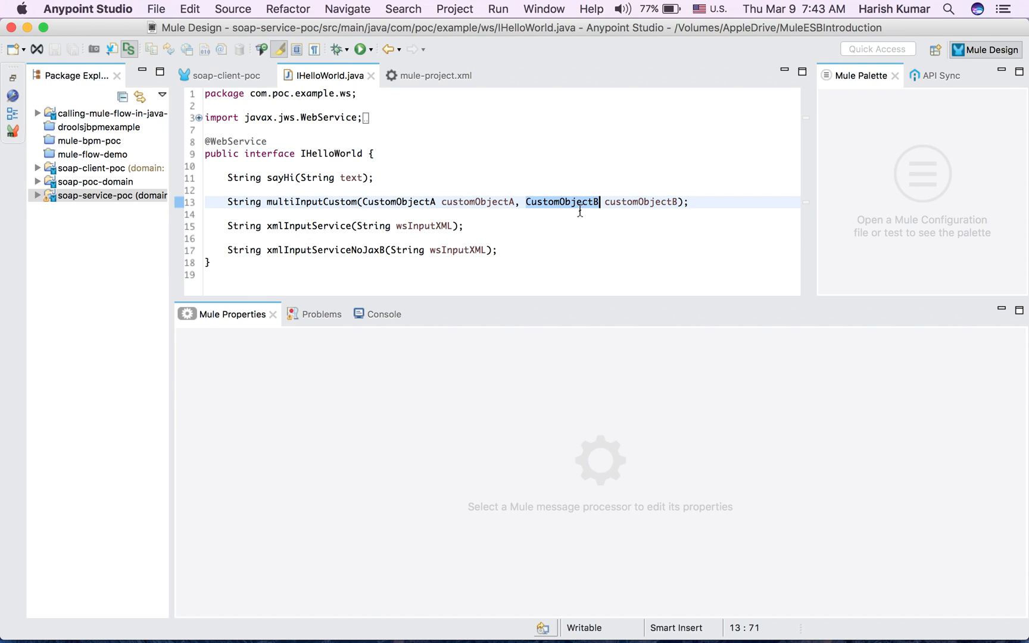
{"action": "mouse_move", "coordinate": [321, 153]}
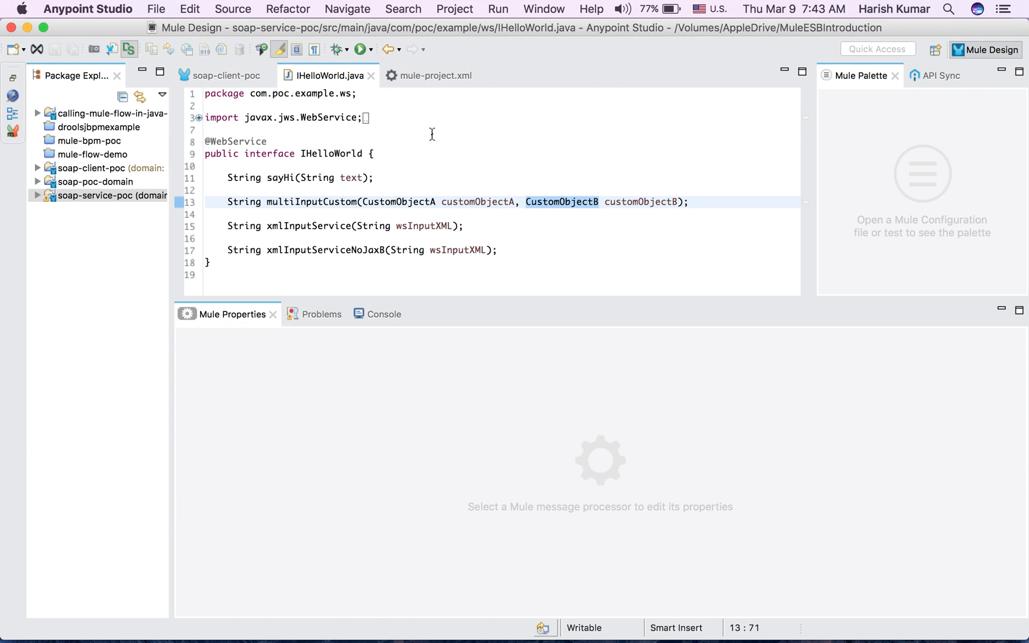
Step: Expand soap-client-poc > src/main/app and select the backup client flow file
{"action": "left_click", "coordinate": [111, 195]}
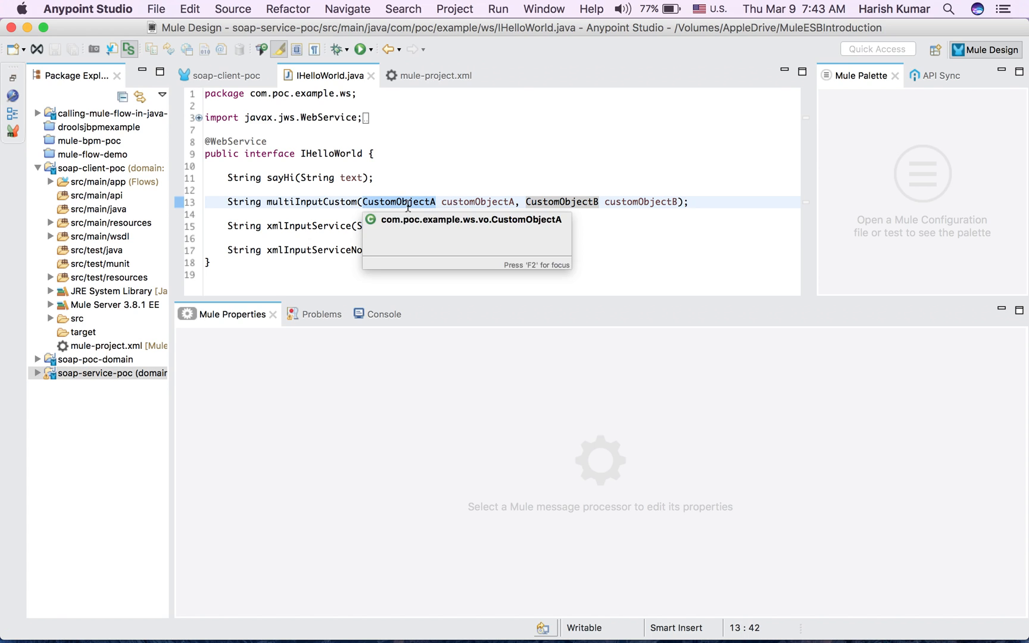
{"action": "left_click", "coordinate": [50, 182]}
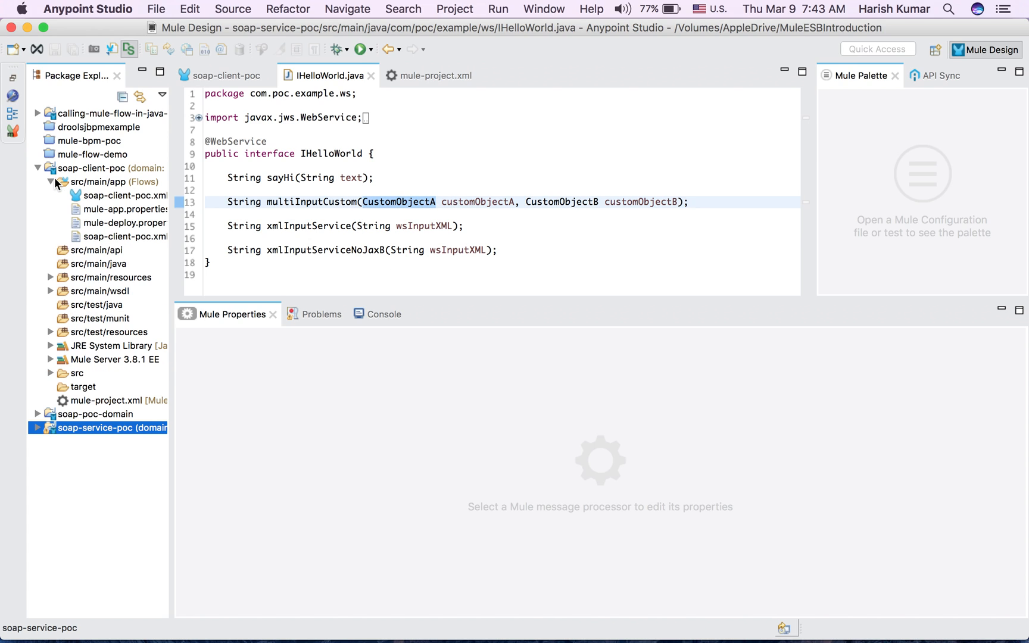
{"action": "left_click", "coordinate": [123, 237]}
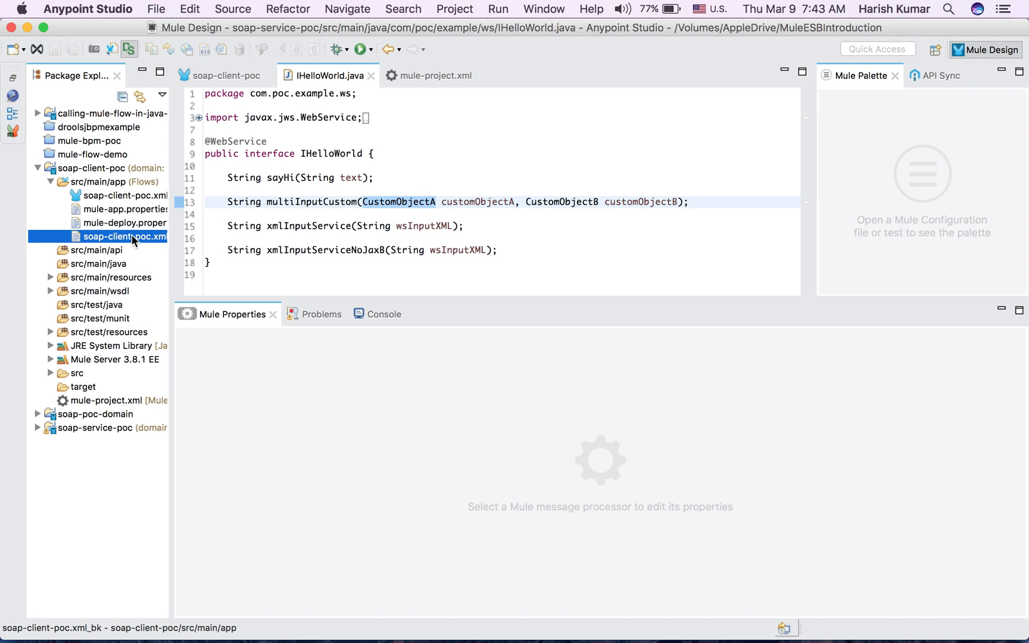
Step: Rename soap-client-poc.xml_bk to soap-client-poc3.xml and open the renamed flow
{"action": "right_click", "coordinate": [124, 236]}
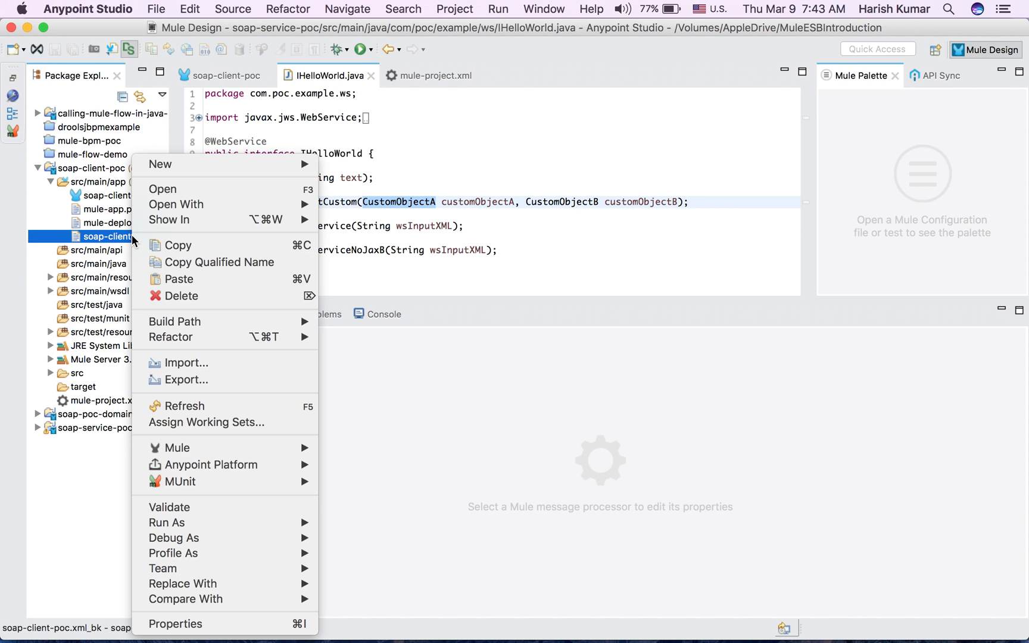
{"action": "mouse_move", "coordinate": [219, 386]}
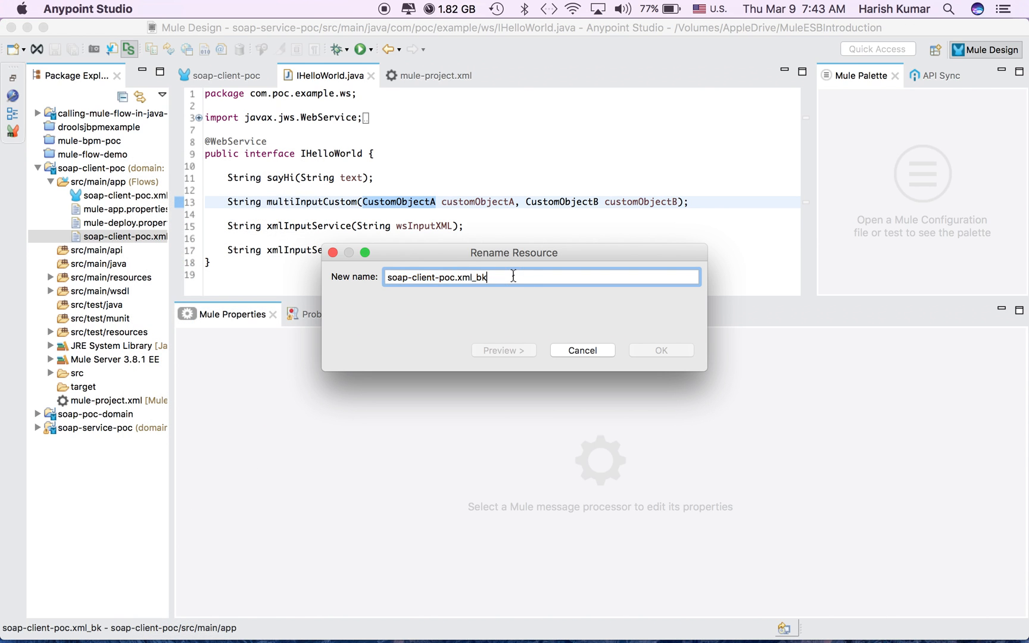
{"action": "key", "text": "BackSpace"}
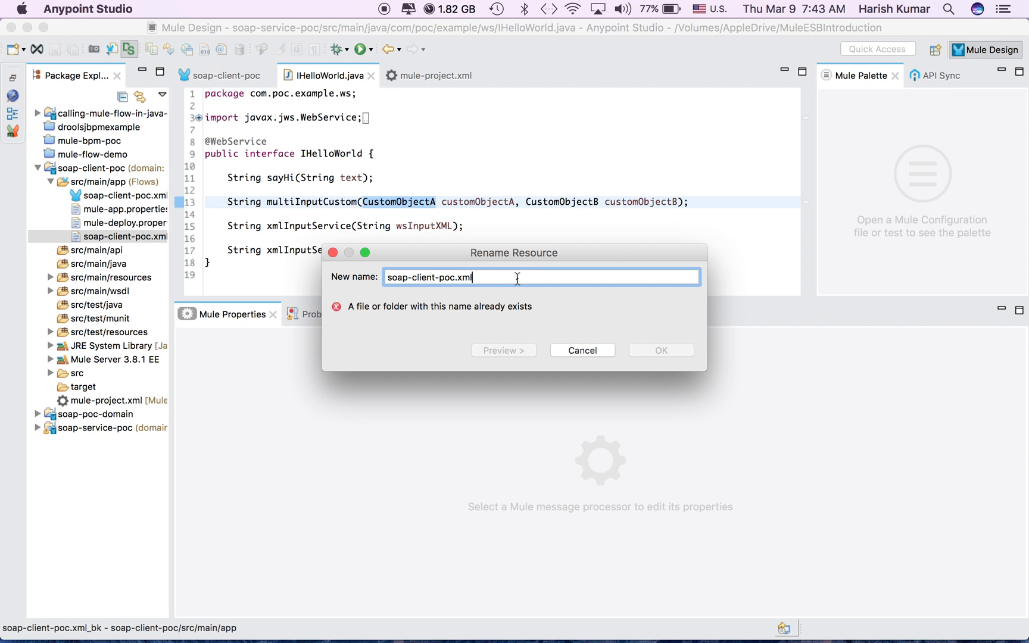
{"action": "type", "text": "3"}
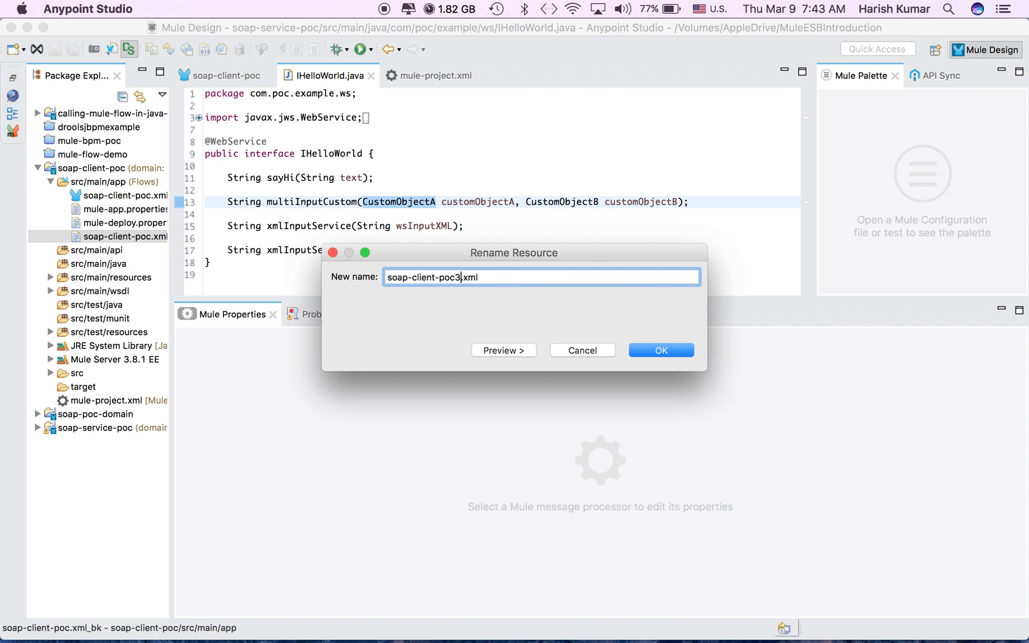
{"action": "left_click", "coordinate": [661, 350]}
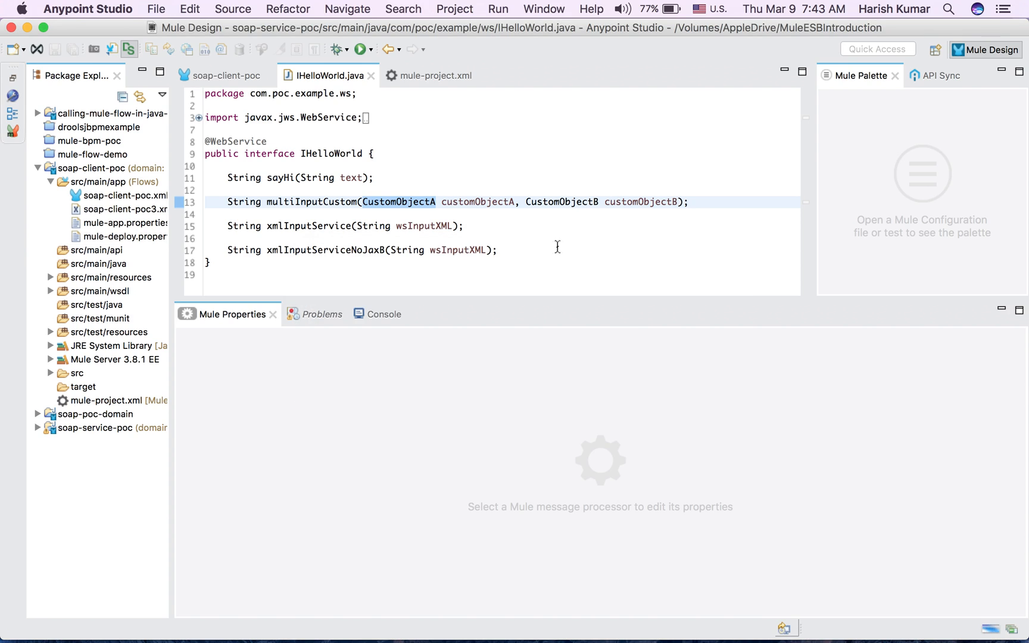
{"action": "left_click", "coordinate": [124, 209]}
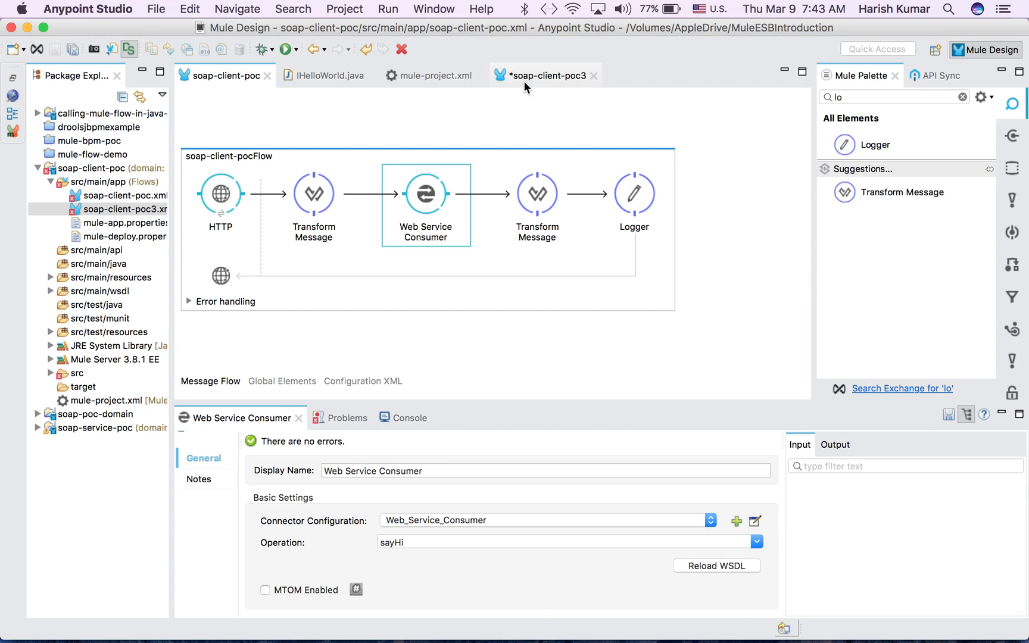
Step: View the Transform Message mapping arg1 and arg2 to customPropertyA and customPropertyB
{"action": "left_click", "coordinate": [546, 75]}
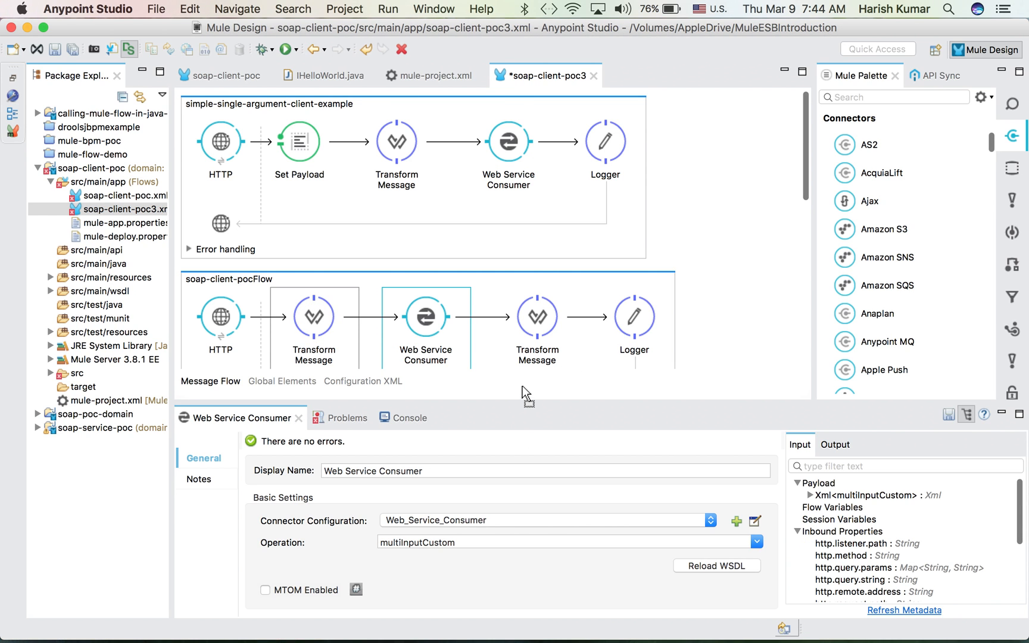
{"action": "left_click", "coordinate": [313, 316]}
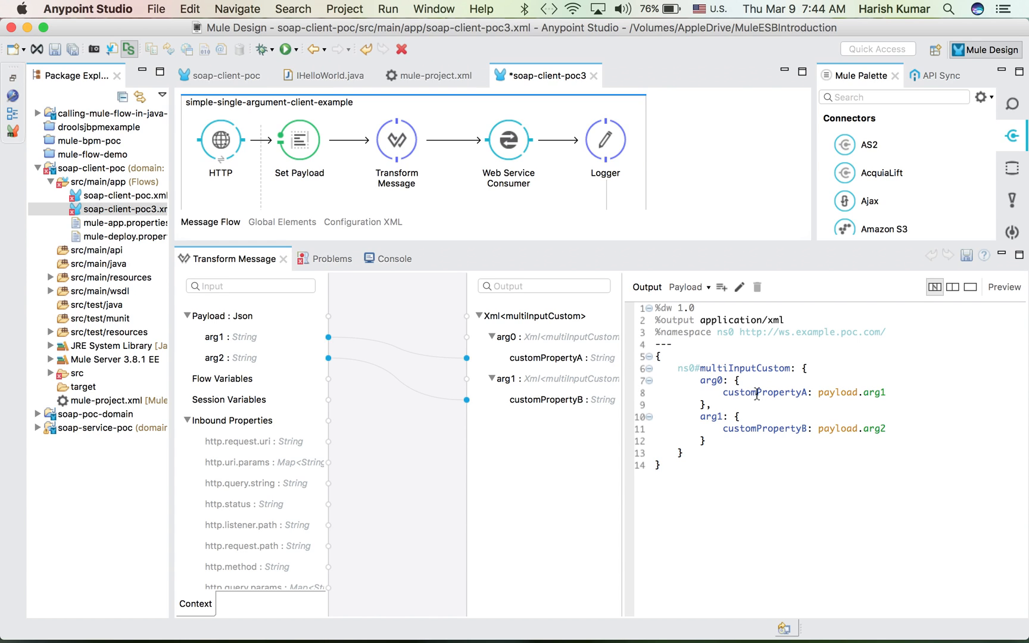
{"action": "double_click", "coordinate": [763, 393]}
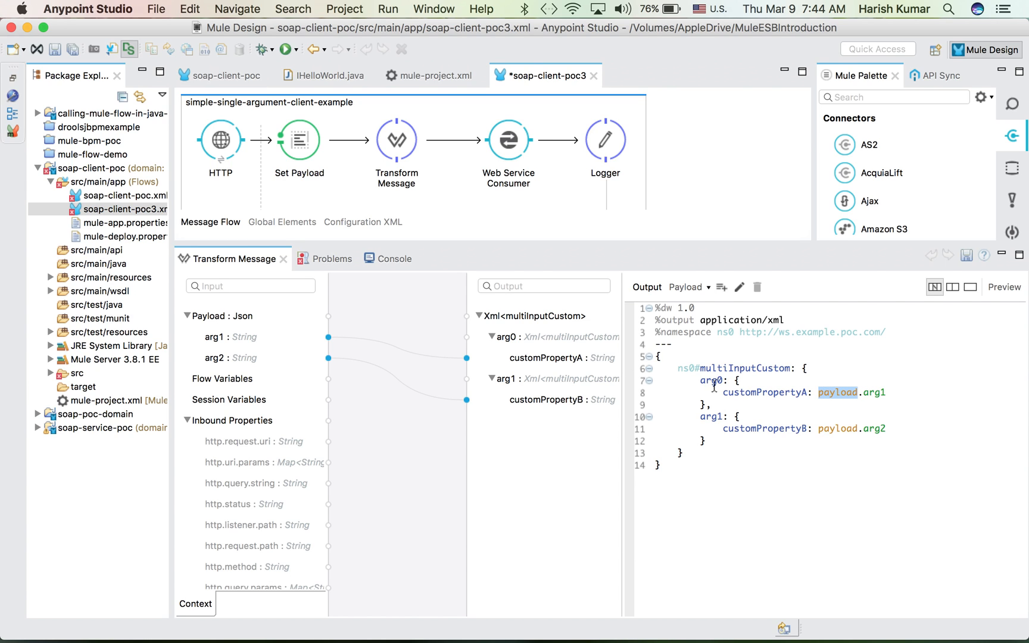
{"action": "mouse_move", "coordinate": [642, 435]}
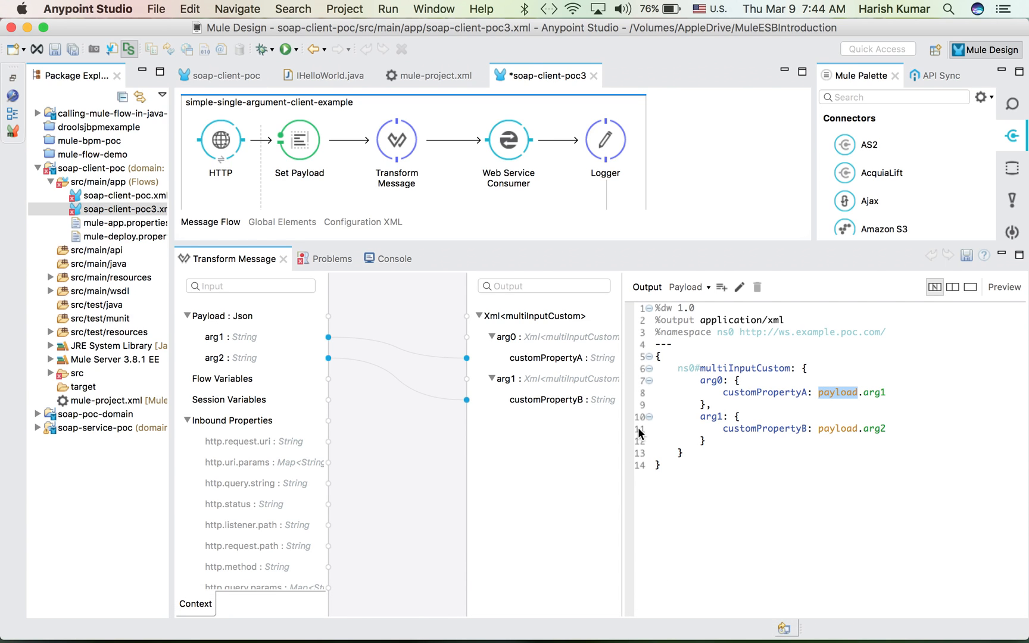